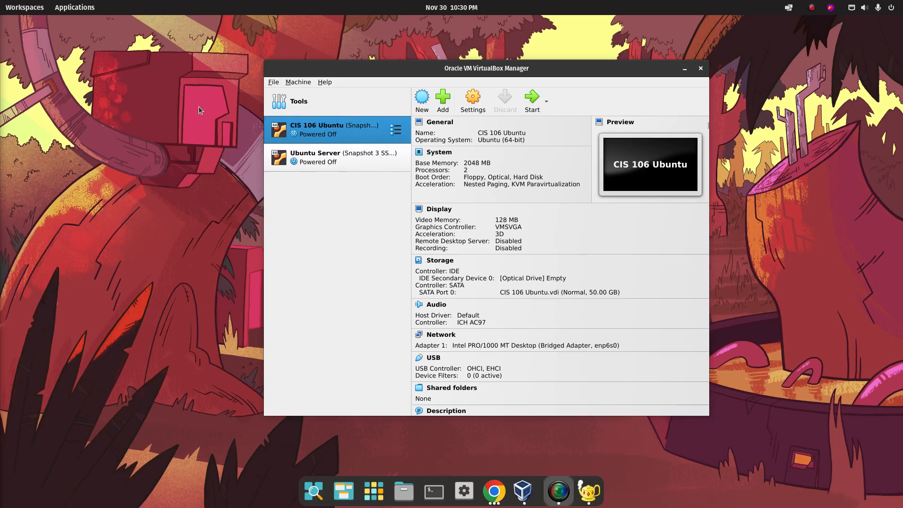
mouse_move(339, 346)
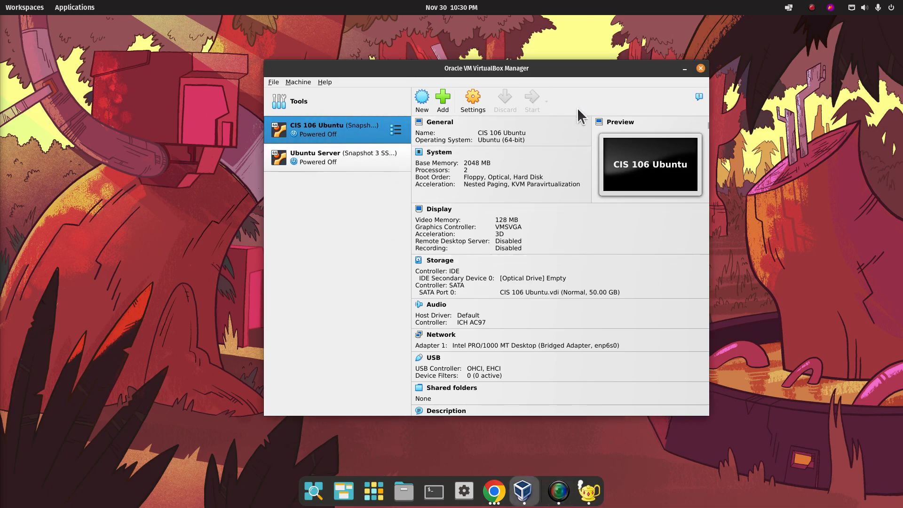
Start the CIS 106 Ubuntu VM and launch Ubuntu Server with a headless start.
left_click(531, 98)
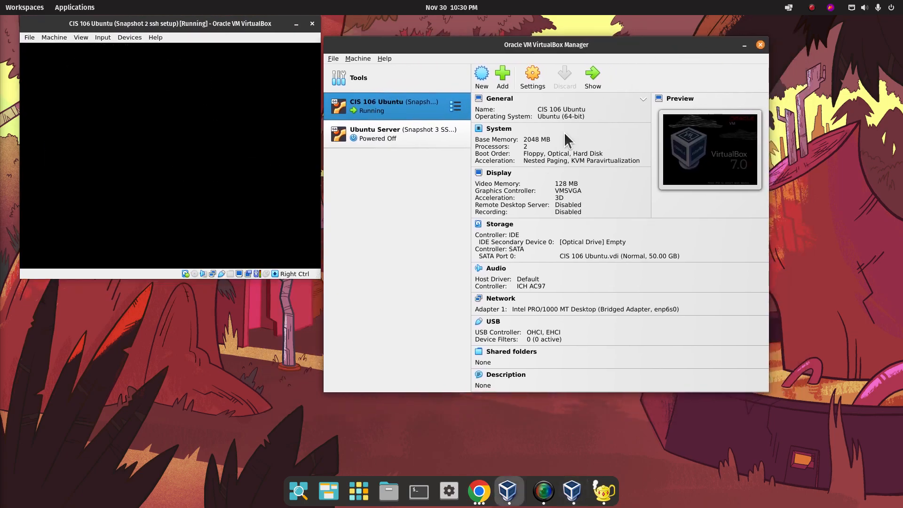
left_click(394, 134)
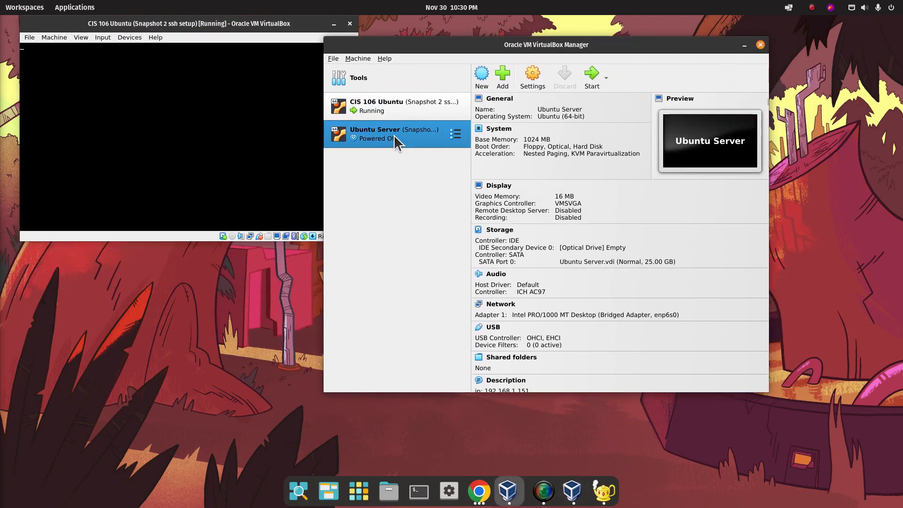
left_click(606, 76)
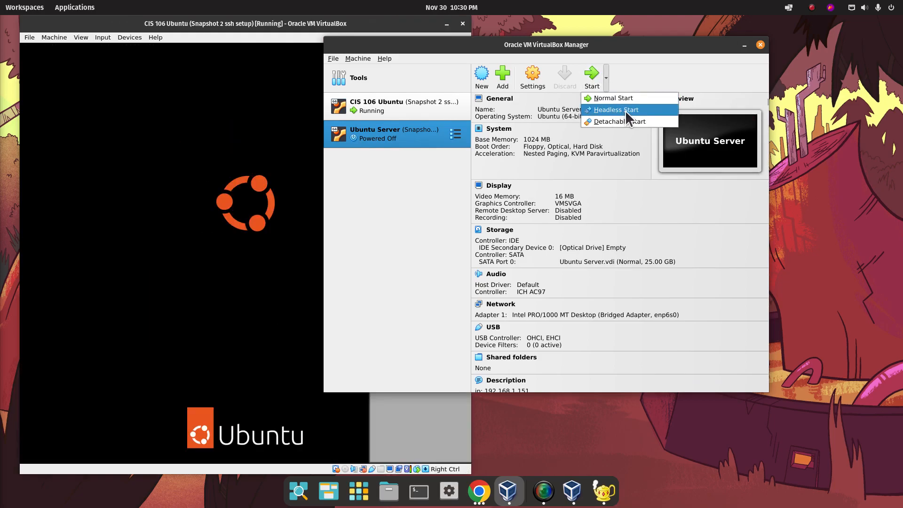
left_click(616, 109)
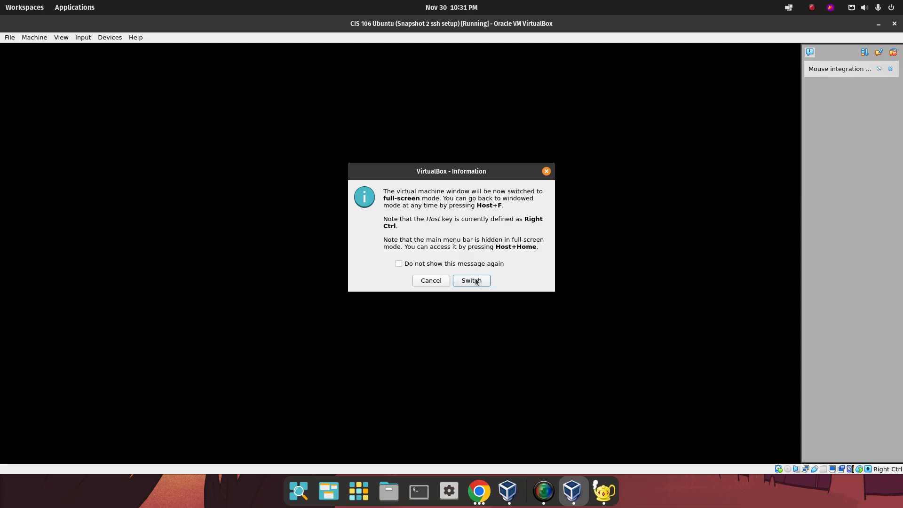
Switch to full screen, SSH into webserver as webmaster, and head to the applications list for Firefox.
left_click(471, 281)
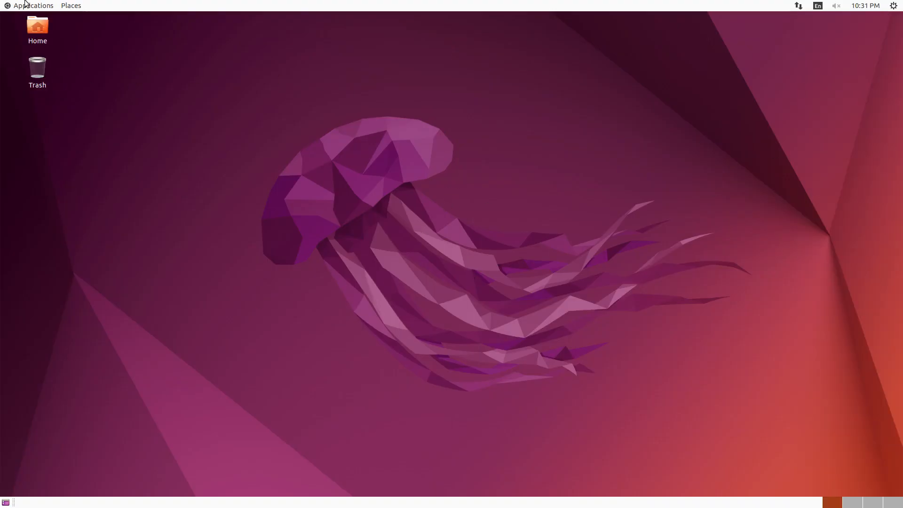
mouse_move(153, 187)
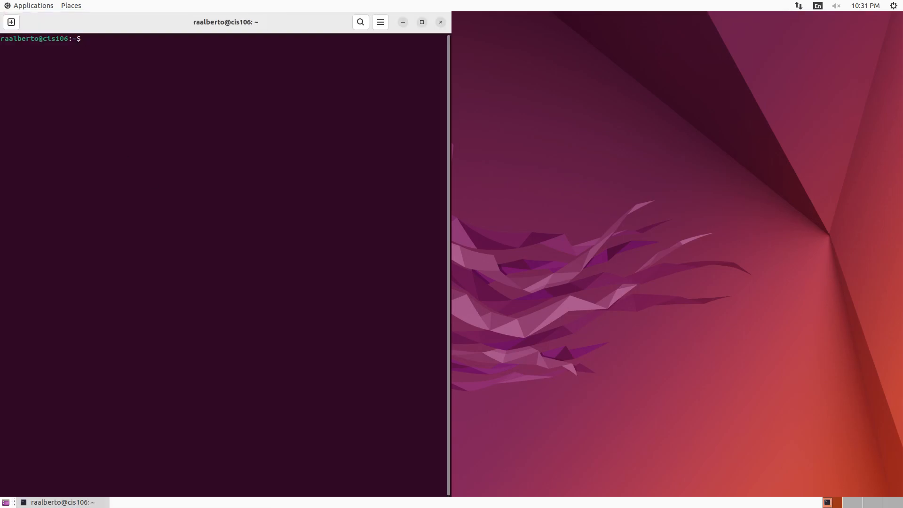
type("ssh webmaster@webserver")
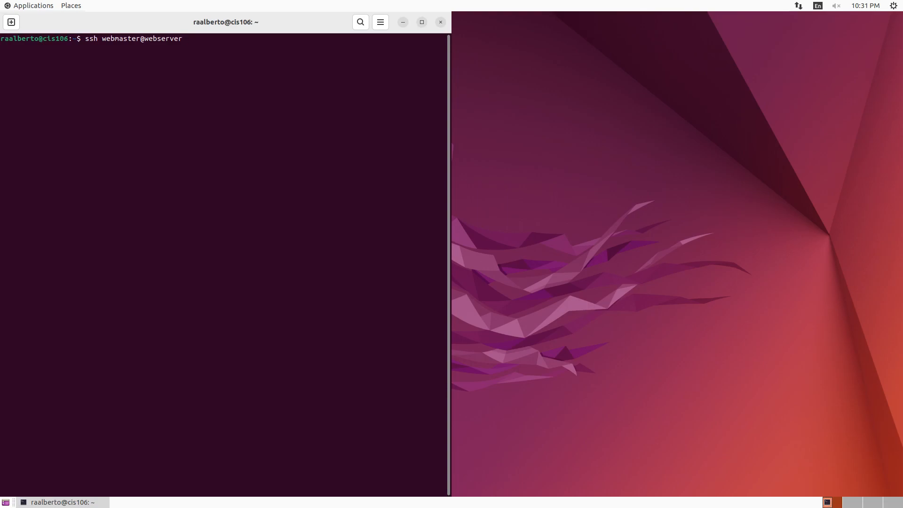
key("Return")
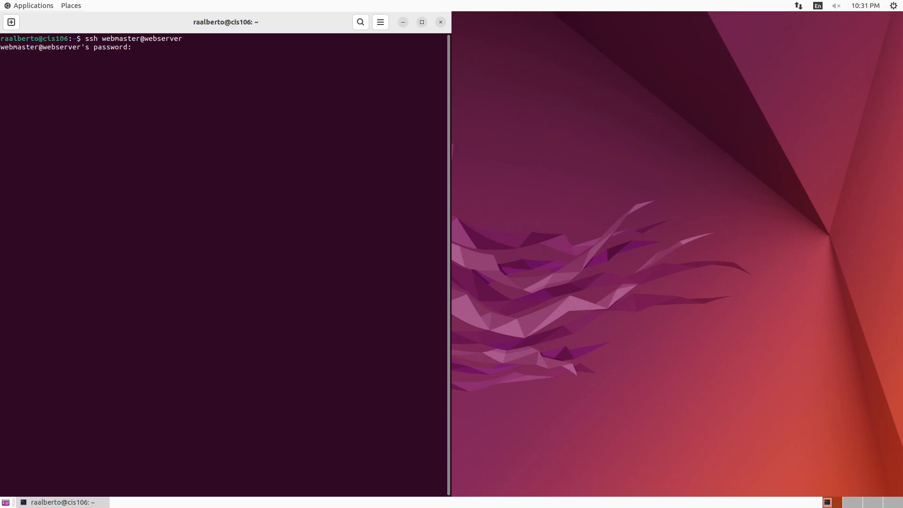
key("Return")
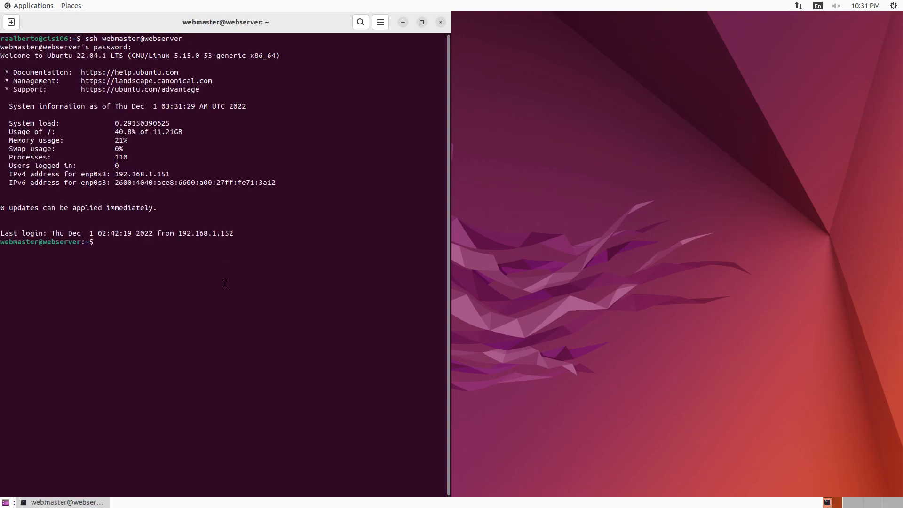
left_click(32, 5)
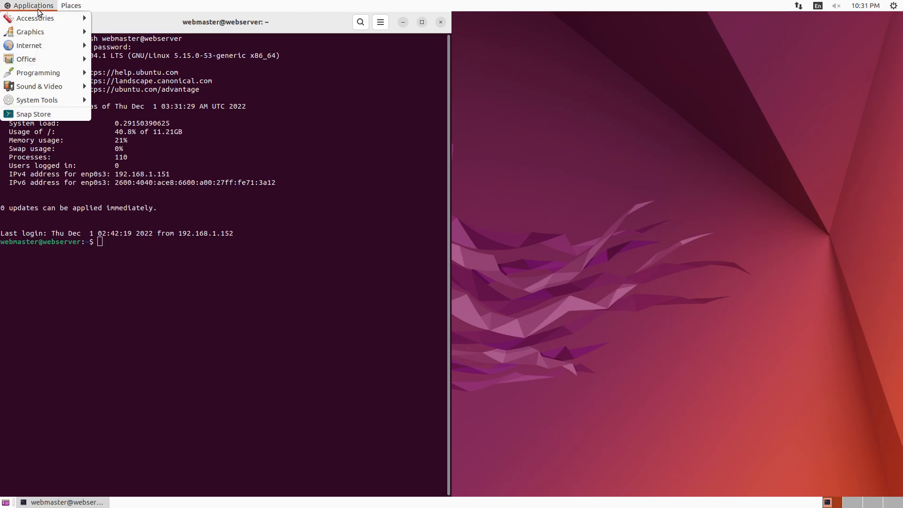
mouse_move(45, 72)
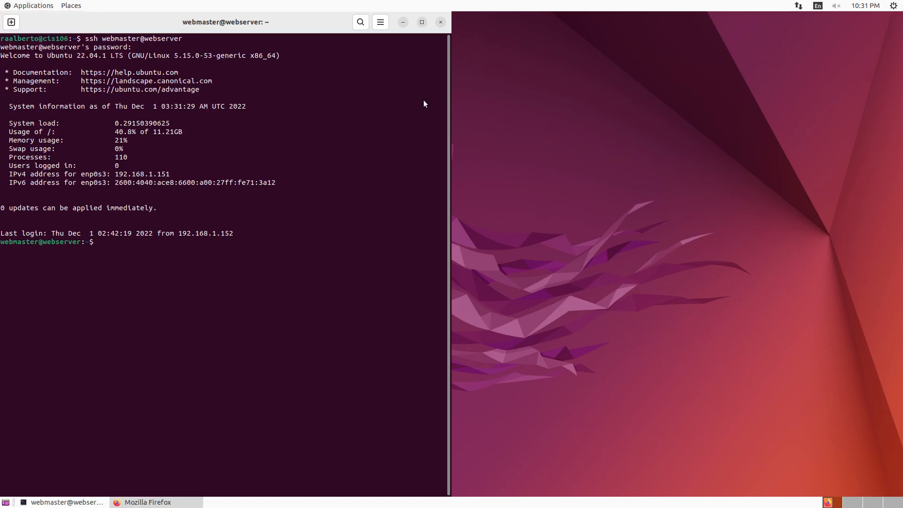
left_click(147, 501)
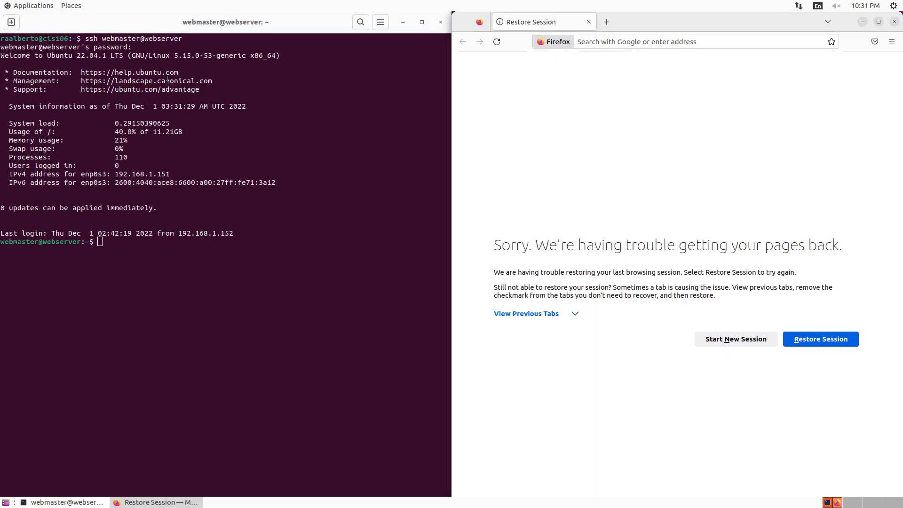
mouse_move(50, 494)
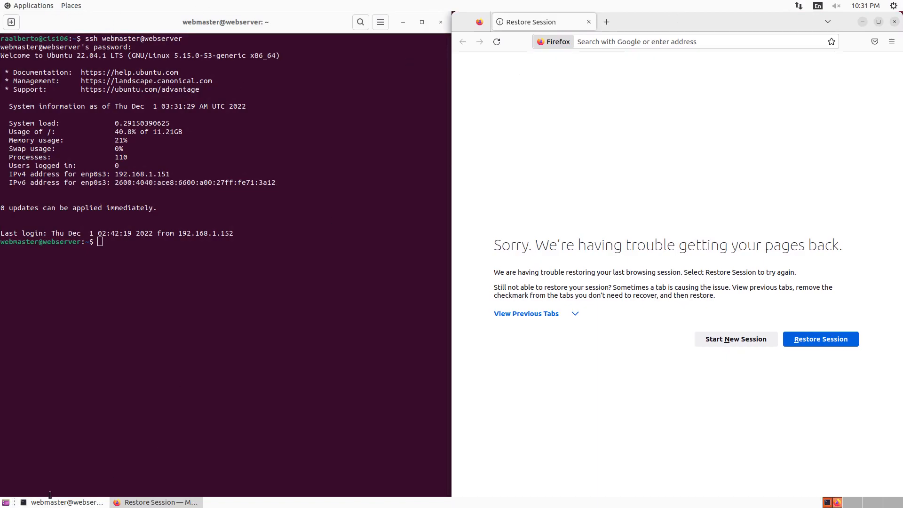
left_click(11, 22)
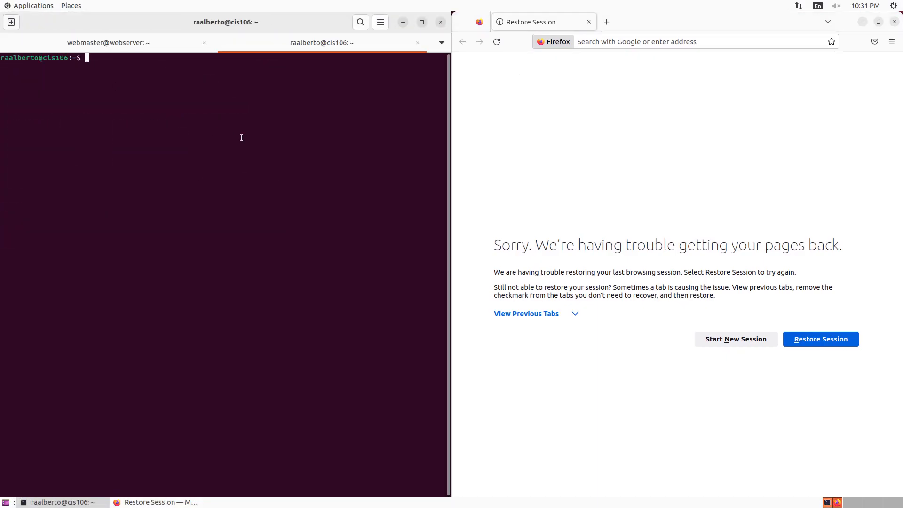
type("s")
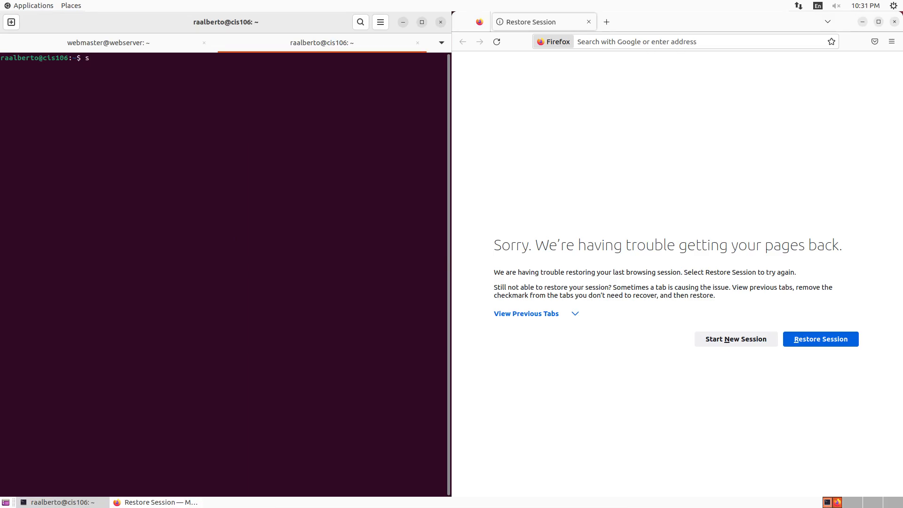
type("install ./")
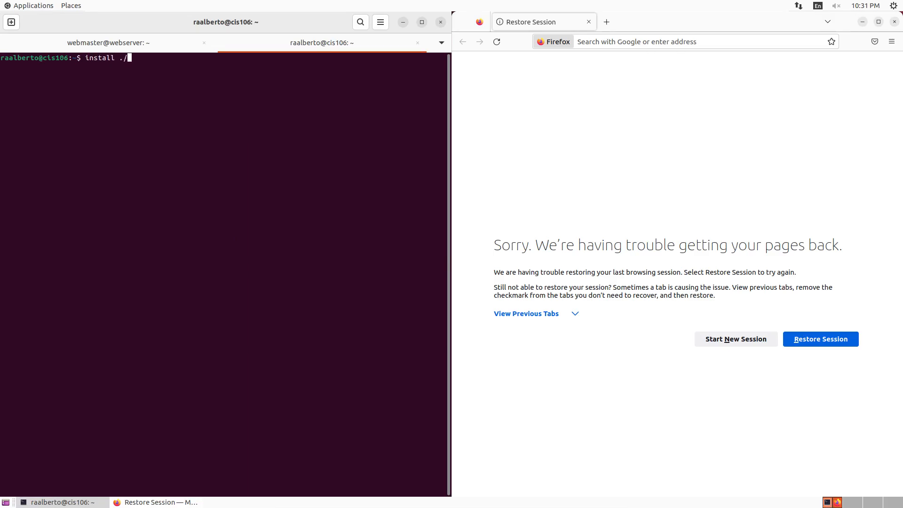
type("Do")
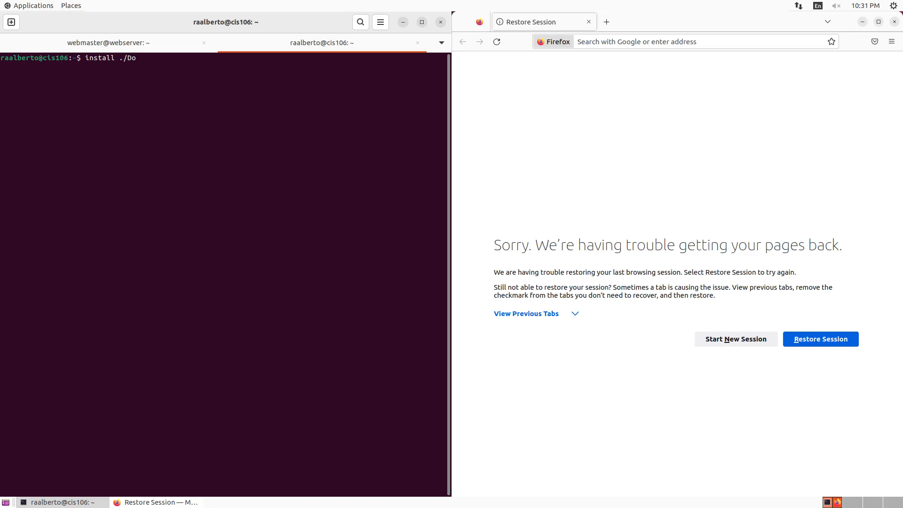
type("wnloads/code_1.73.1-1667967334_amd64.deb")
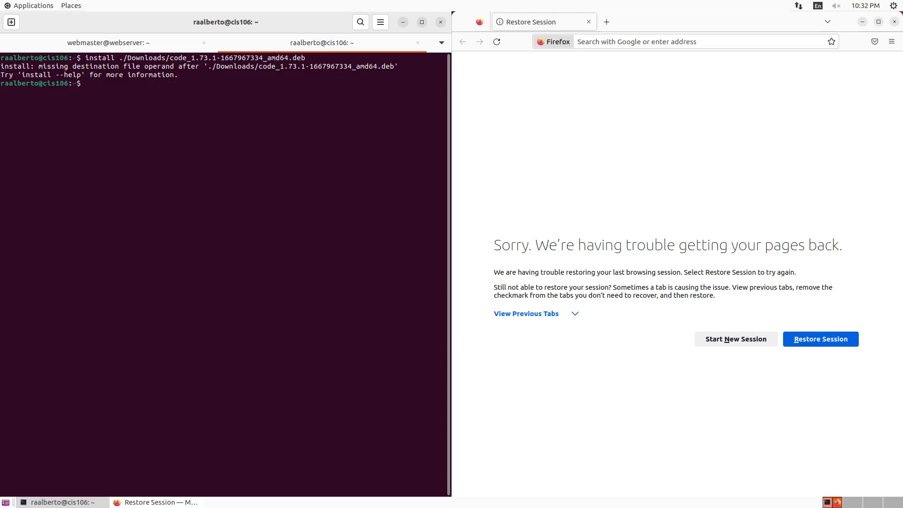
type("sudo apt install")
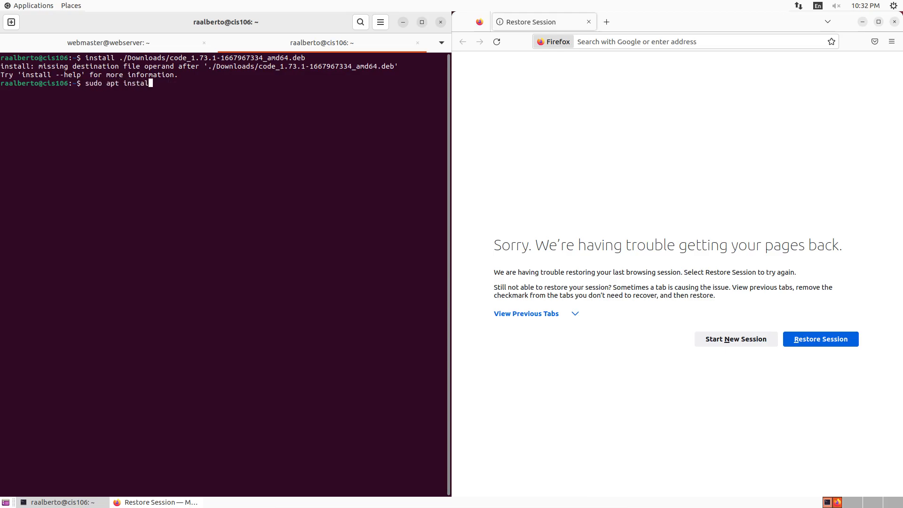
type("./")
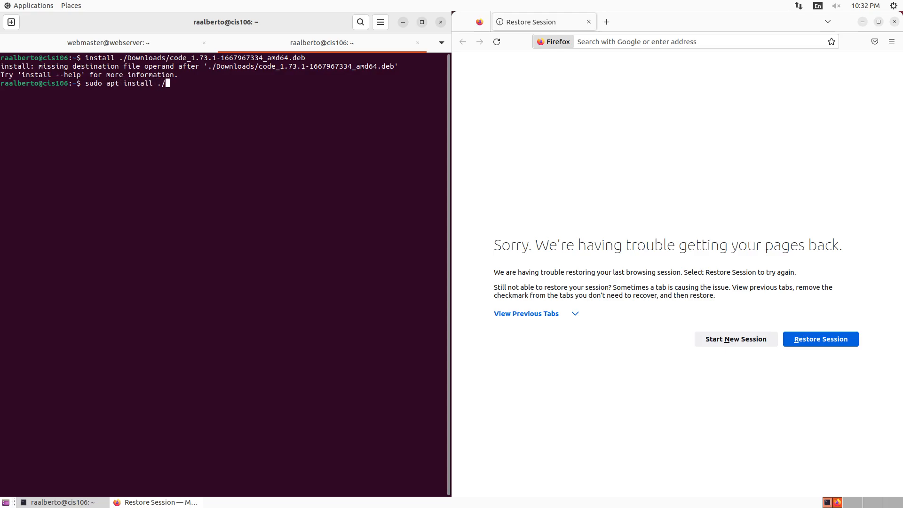
type("Downloads/code_1.73.1-1667967334_amd64.deb")
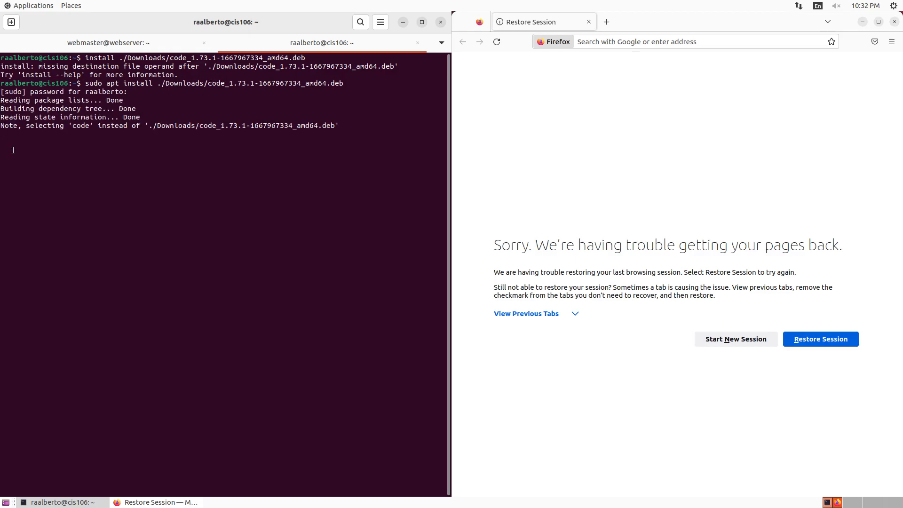
key("Return")
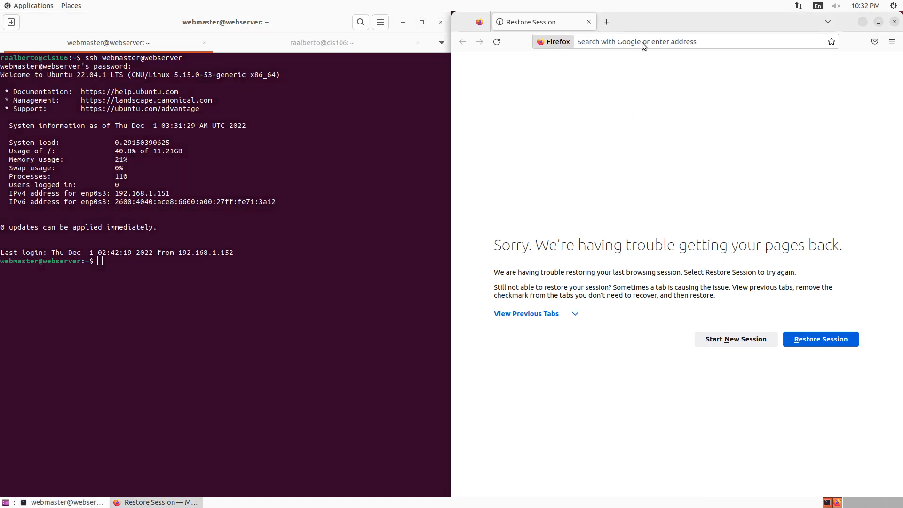
From cis106.com's Final Project Description, load the DigitalOcean Apache tutorial and start reading.
type("https://cis106.com/project/Final_Project/")
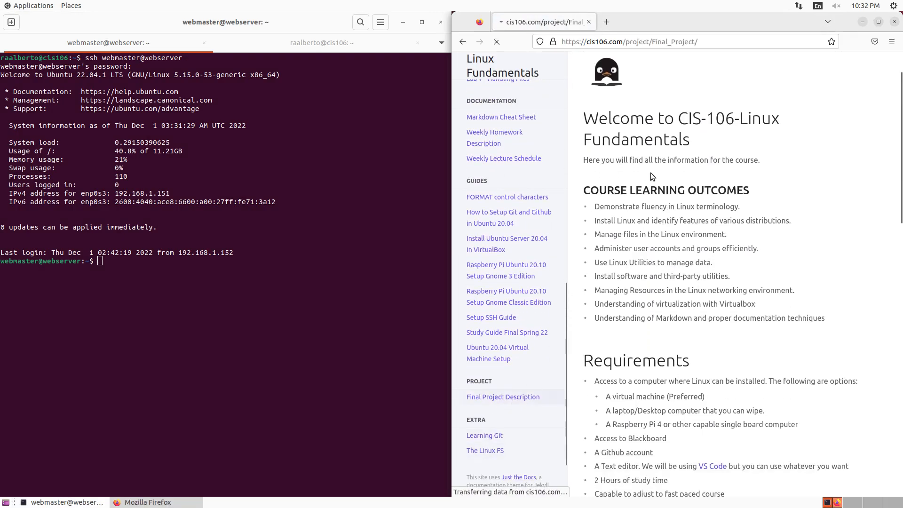
left_click(503, 397)
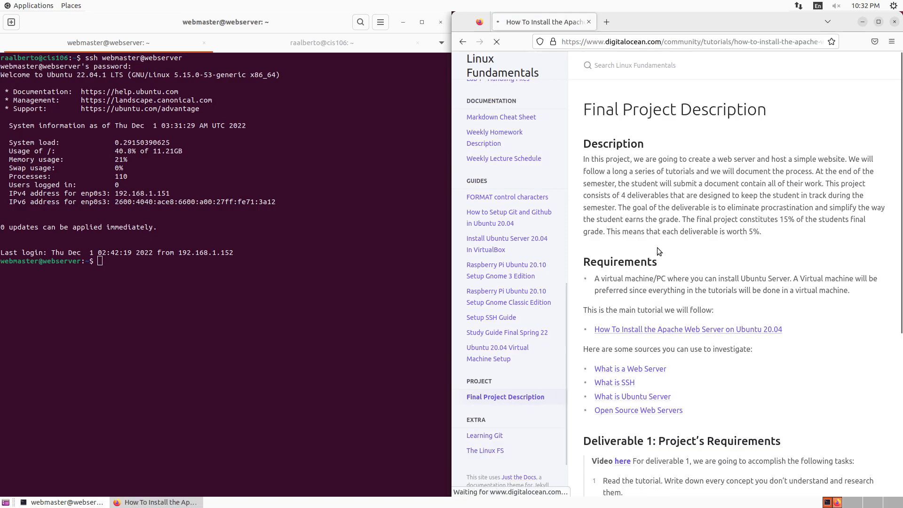
left_click(687, 329)
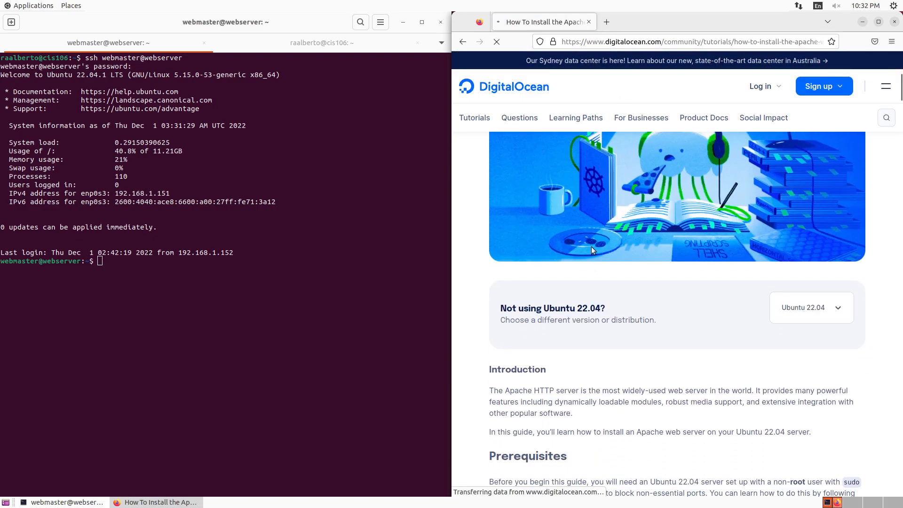
scroll("down", 3)
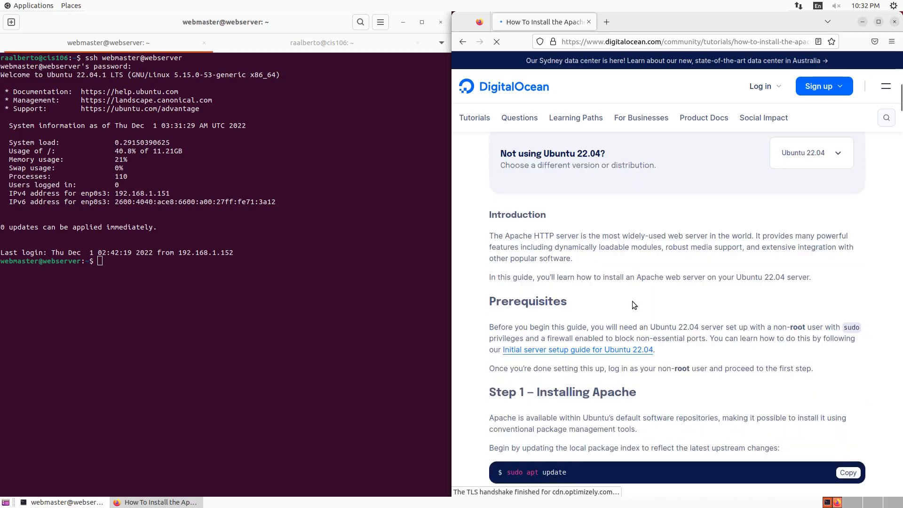
scroll("down", 3)
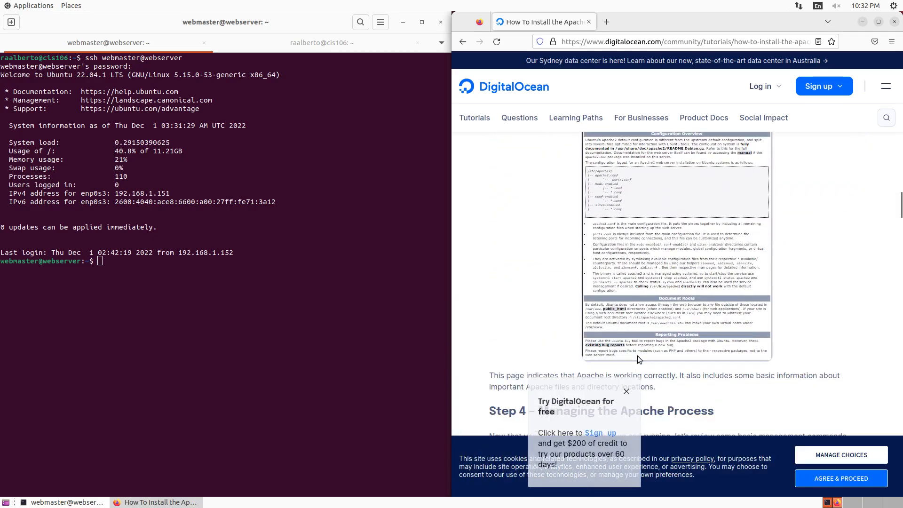
scroll("down", 3)
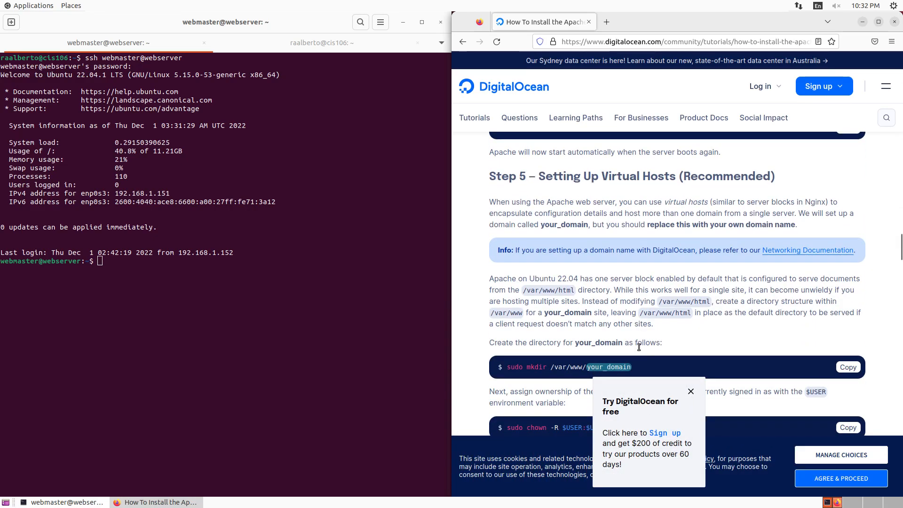
Dismiss the free-trial popup and scroll to Step 5 – Setting Up Virtual Hosts and its mkdir command.
left_click(690, 391)
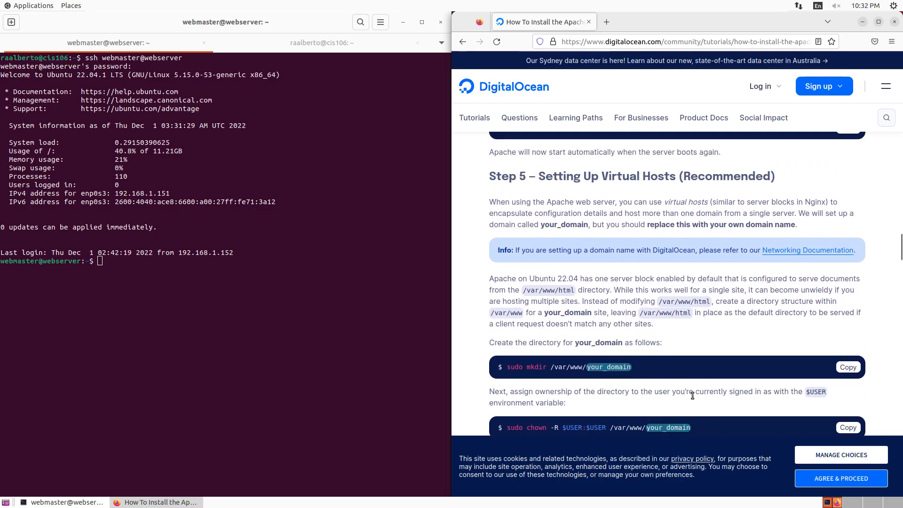
scroll("down", 3)
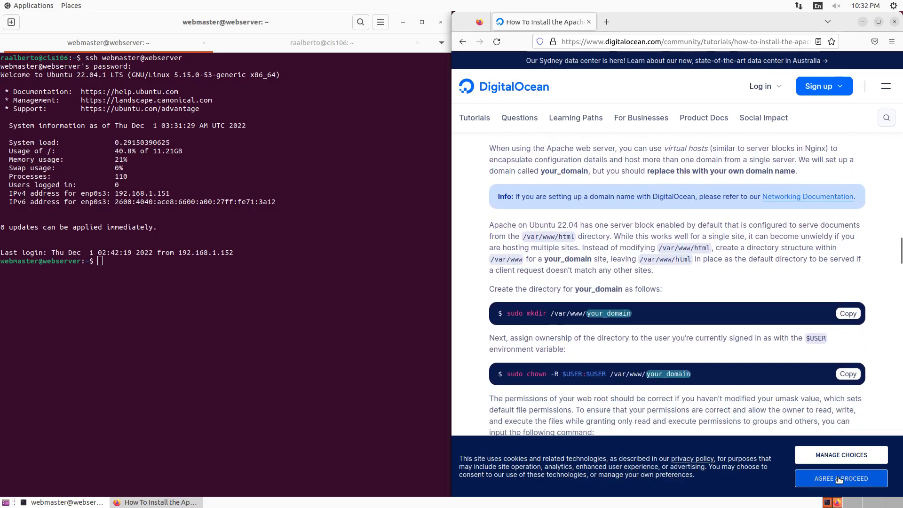
left_click(841, 478)
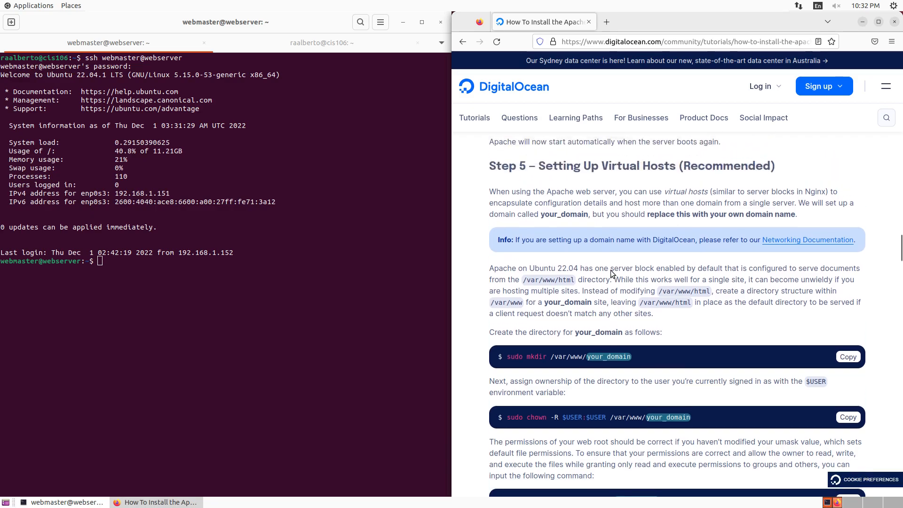
scroll("down", 3)
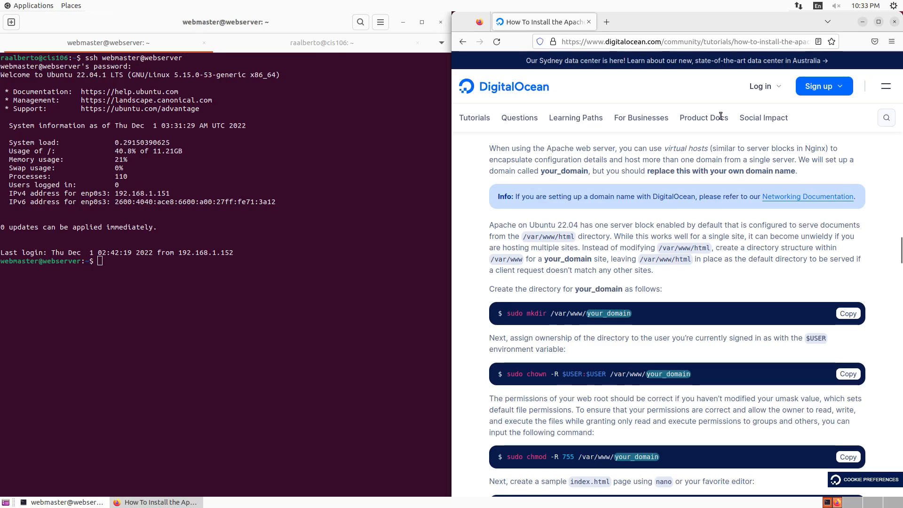
scroll("down", 3)
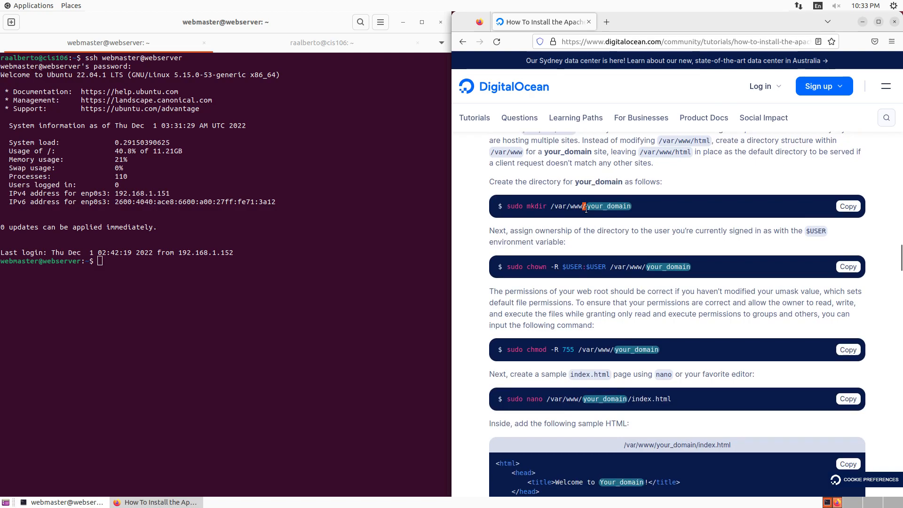
double_click(605, 206)
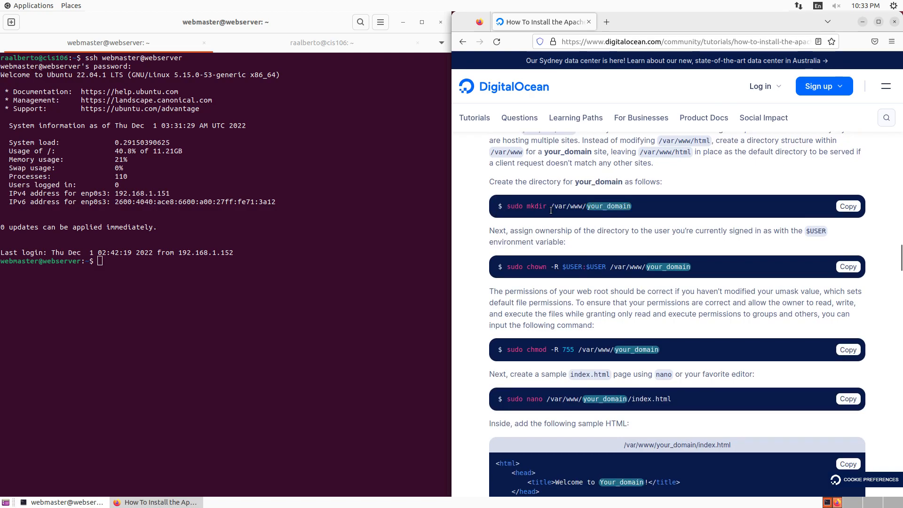
Run sudo mkdir /var/www/website on the webserver over SSH.
double_click(574, 206)
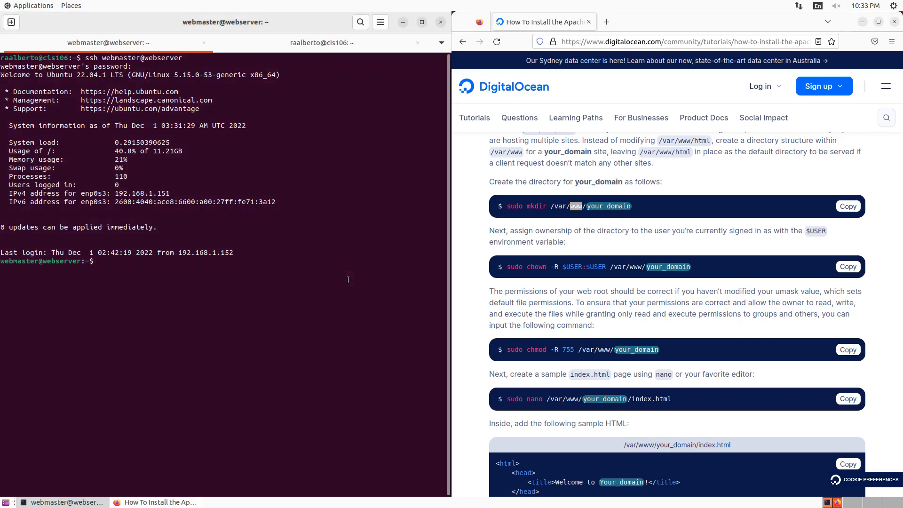
type("sudo")
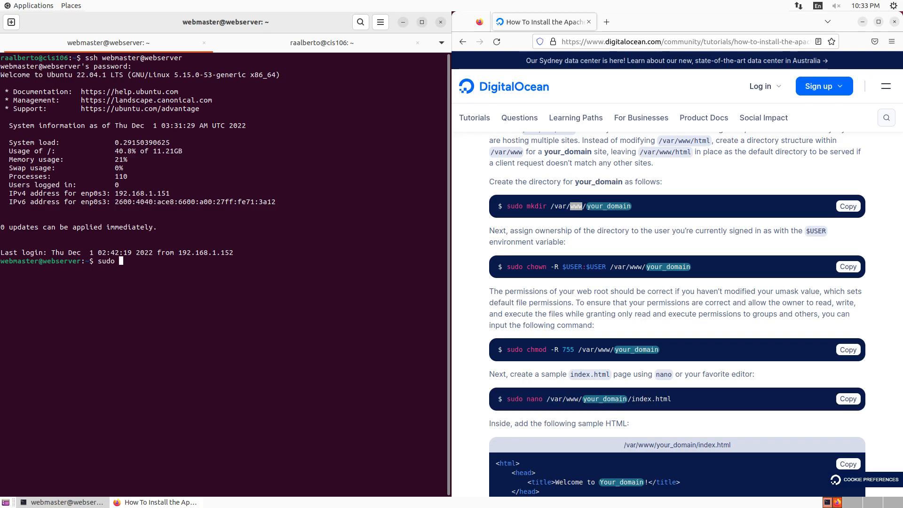
type("mkdir")
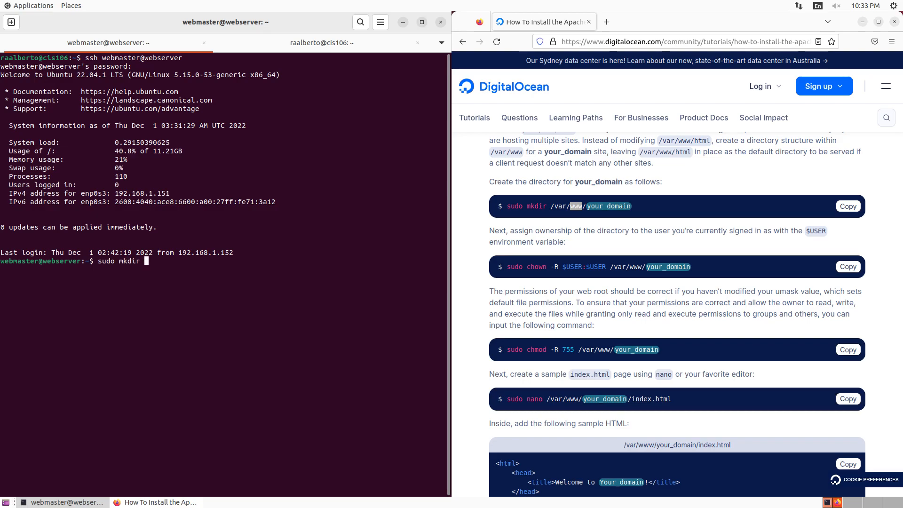
type("/var/w")
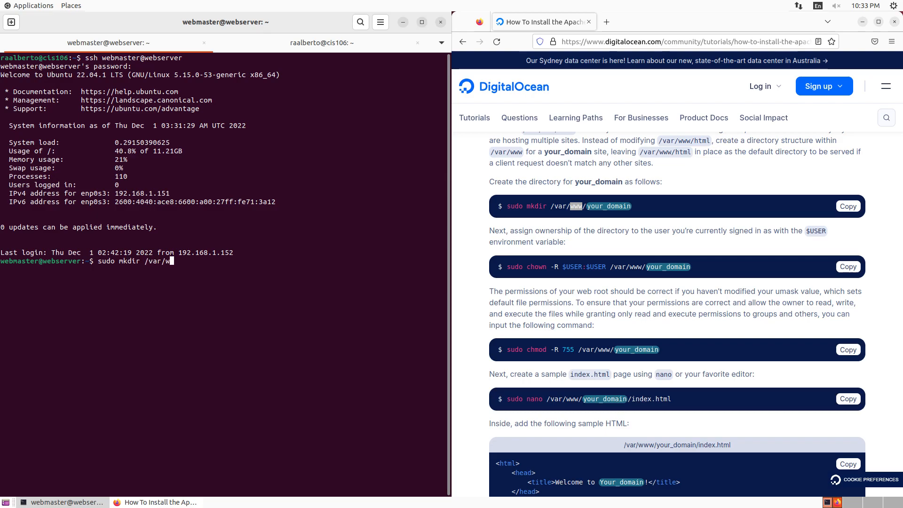
type("ww/")
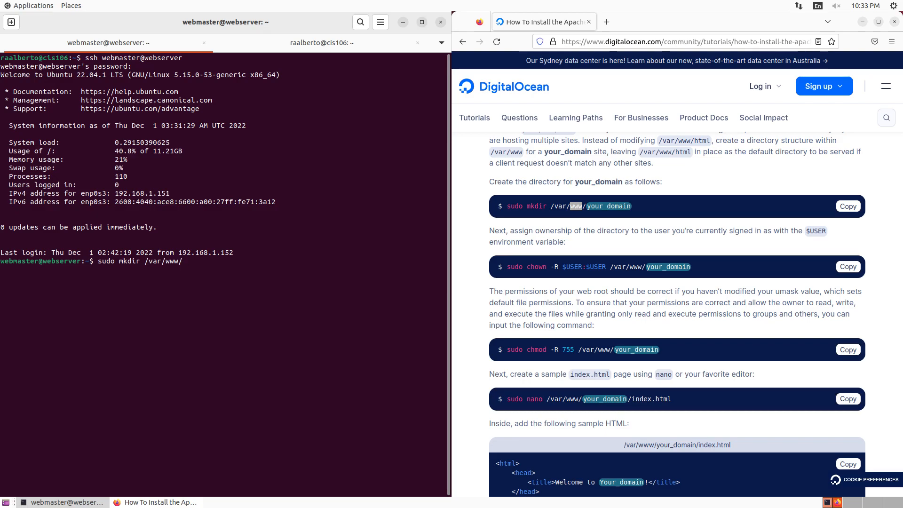
type("my")
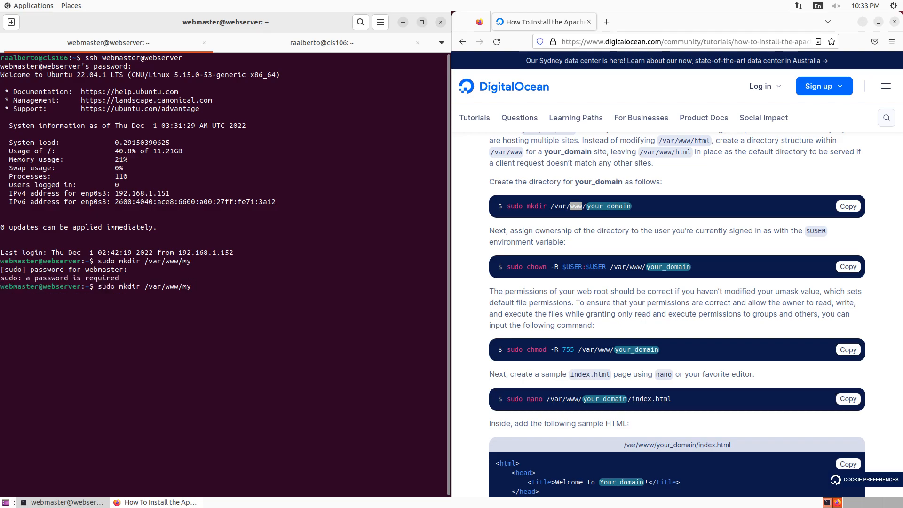
type("w")
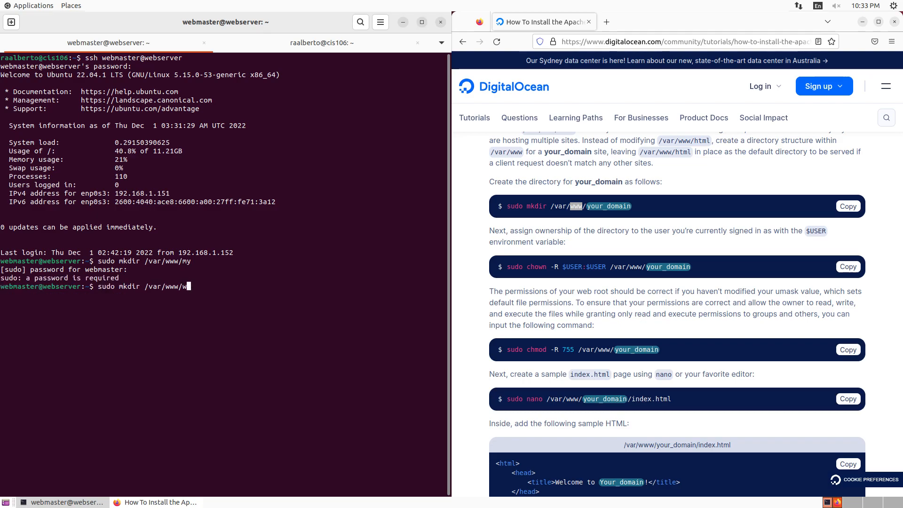
type("ebsite")
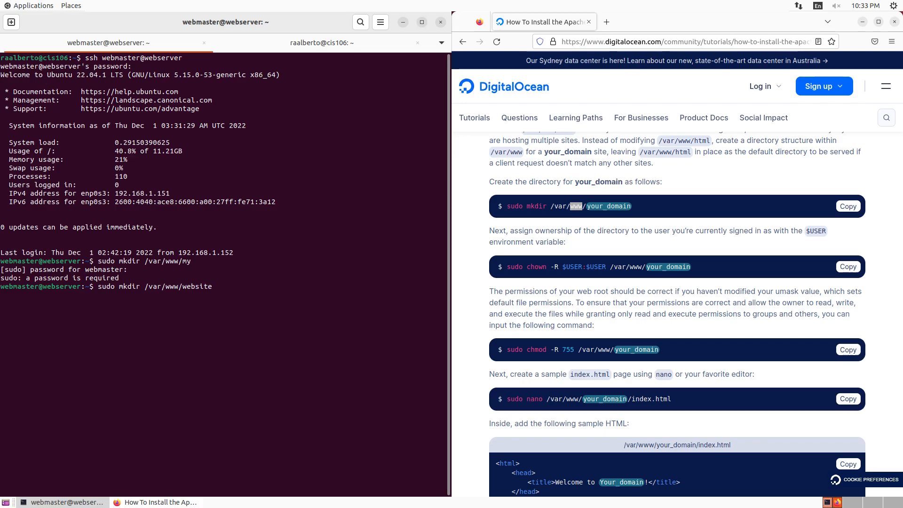
key("Return")
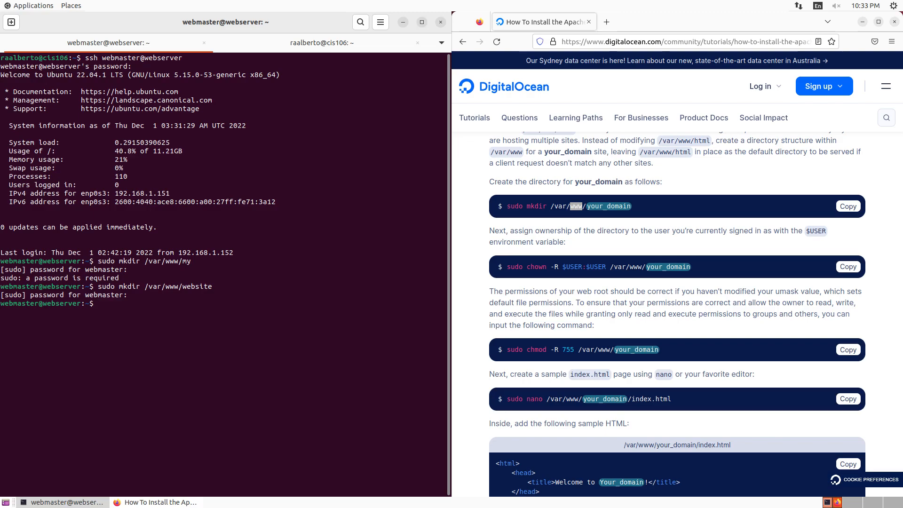
Run sudo chown -R $USER:$USER /var/www/website/ to take ownership of the site directory.
type("sudo chwo")
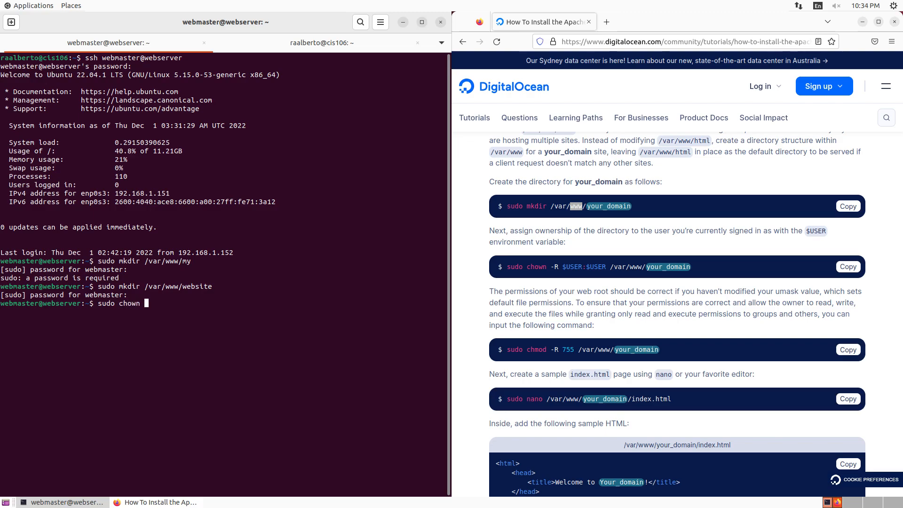
type("-R")
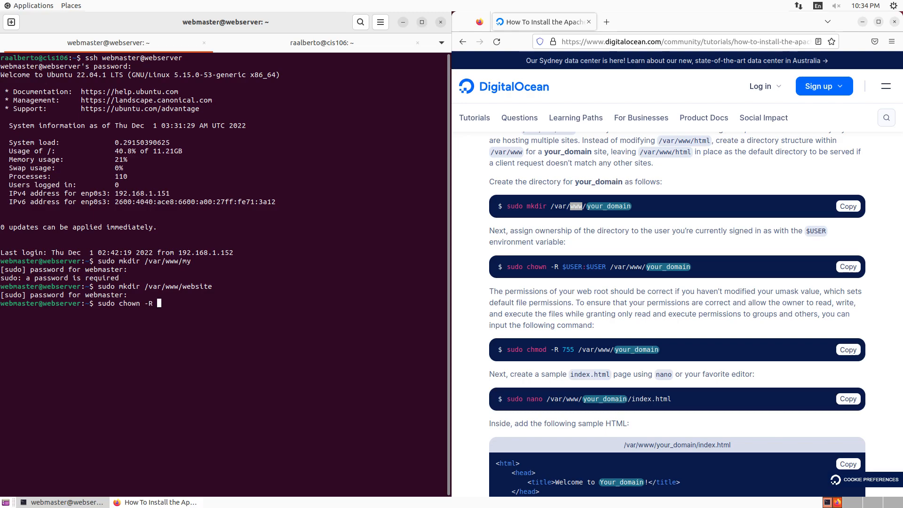
type("$")
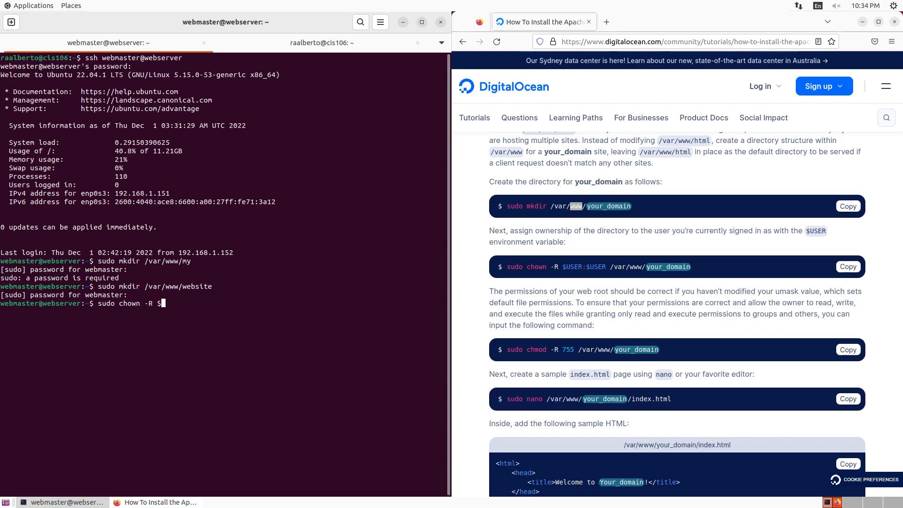
type("USER:$USER")
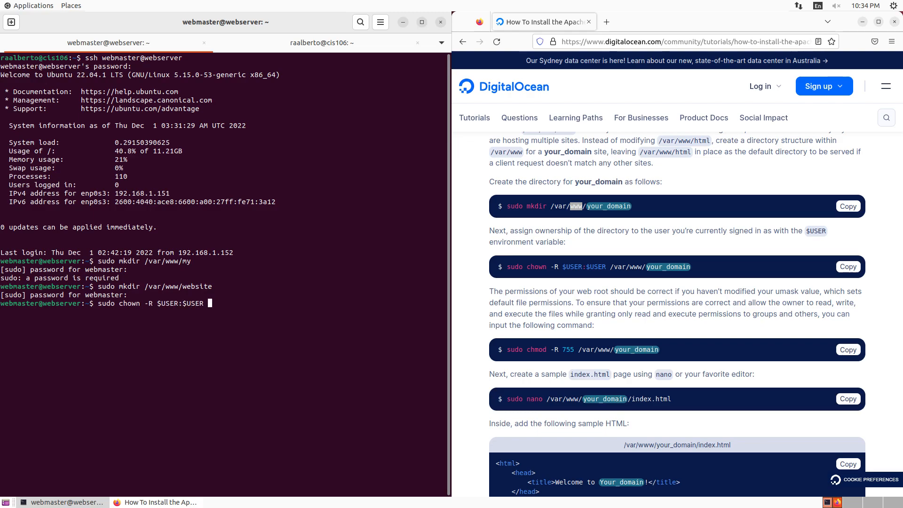
type("/var/www/website/")
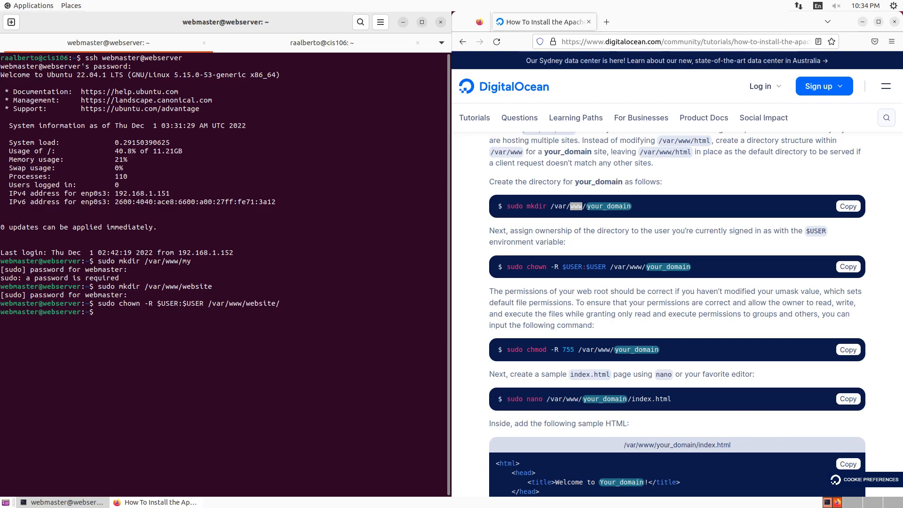
type("sudo")
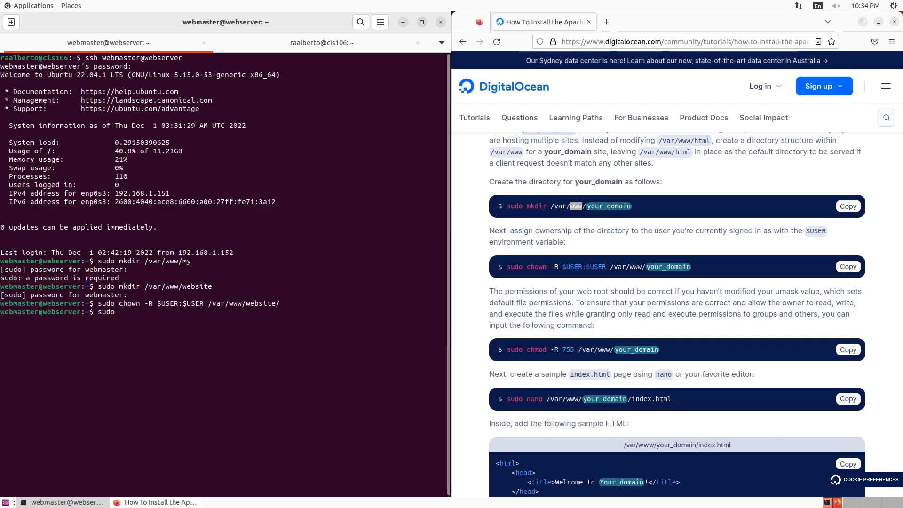
Run sudo chmod -R 755 /var/www/website/ to set permissions on the directory tree.
type("c")
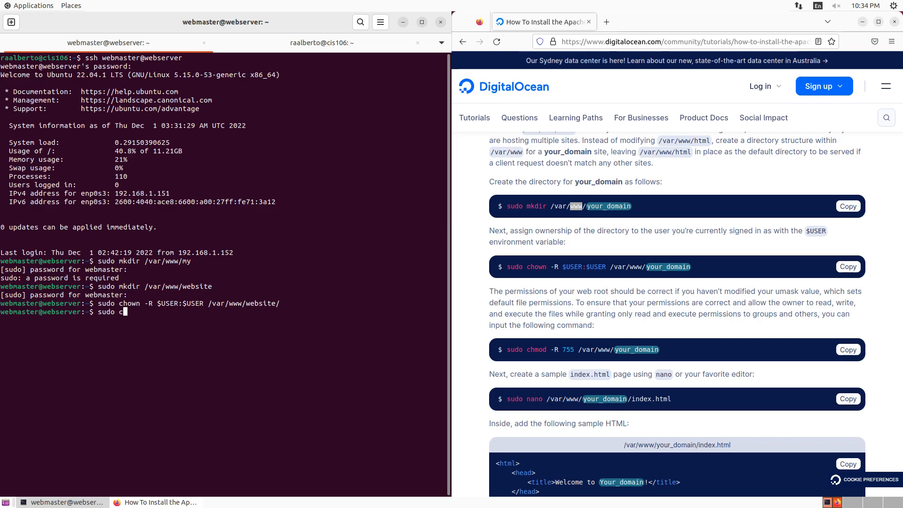
key("BackSpace")
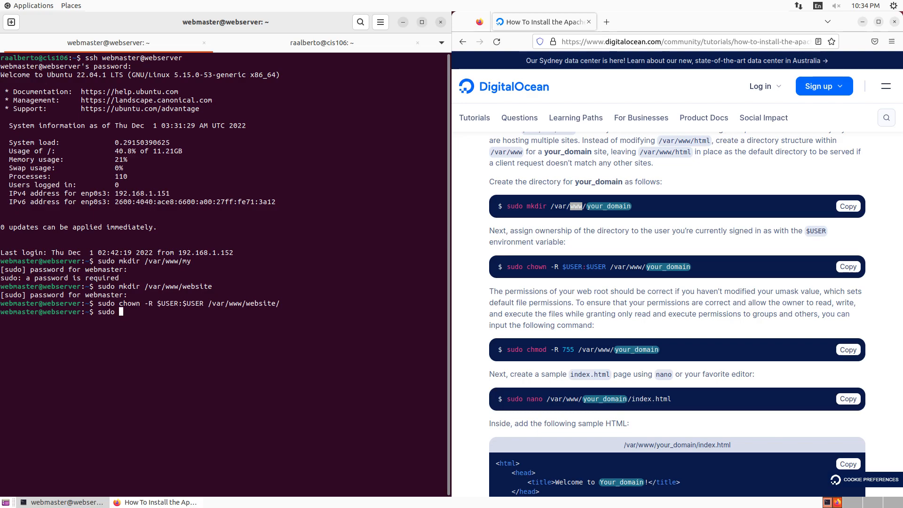
type("cho")
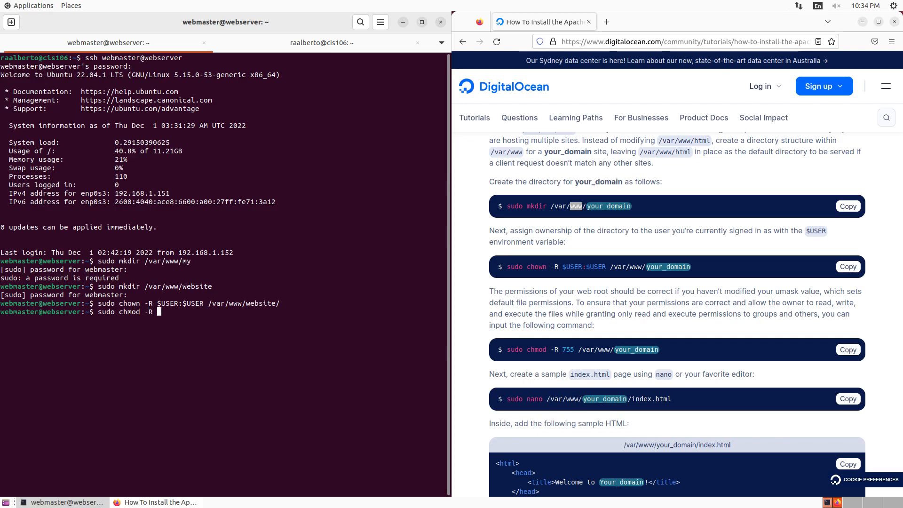
type("755")
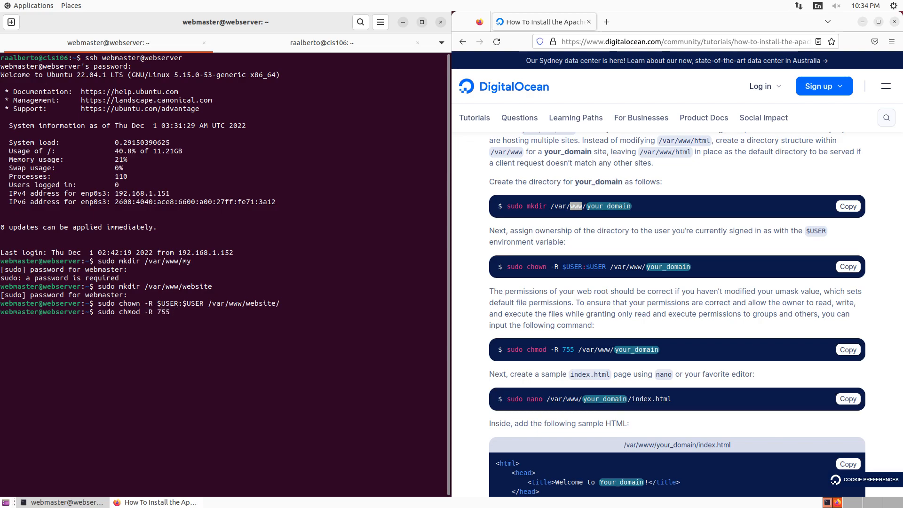
type("/var/www/website/")
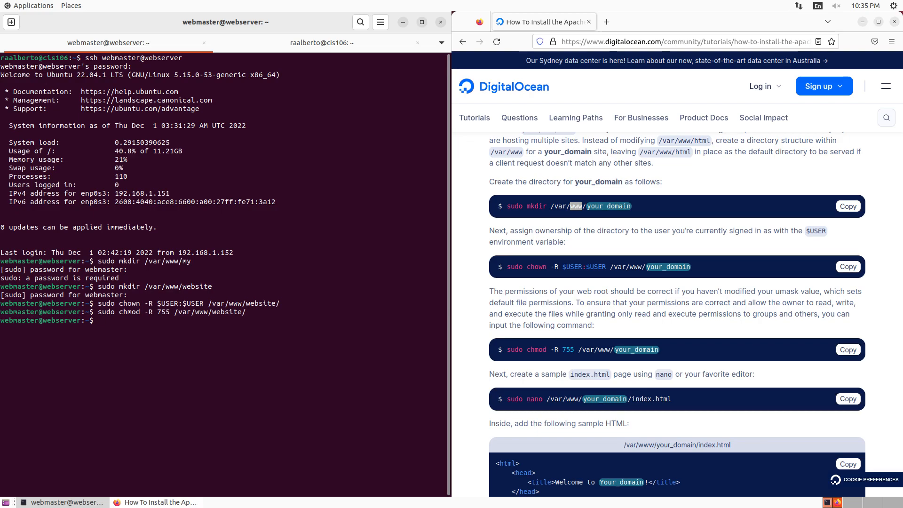
Open a new /var/www/website/index.html in nano with sudo, then minimize the terminal.
type("sudp")
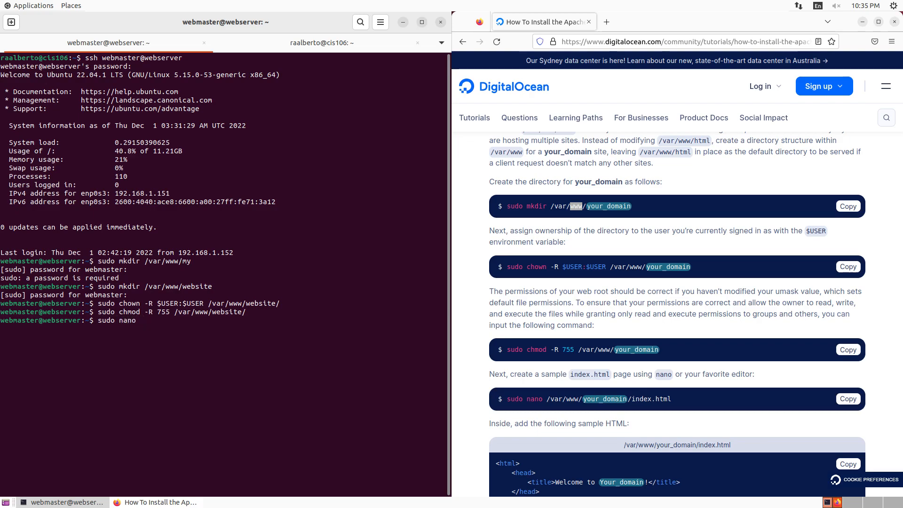
type("/var/www/h")
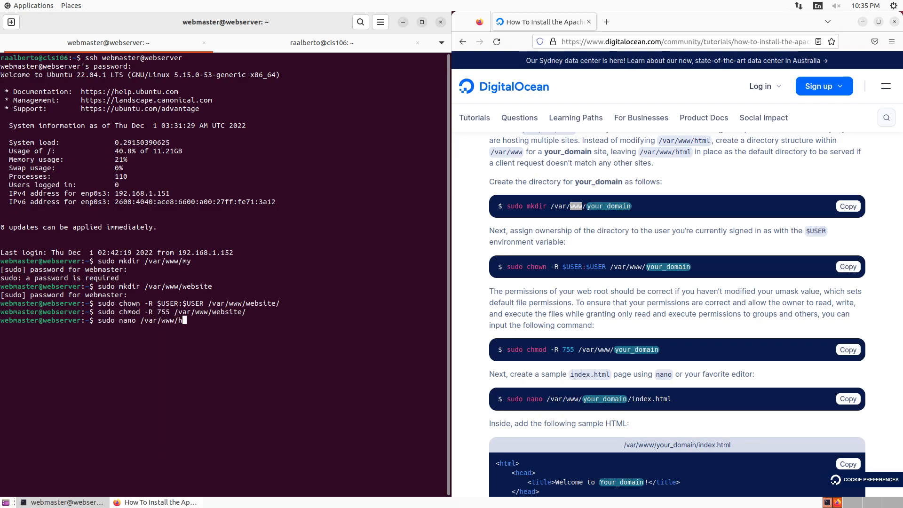
type("ebsite/ind")
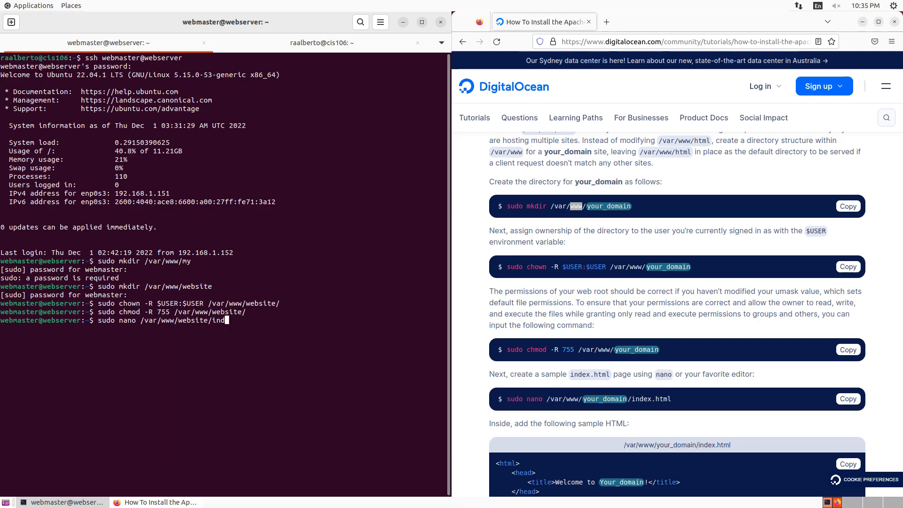
key("Return")
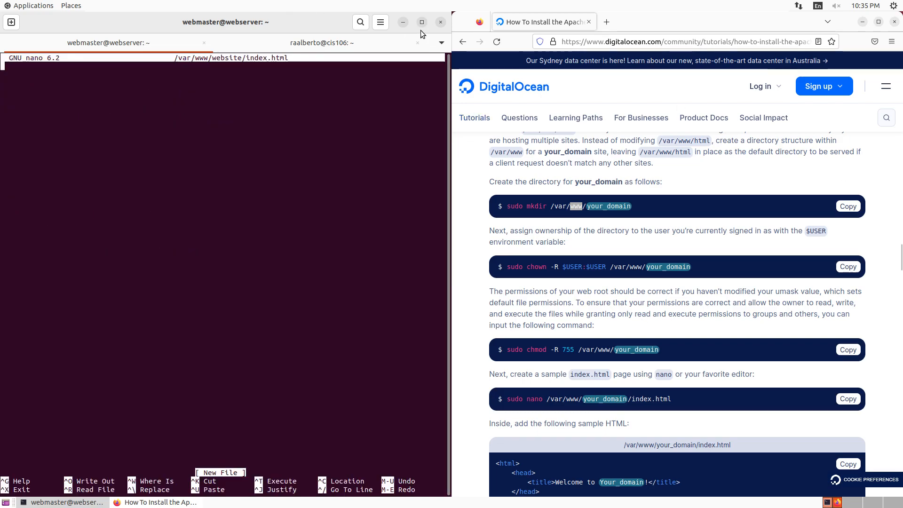
left_click(32, 5)
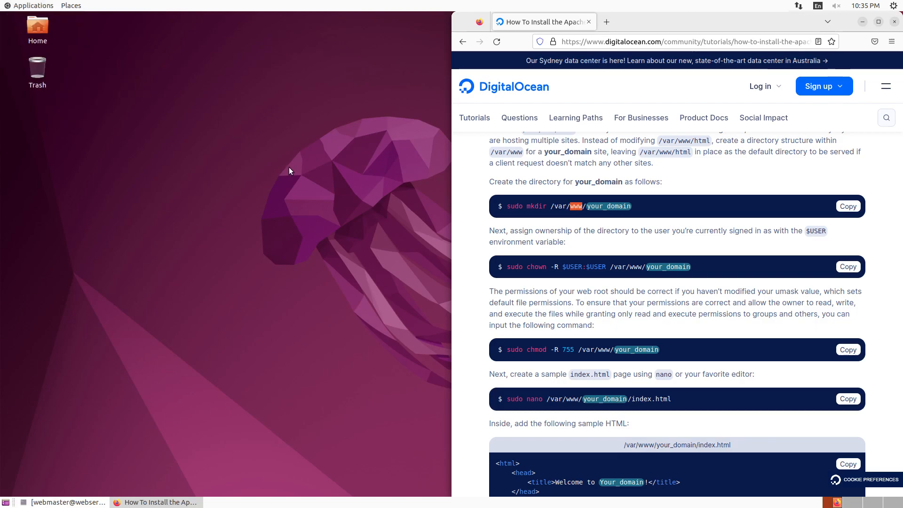
mouse_move(287, 171)
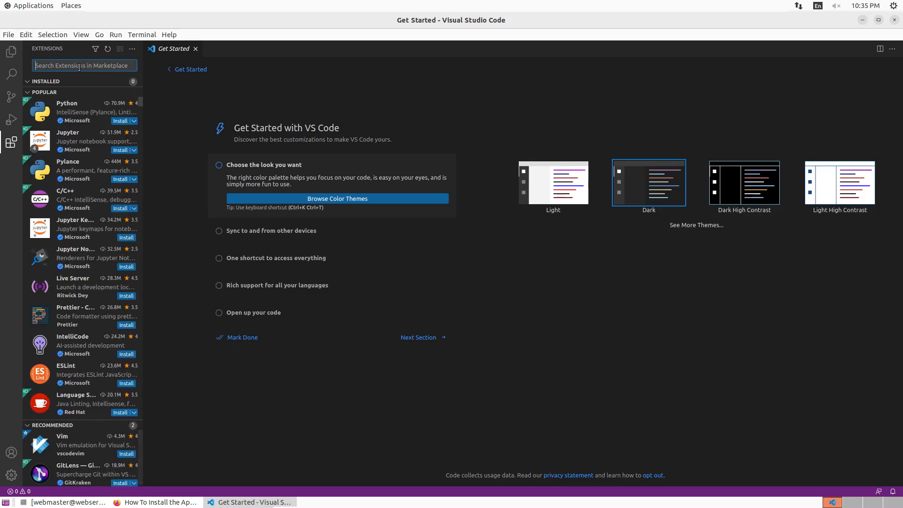
Search VS Code Extensions for 'bootstrap5' and install Bootstrap5 snippets.
type("bootstrap5 qu")
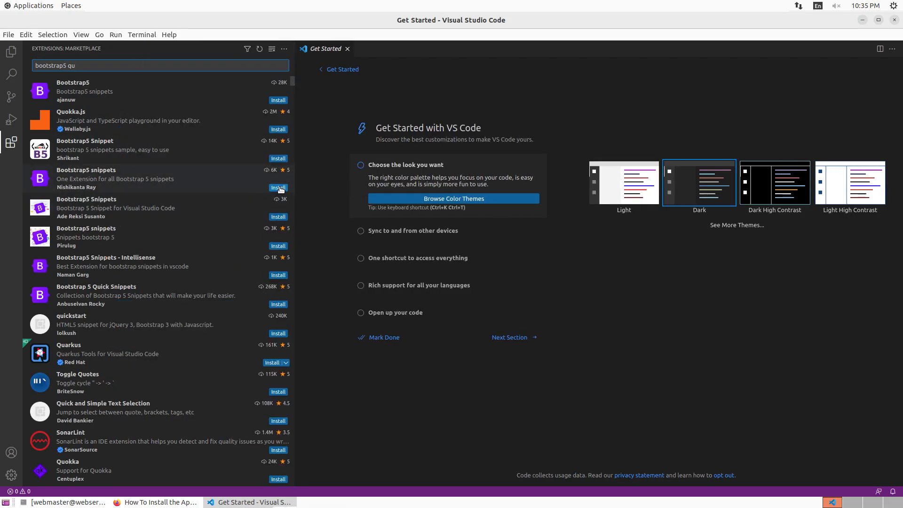
left_click(279, 188)
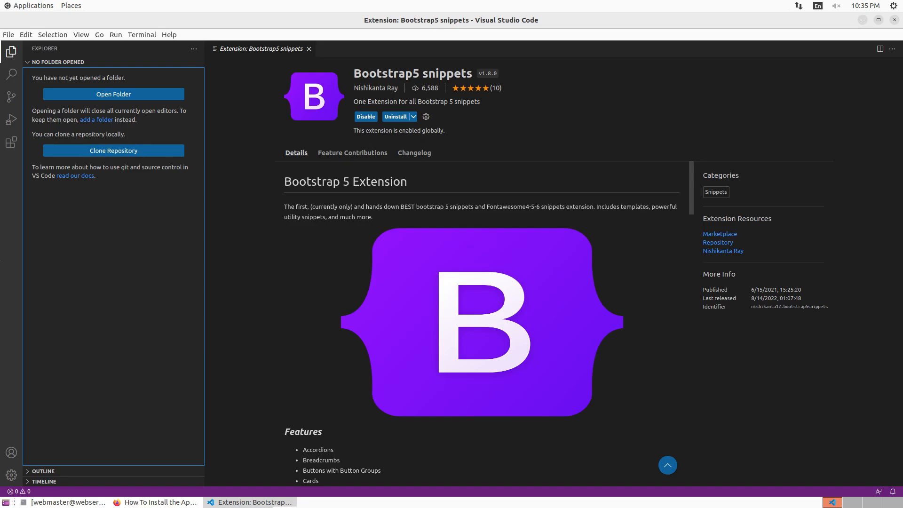
Create a new text file, save it as index.html in the home folder, and begin typing 'b5'.
left_click(8, 35)
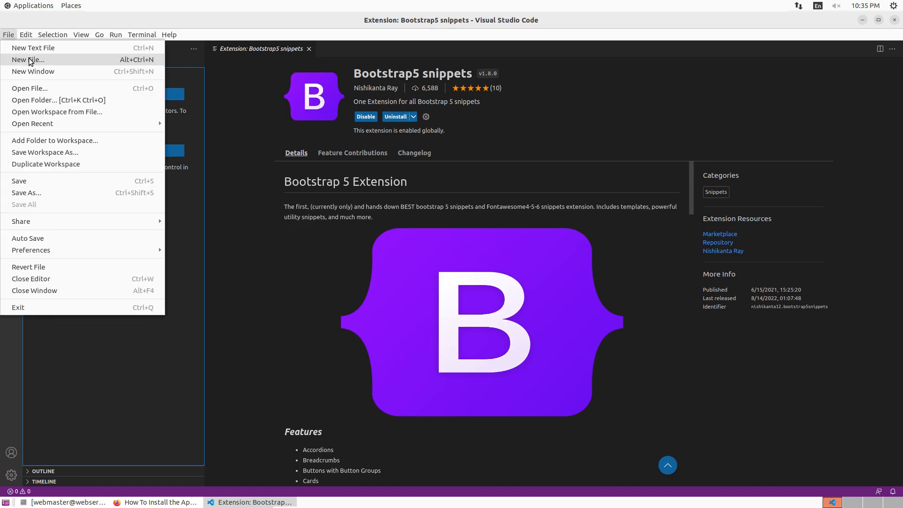
left_click(33, 48)
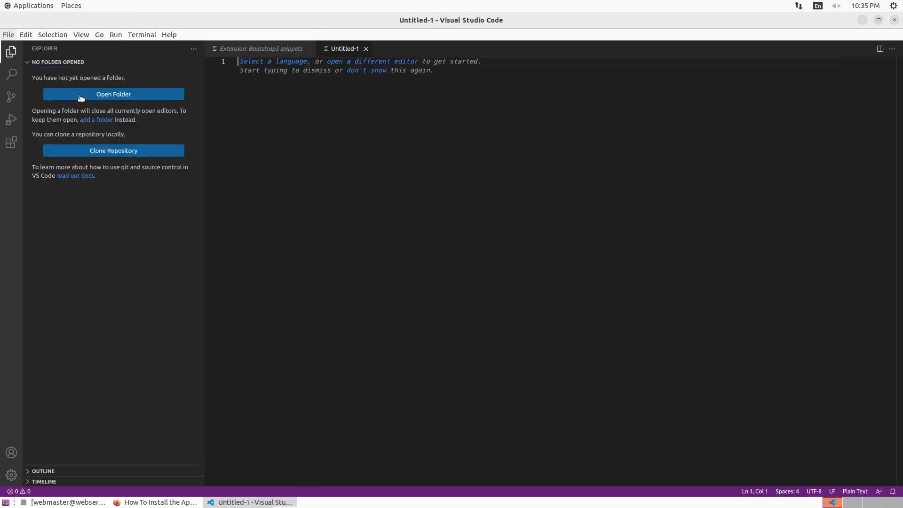
mouse_move(393, 130)
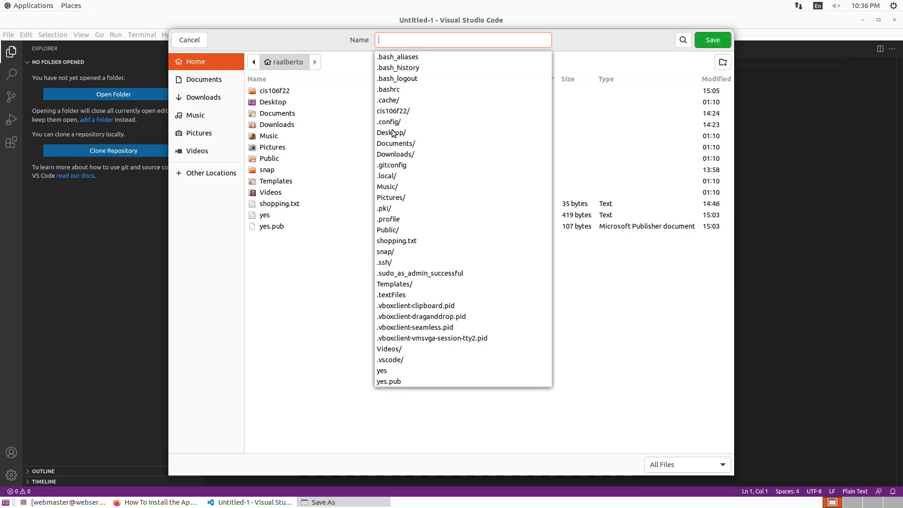
type("index.")
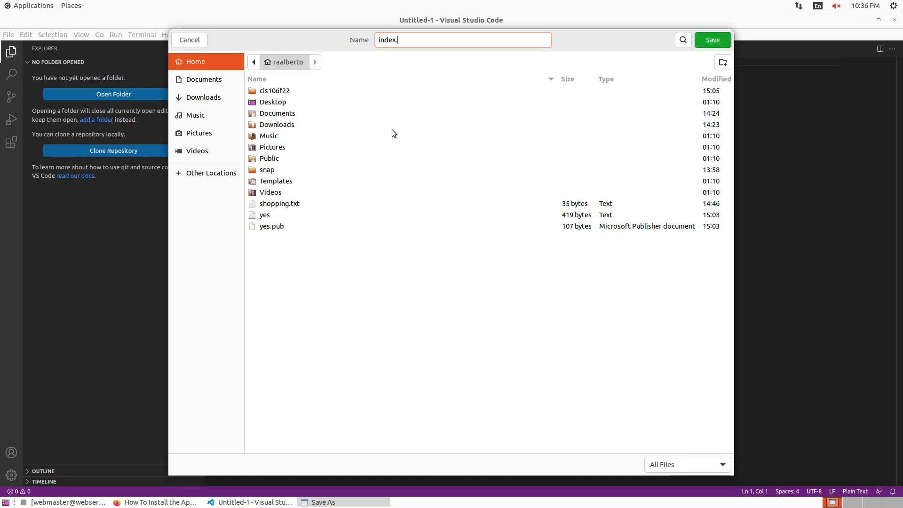
left_click(713, 40)
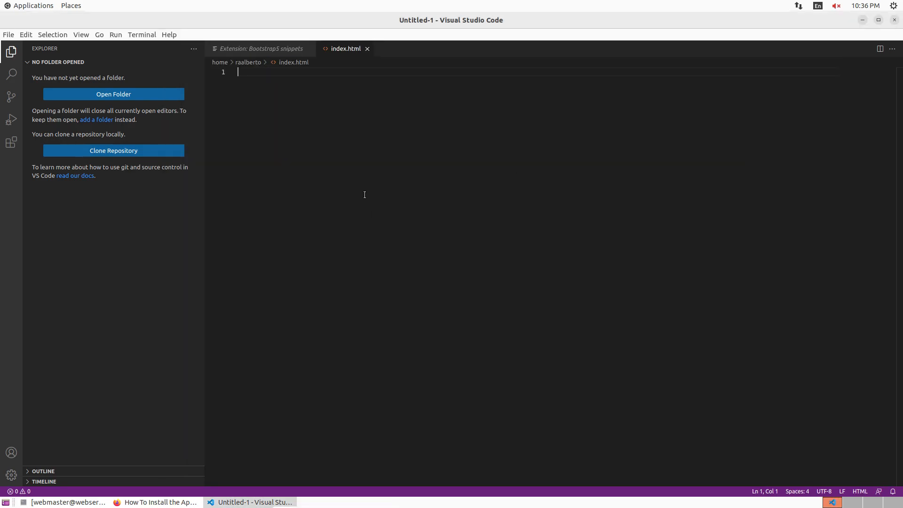
type("b")
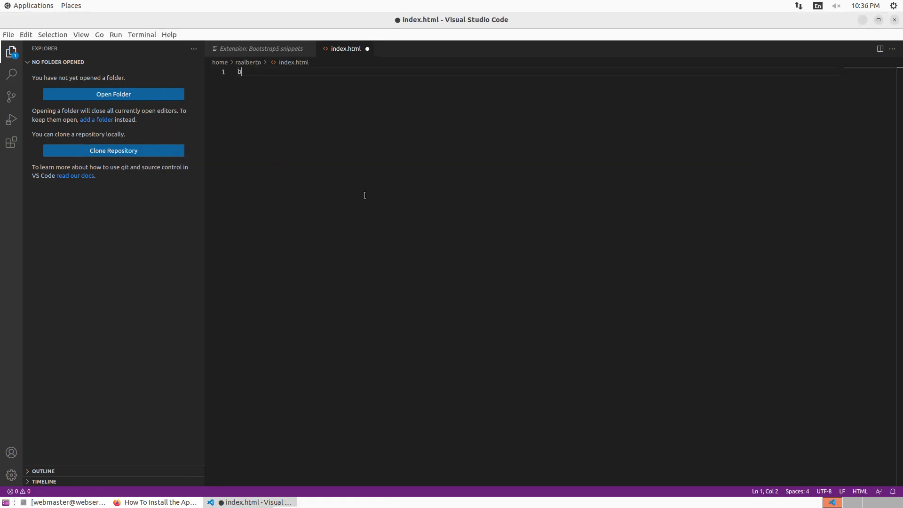
type("5")
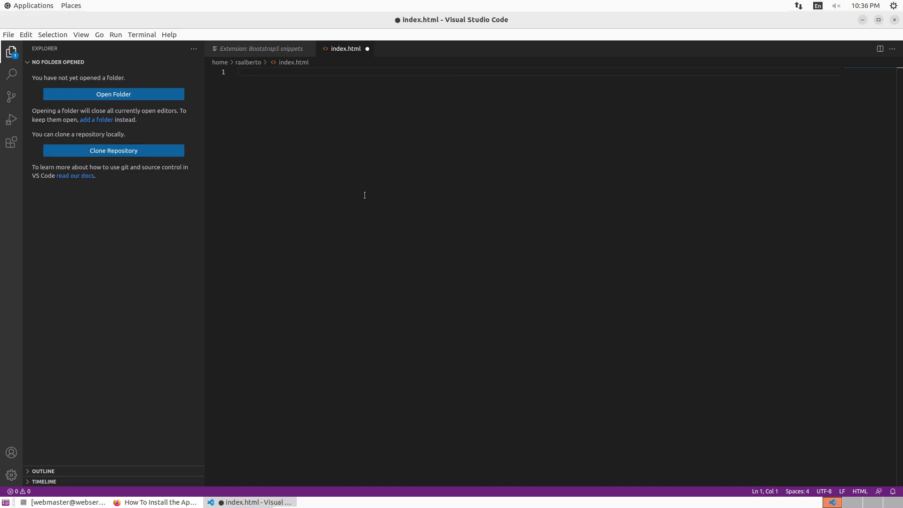
Expand the Bootstrap 5 starter template in index.html, retitle it 'My First Website' and save.
type("b5")
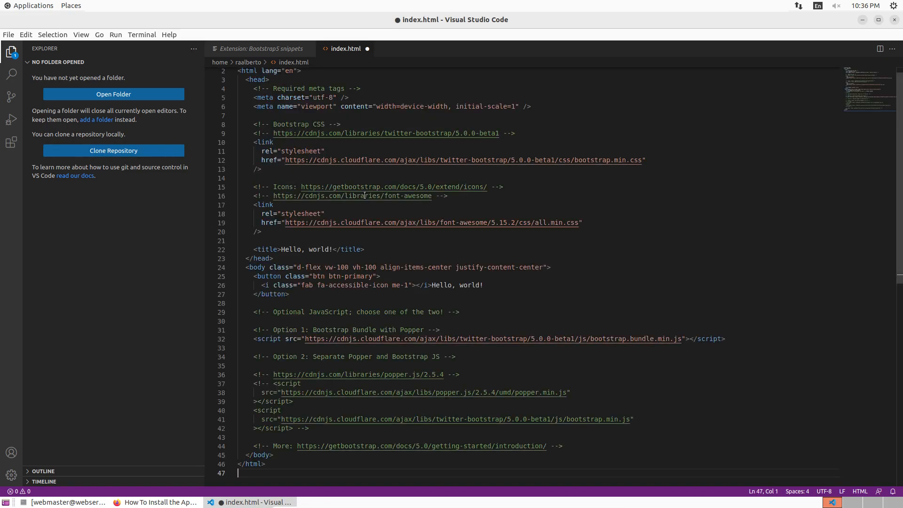
key("ctrl+s")
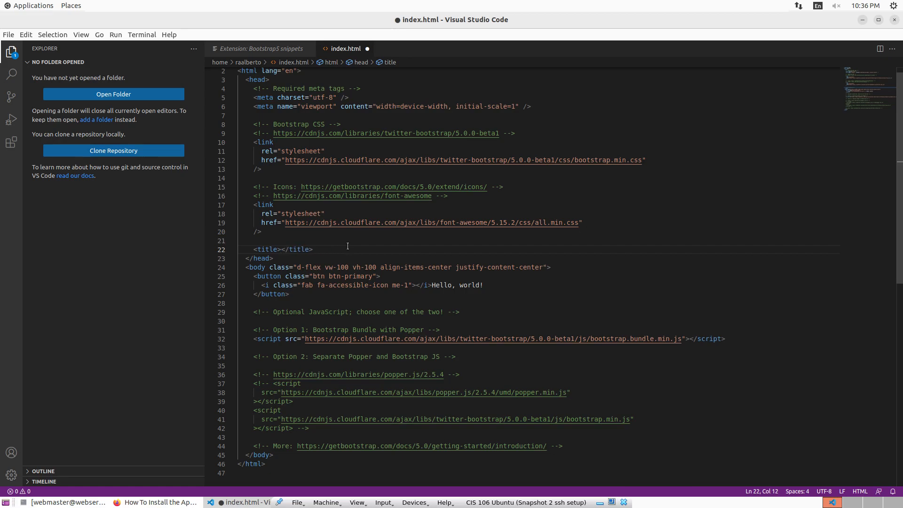
type("My First Website")
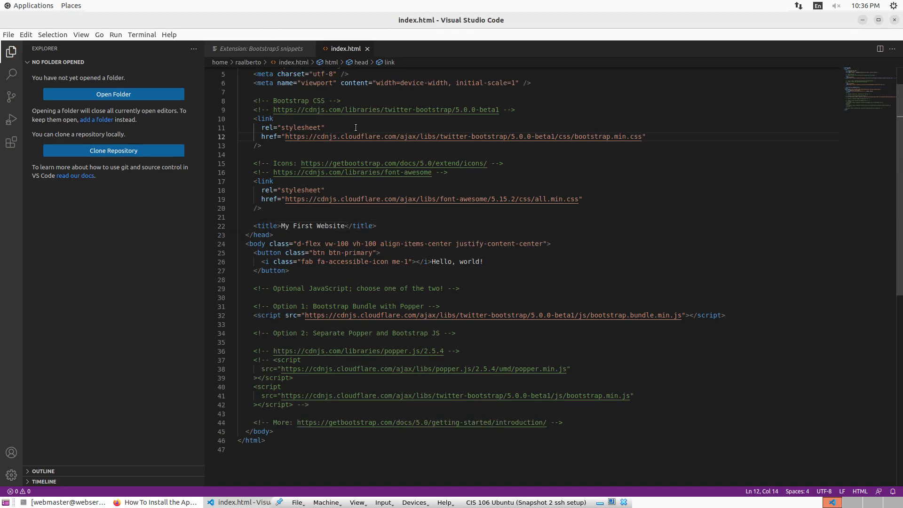
scroll("up", 3)
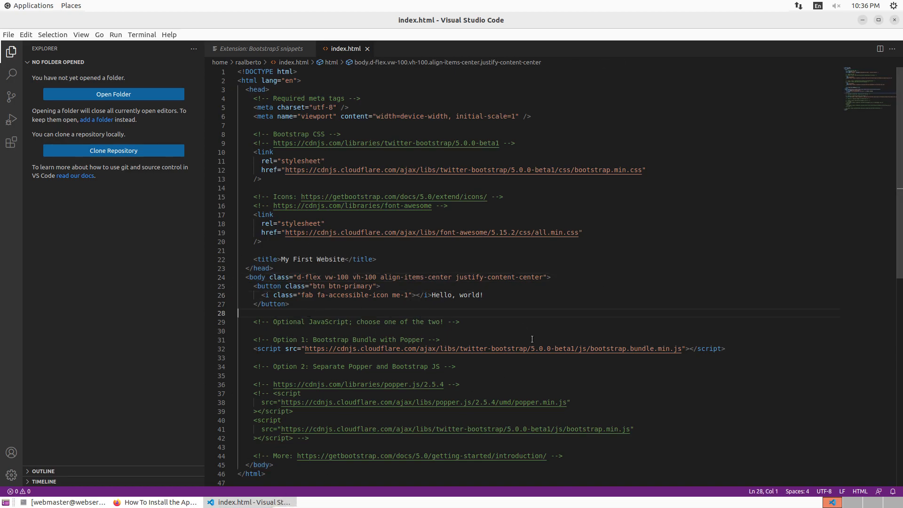
mouse_move(285, 327)
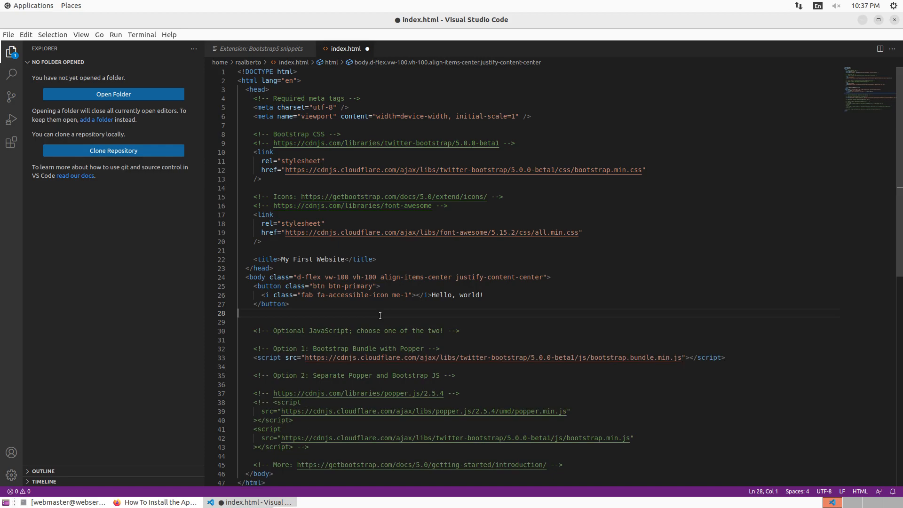
Add an h1 'My first Website', an hr and a lorem paragraph, save, and copy all the code.
type("h1>My </h1>")
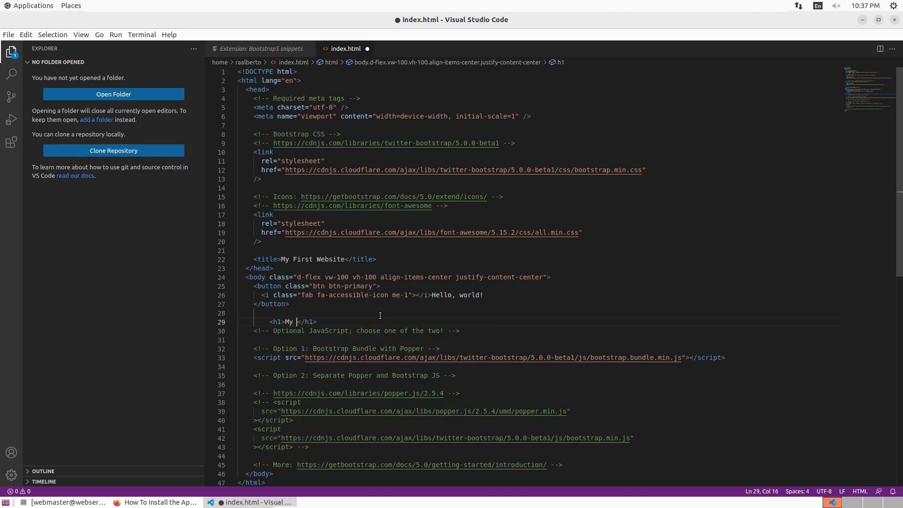
type("first Website")
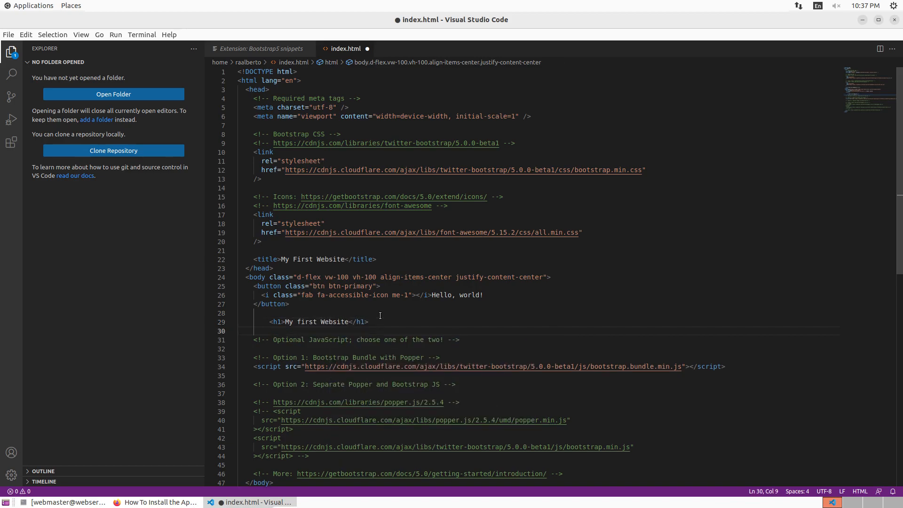
type("hr>")
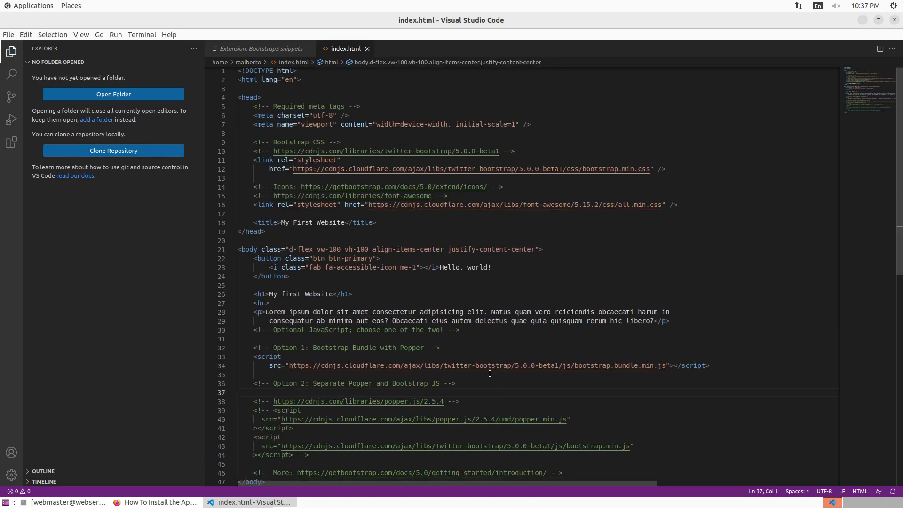
key("ctrl+a")
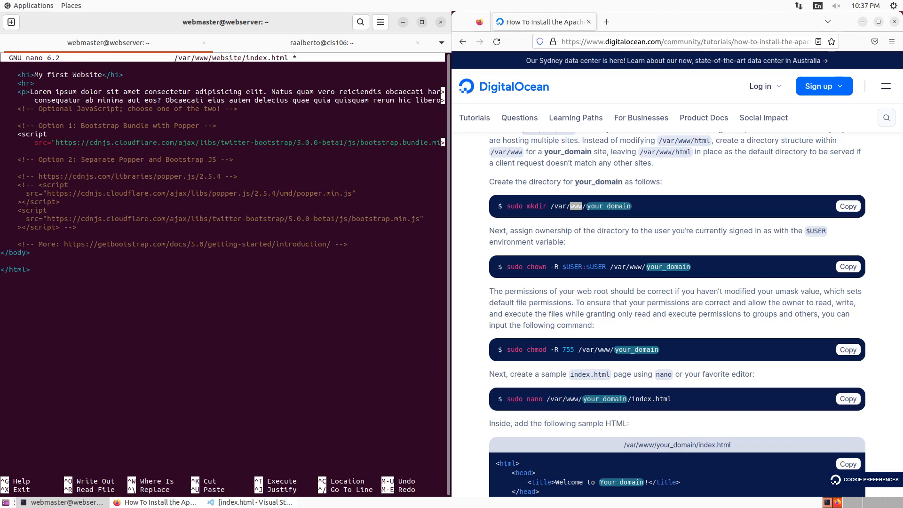
Save the pasted page into /var/www/website/index.html in nano and exit to the shell.
key("ctrl+o")
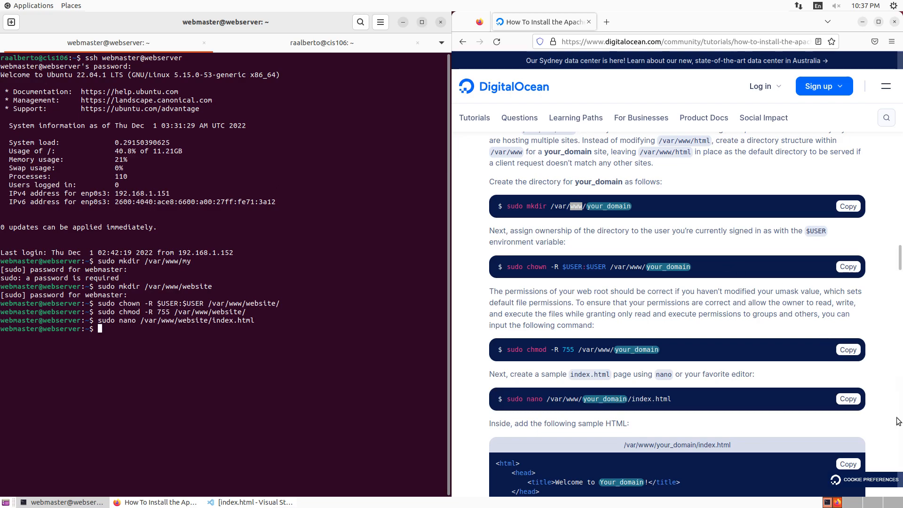
Scroll the DigitalOcean tutorial to the sites-available VirtualHost configuration block.
scroll("down", 3)
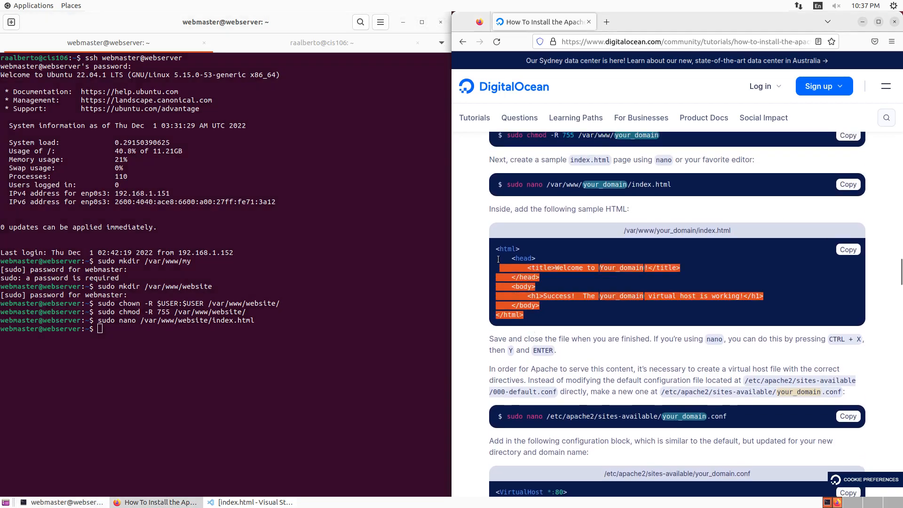
scroll("down", 3)
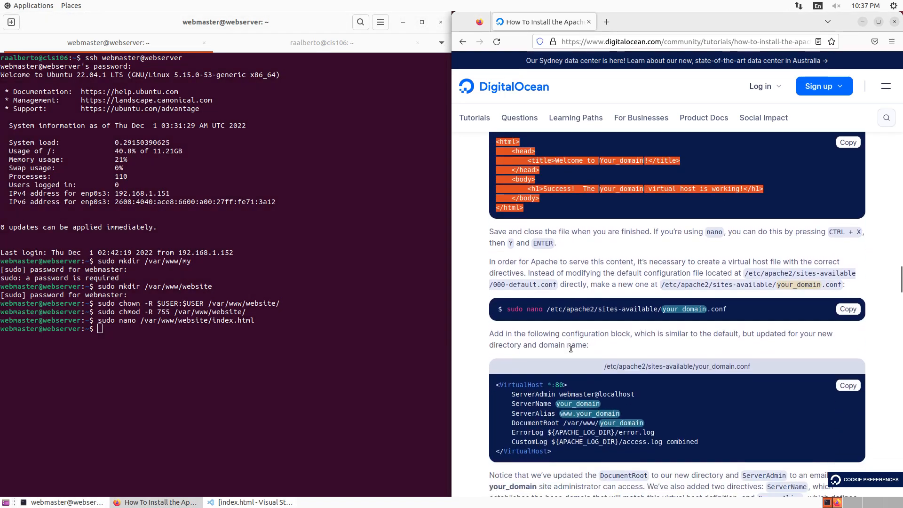
scroll("down", 3)
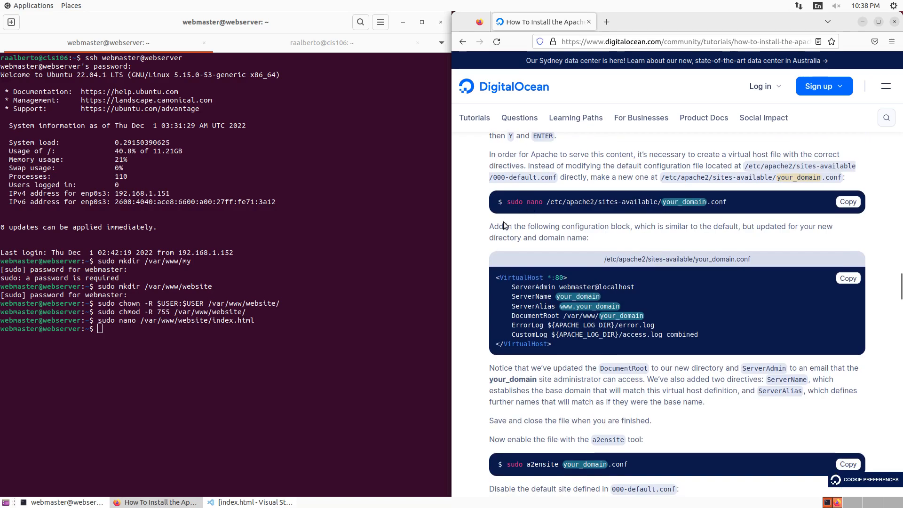
mouse_move(630, 217)
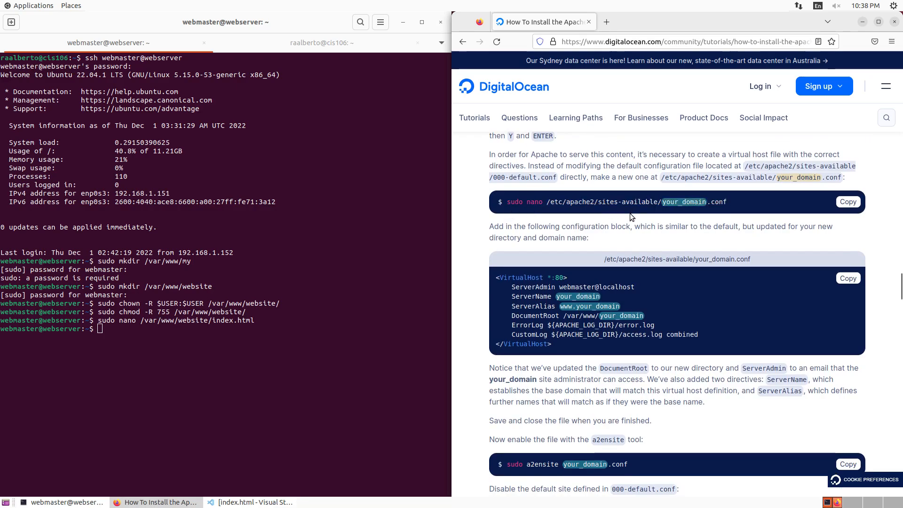
scroll("up", 3)
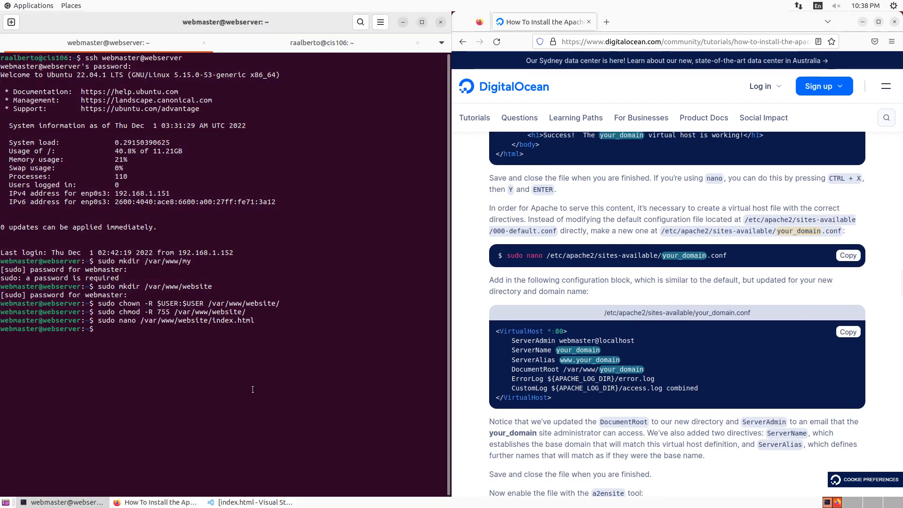
Run sudo nano /etc/apache2/sites-available/website.conf to create the new site file.
type("sudo nano /")
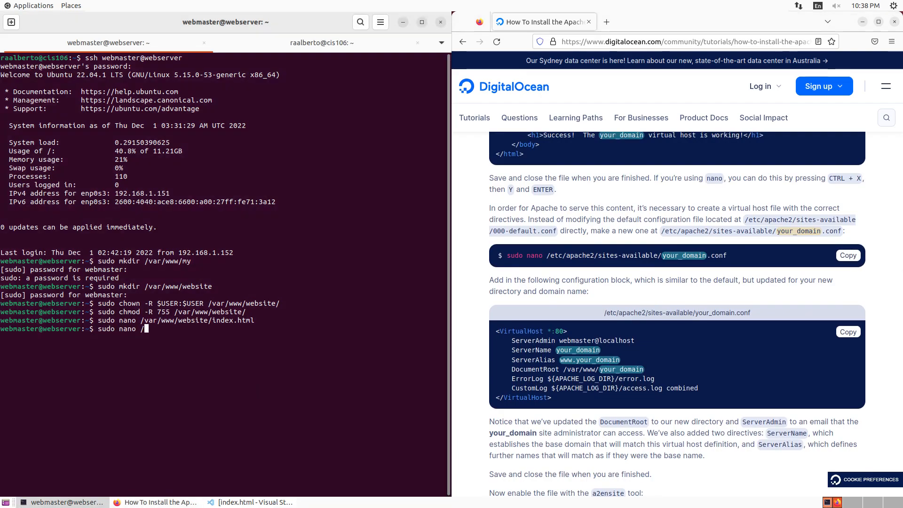
type("etc/a")
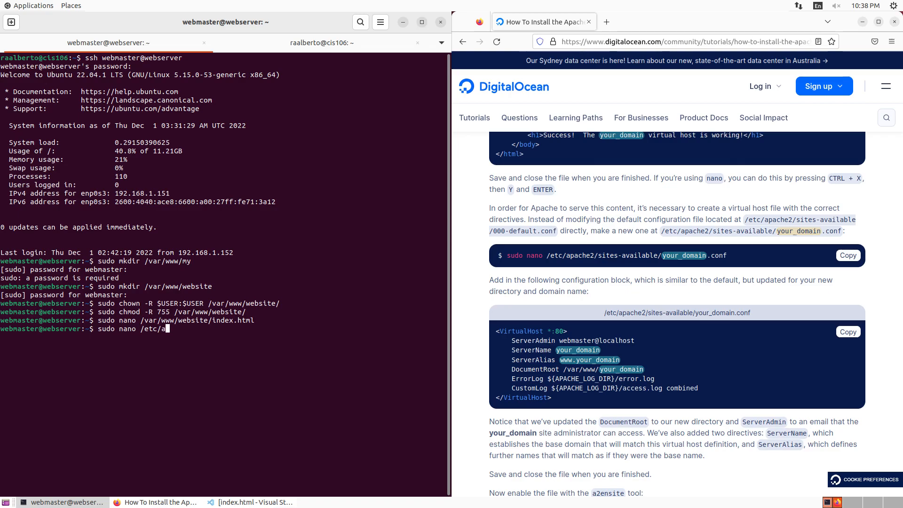
type("pache2/")
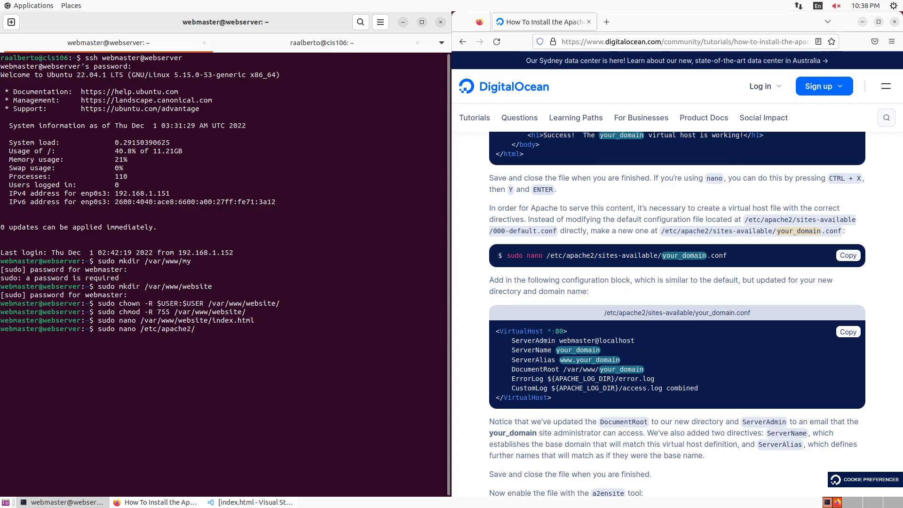
type("sites-available/")
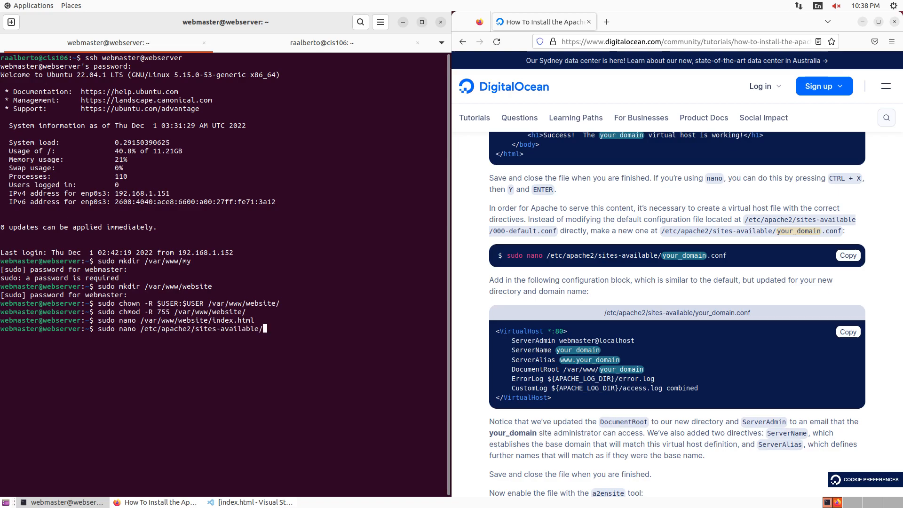
type("web")
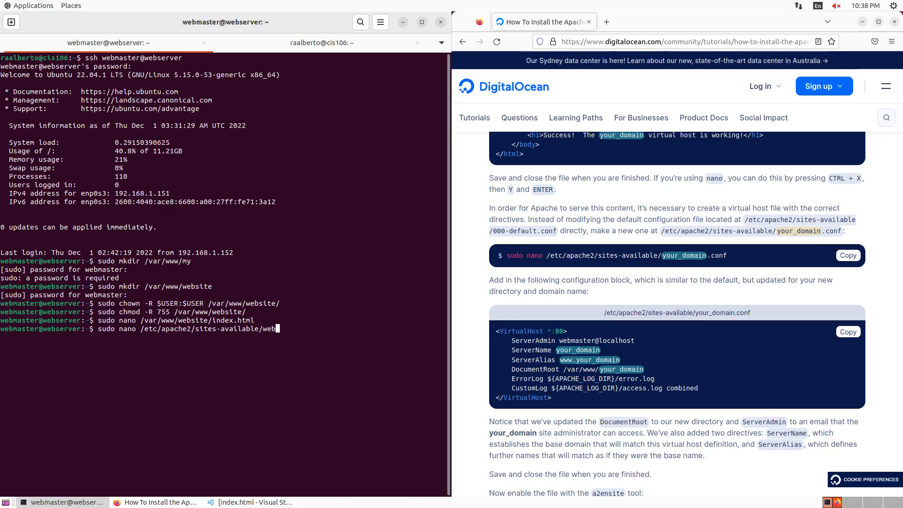
type("site.c")
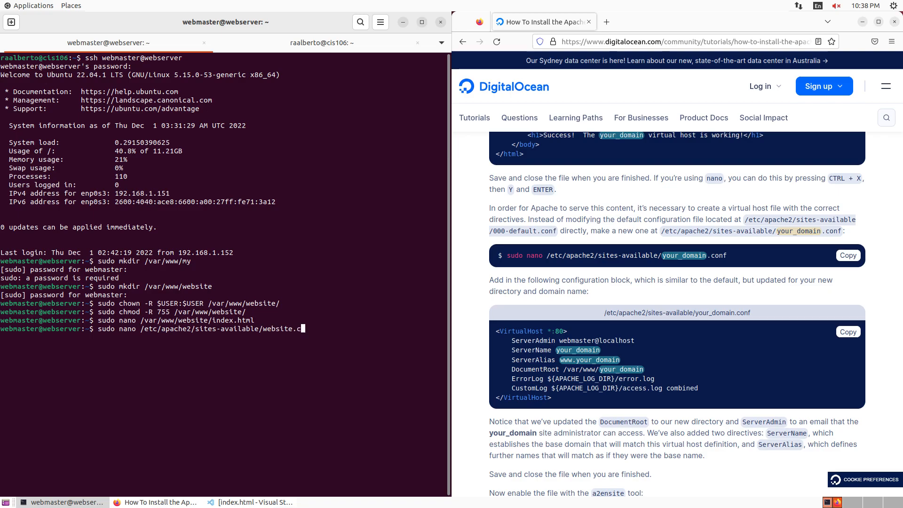
type("nf")
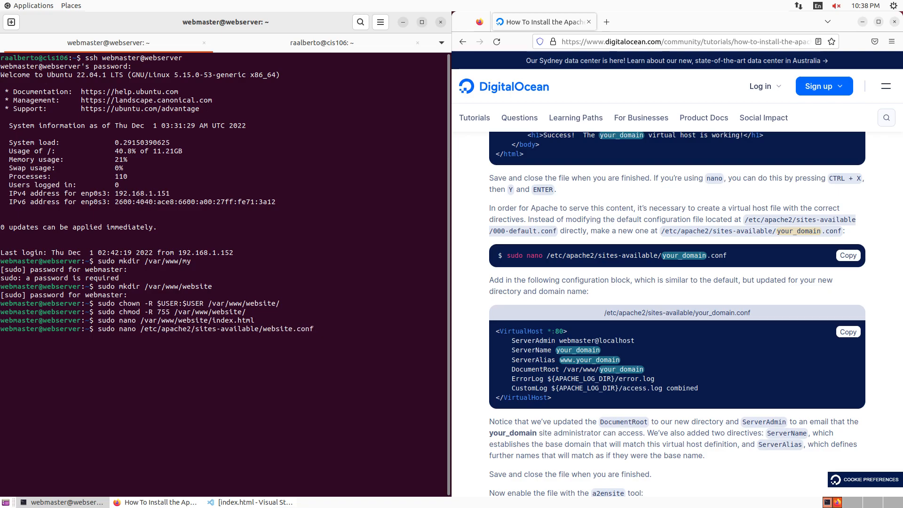
key("Return")
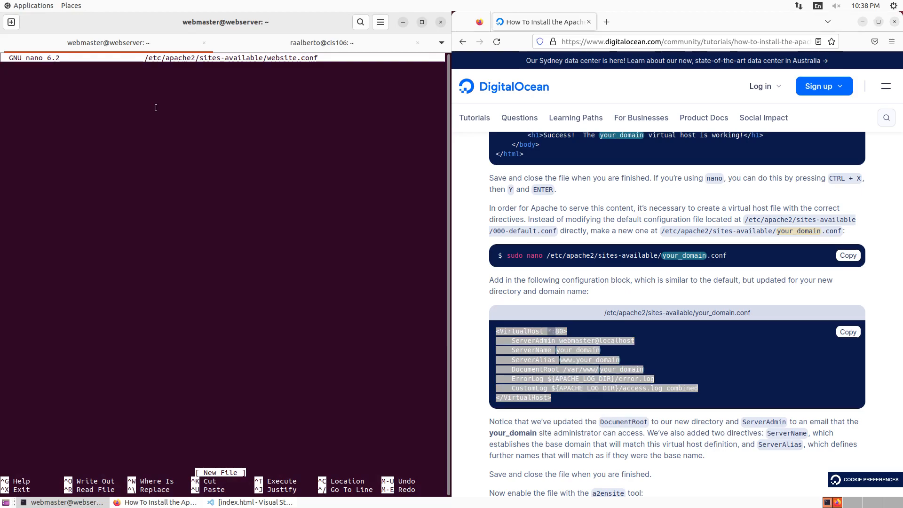
Paste the VirtualHost block, set its name and DocumentRoot to /var/www/website, save and exit.
key("ctrl+shift+v")
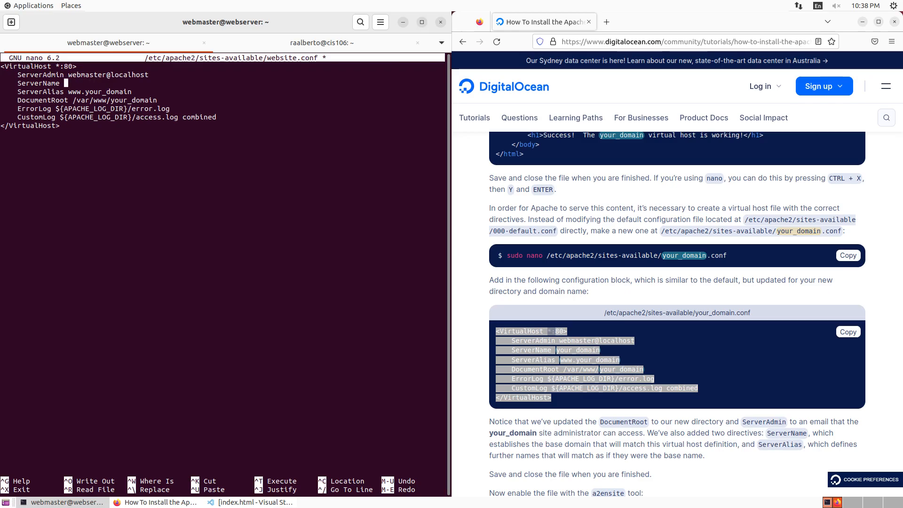
type("website")
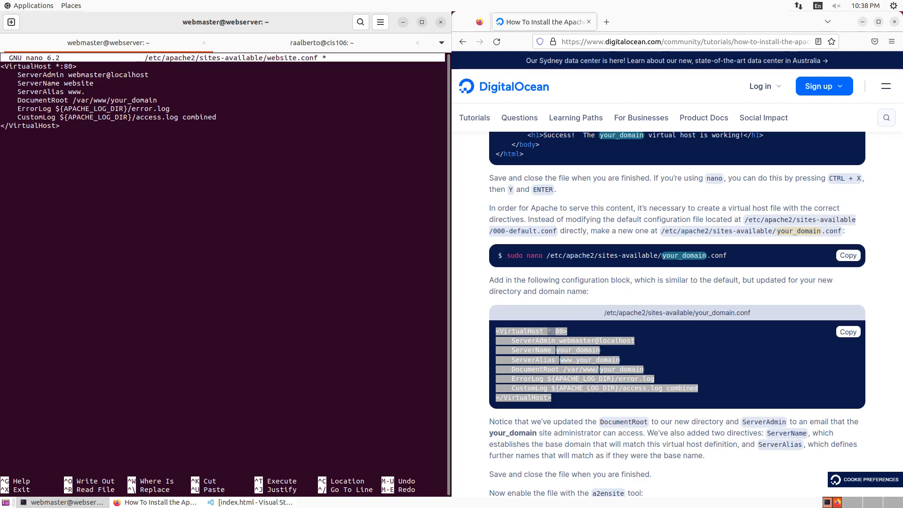
type("websot")
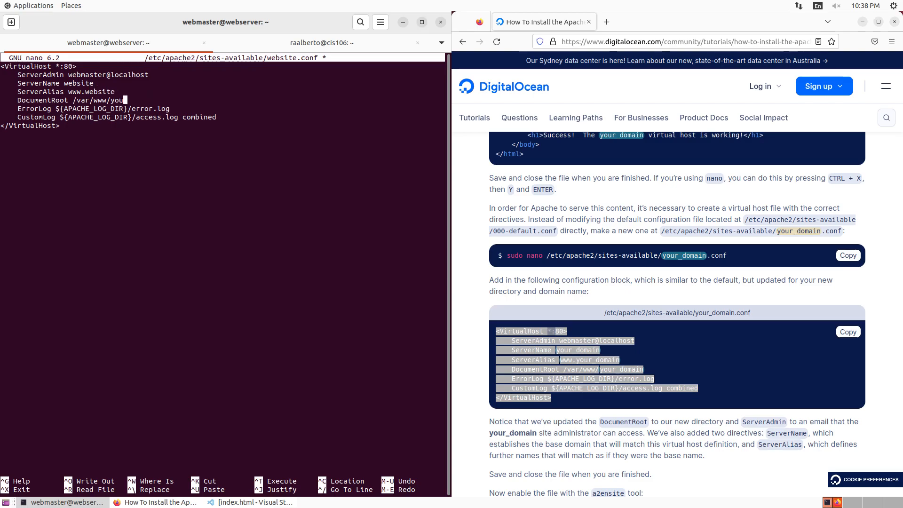
key("BackSpace")
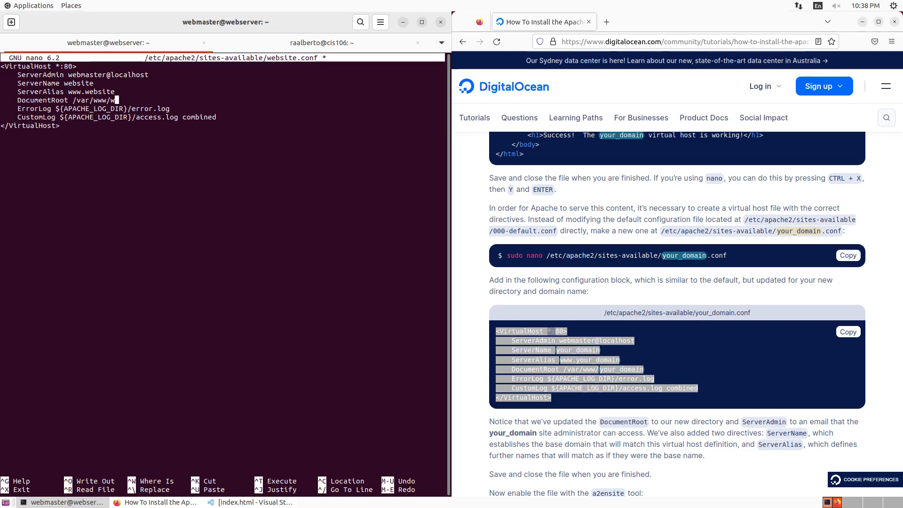
type("ebsite")
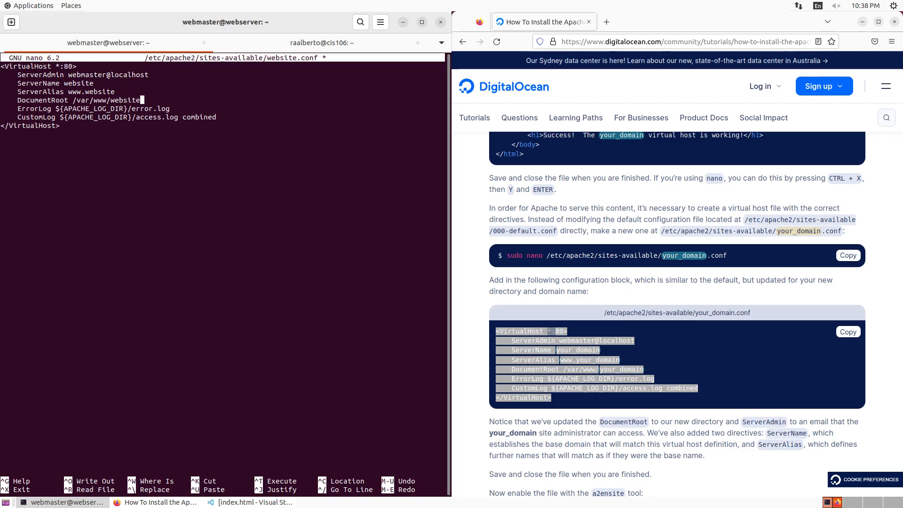
key("ctrl+o")
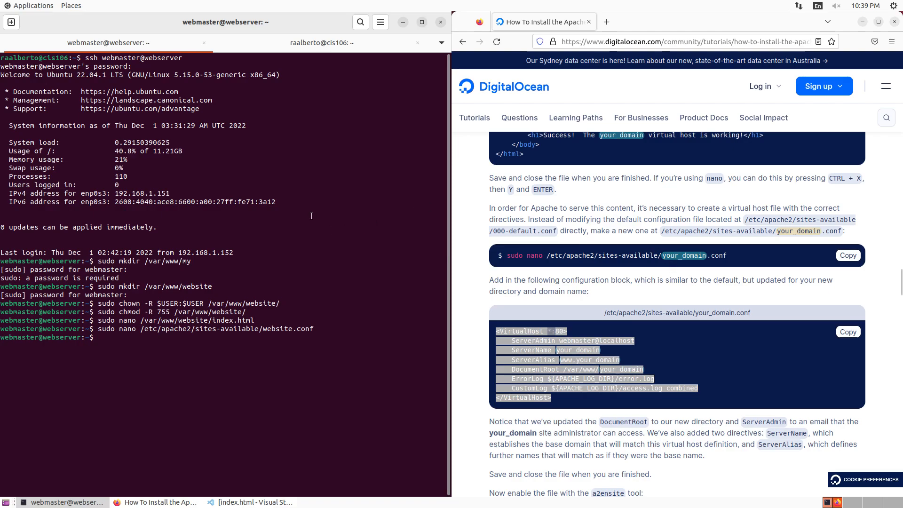
Enable the site with sudo a2ensite website.conf.
scroll("down", 3)
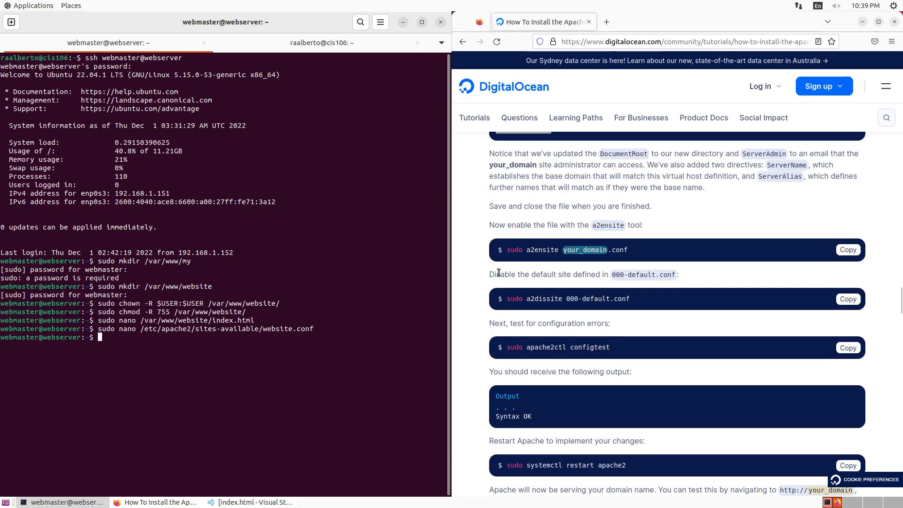
type("sudo")
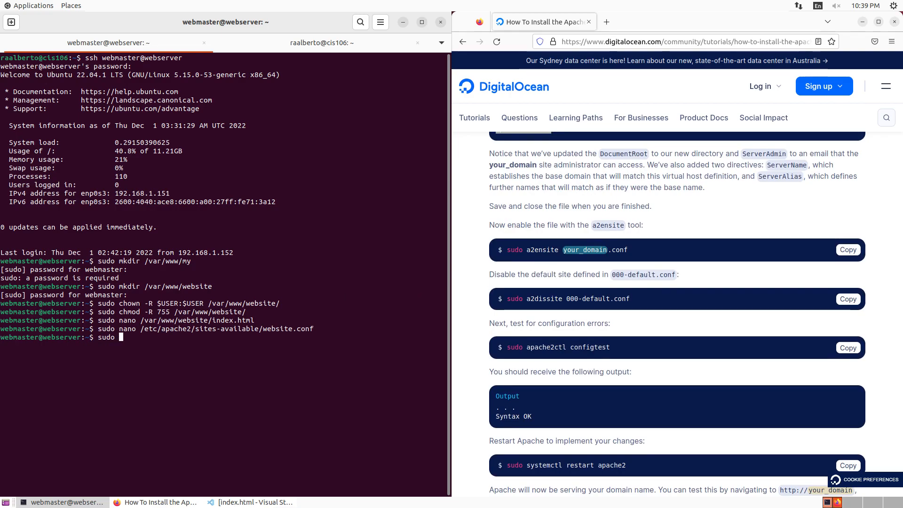
type("a2enmod")
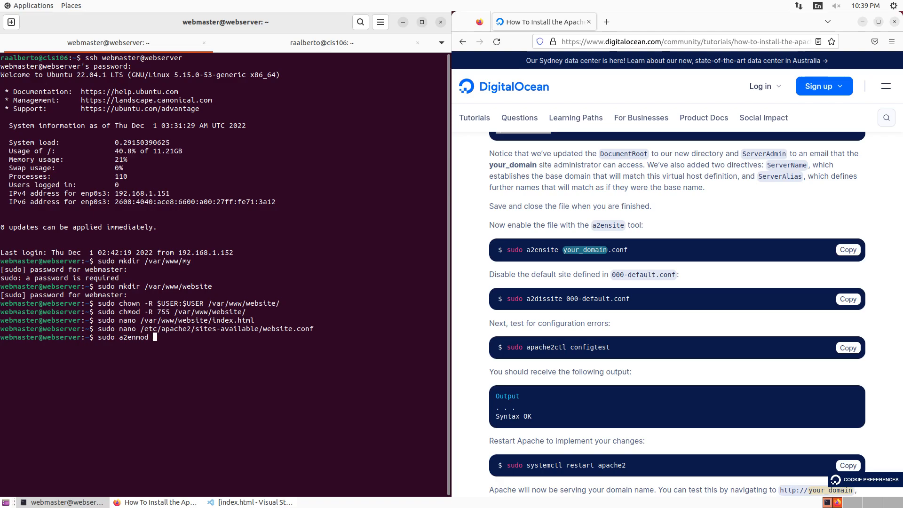
key("BackSpace")
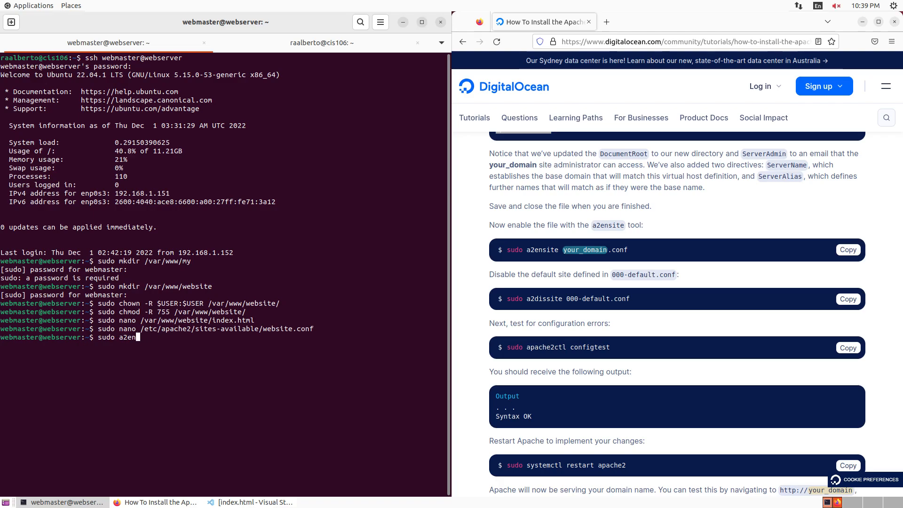
type("site")
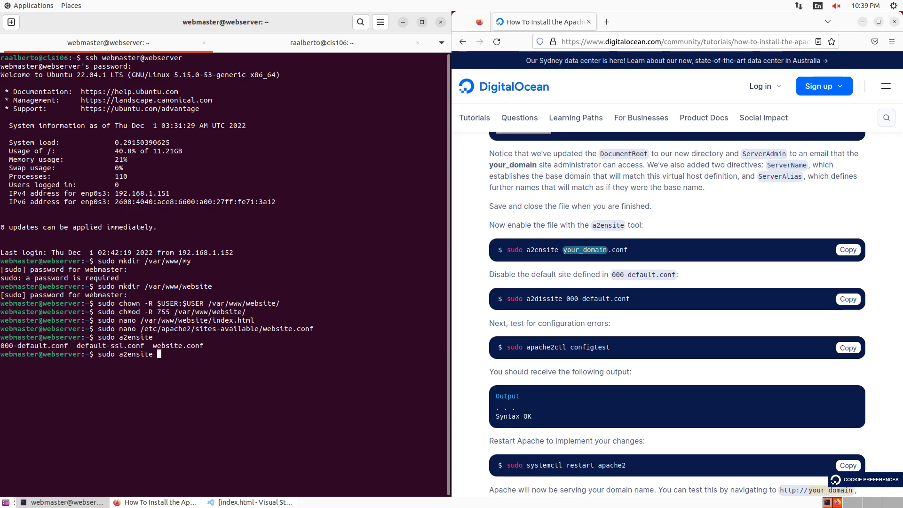
type("website.conf")
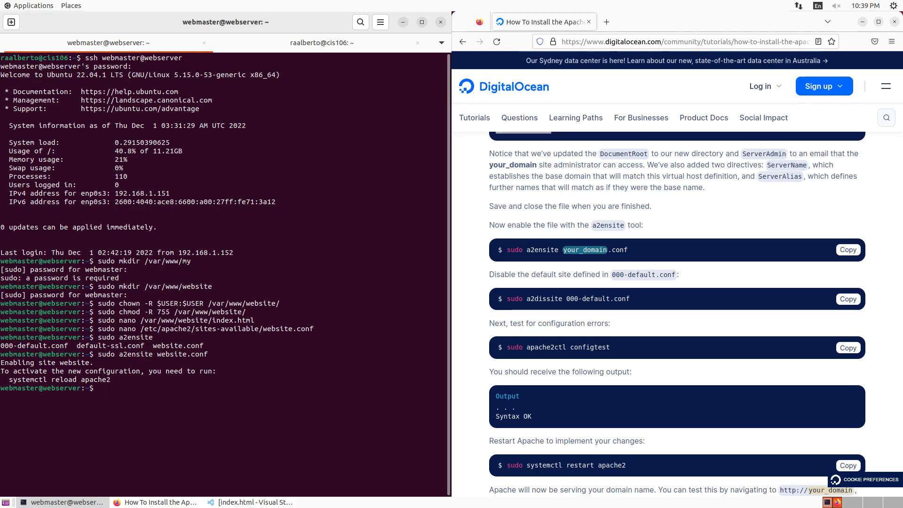
Disable 000-default.conf with a2dissite and reload apache2.service via systemctl.
type("sudo a2d")
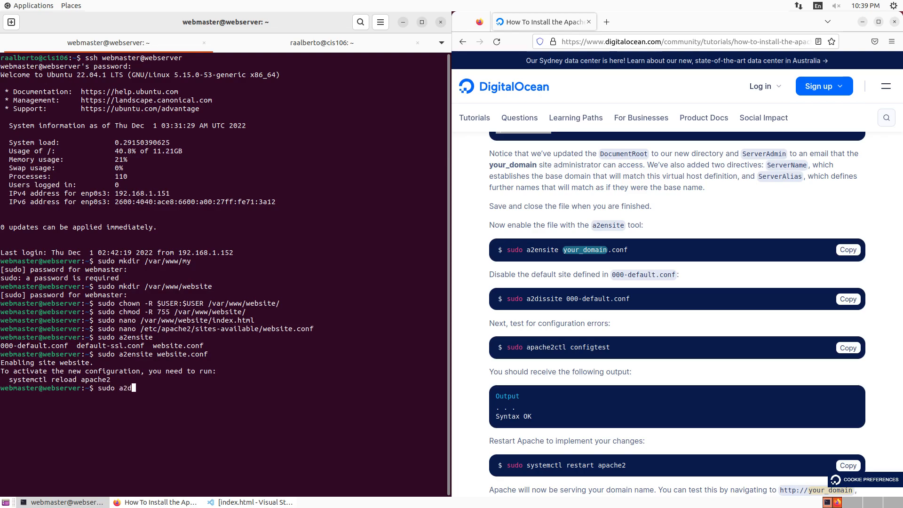
type("issite 000-default.conf")
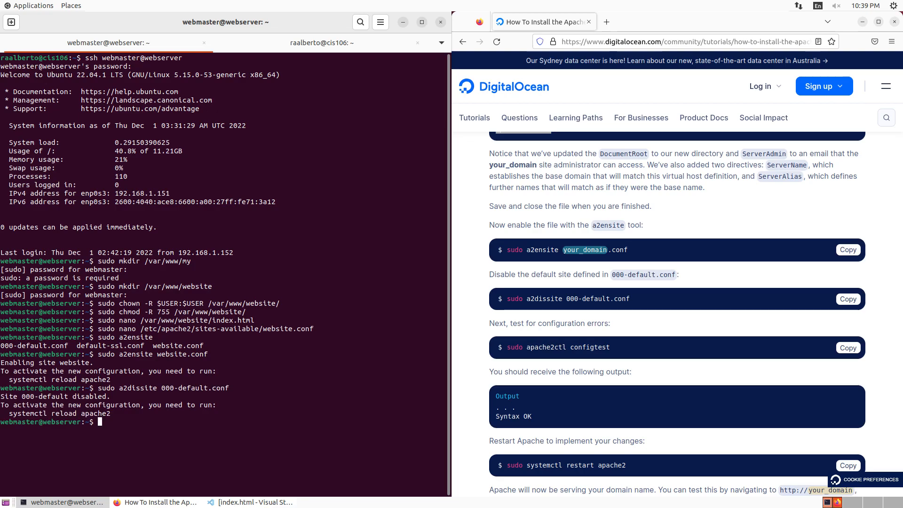
type("sudo sys")
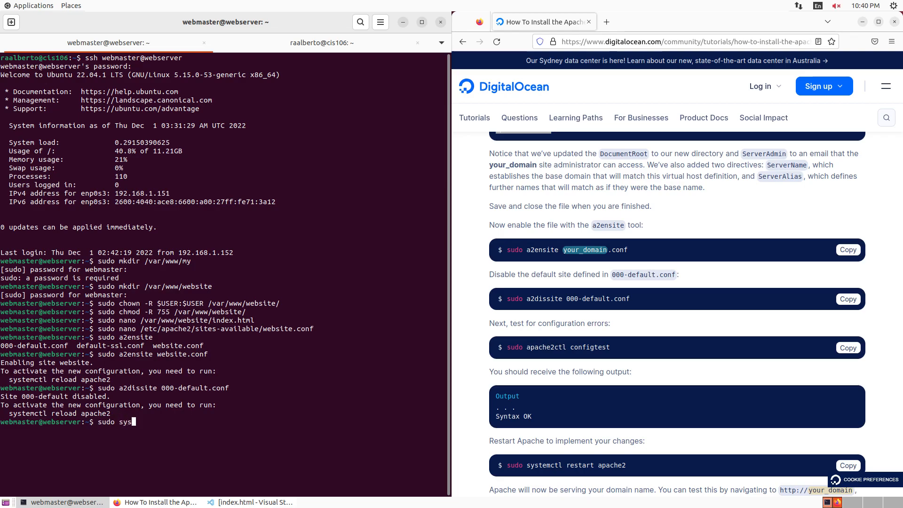
type("tem")
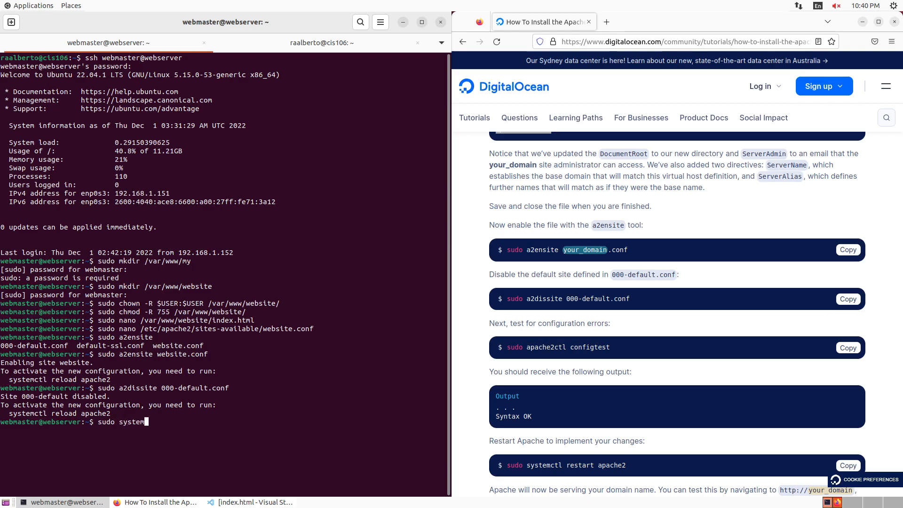
type("ctl reload apache2.service")
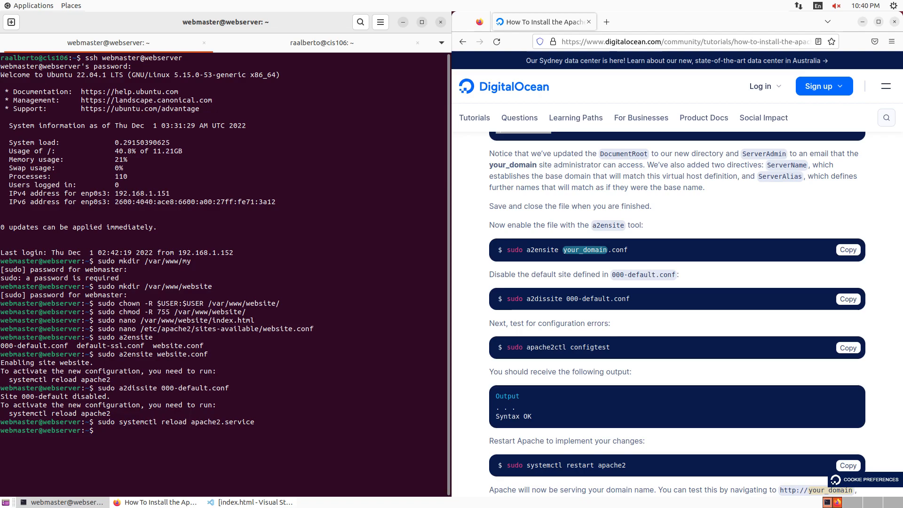
Run sudo apache2ctl configtest, note the ServerName warning, and begin a sudo nano command.
type("sudo")
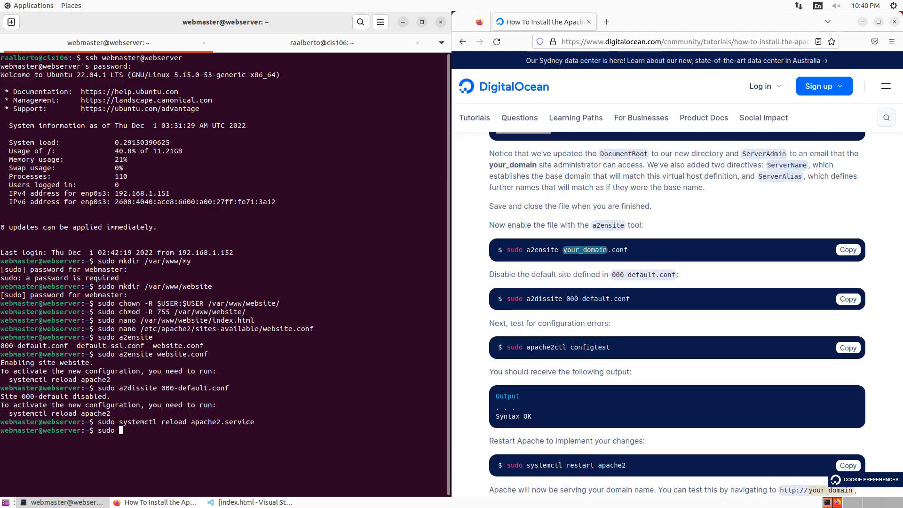
type("apache")
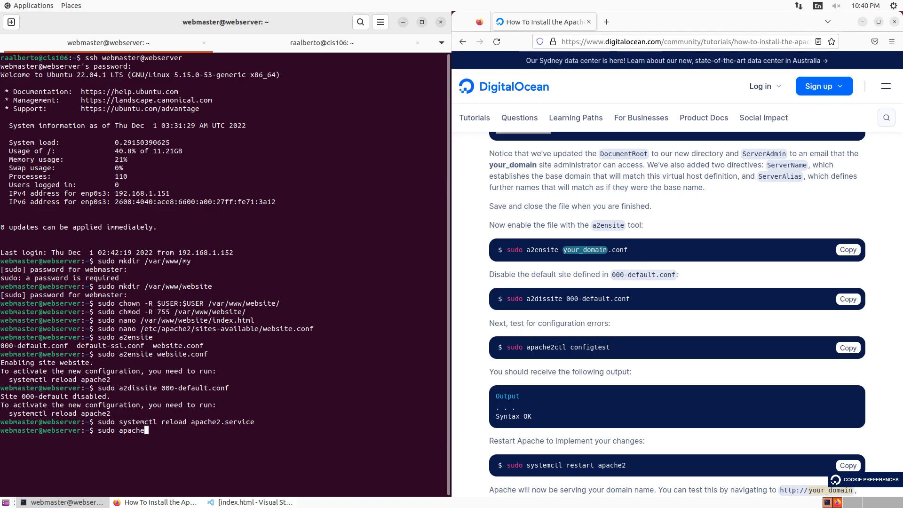
type("2ctl configtest")
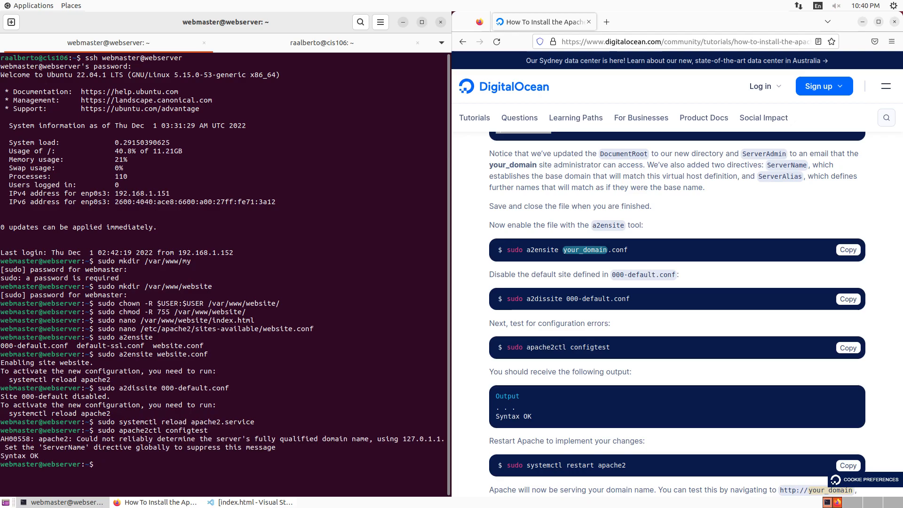
double_click(227, 438)
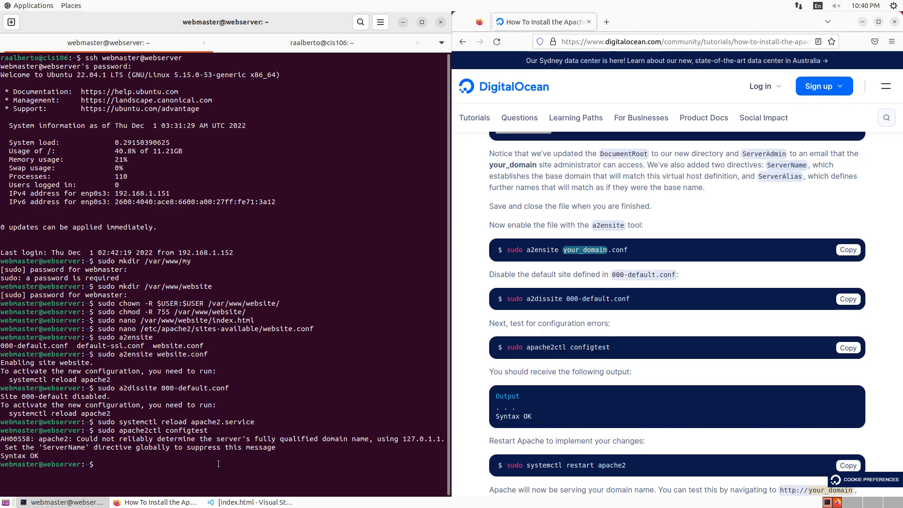
type("sudo nano .")
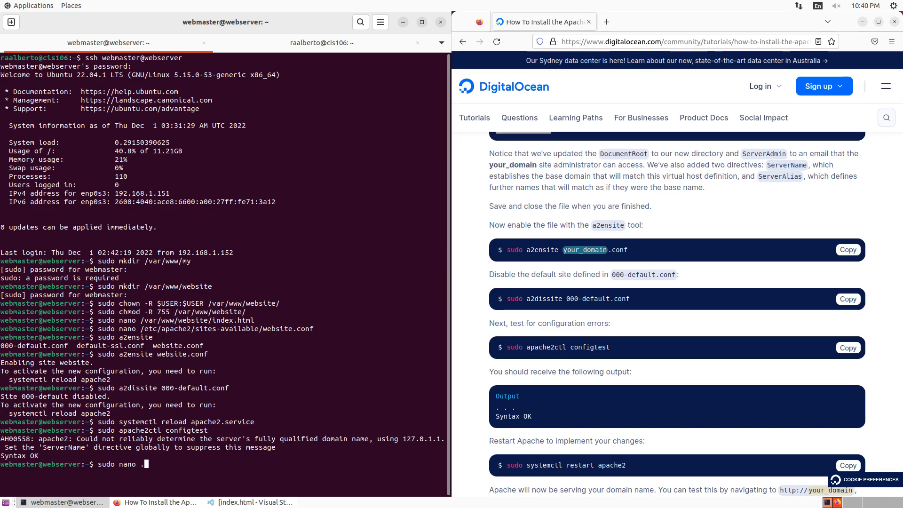
Open /etc/apache2/apache2.conf in nano and scroll toward the end of the file.
type("/e")
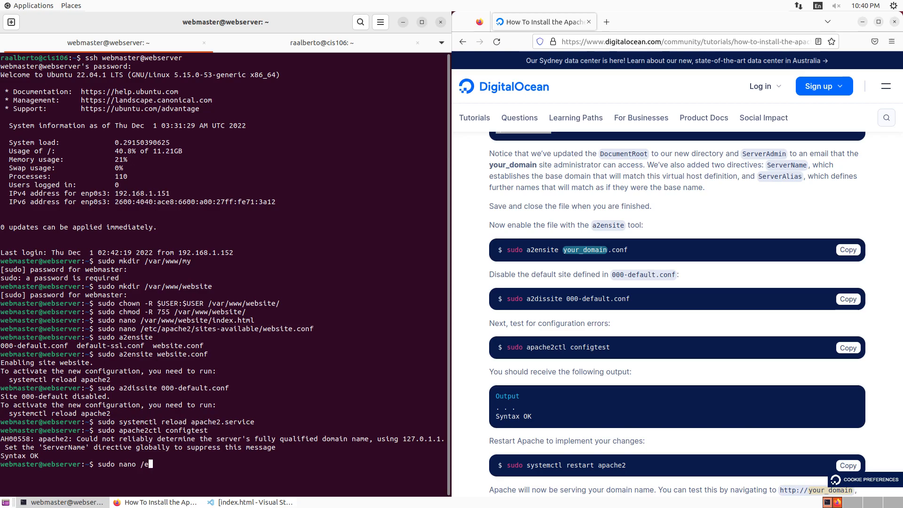
type("tc/apa")
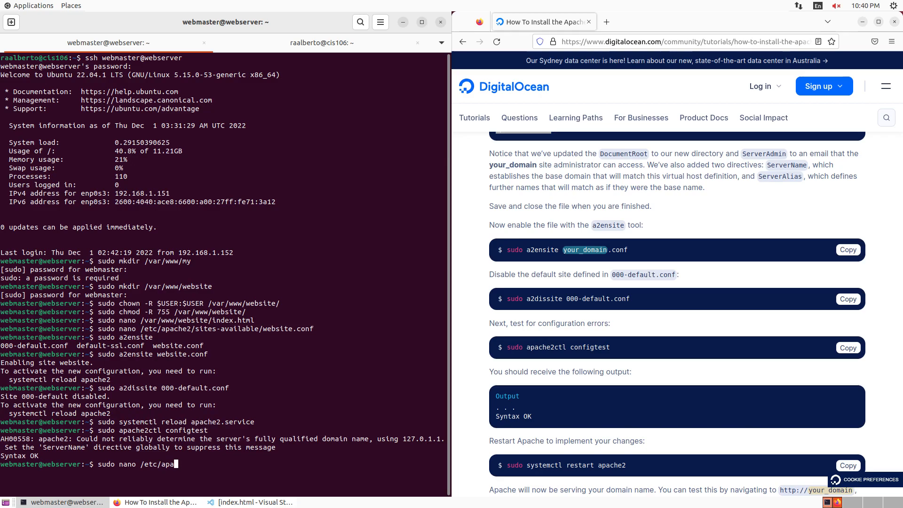
type("che2/ap")
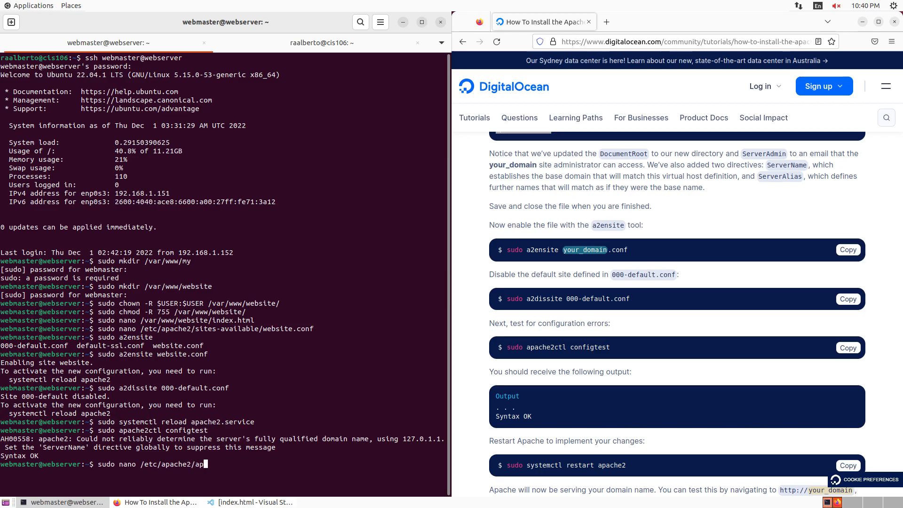
key("Return")
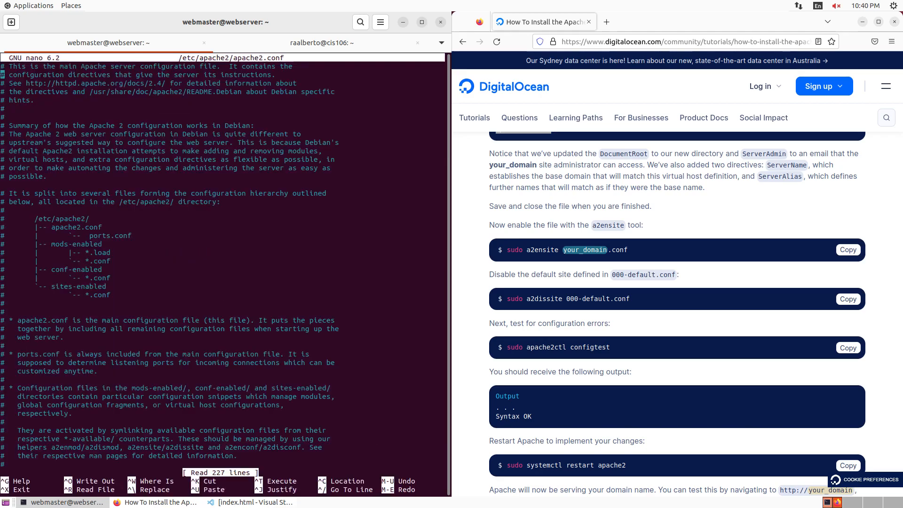
scroll("down", 3)
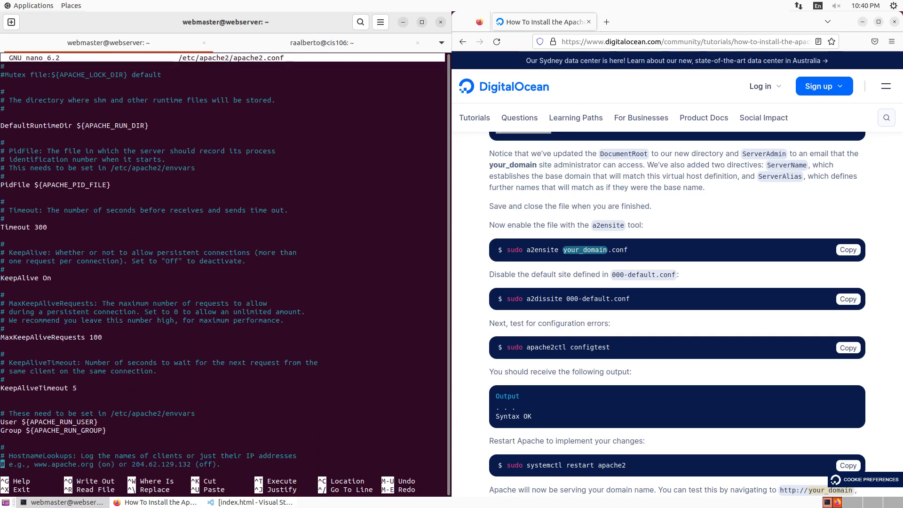
scroll("down", 3)
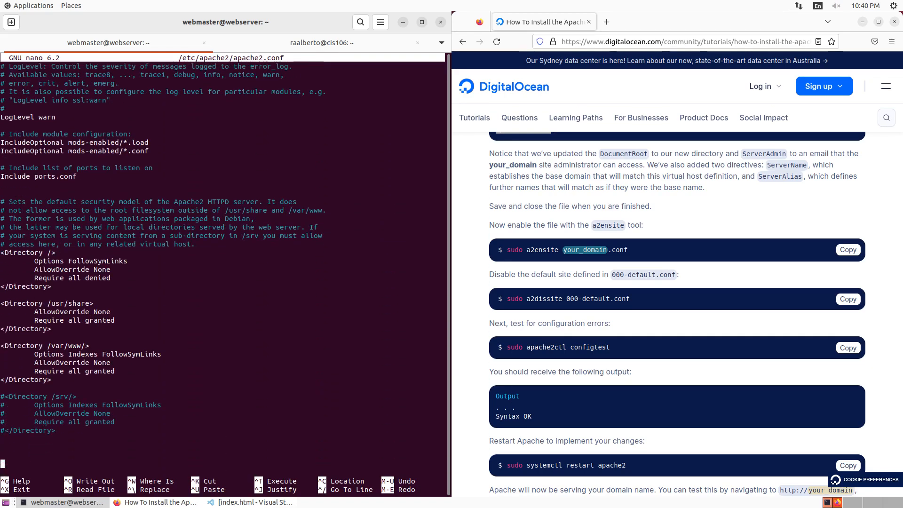
scroll("down", 3)
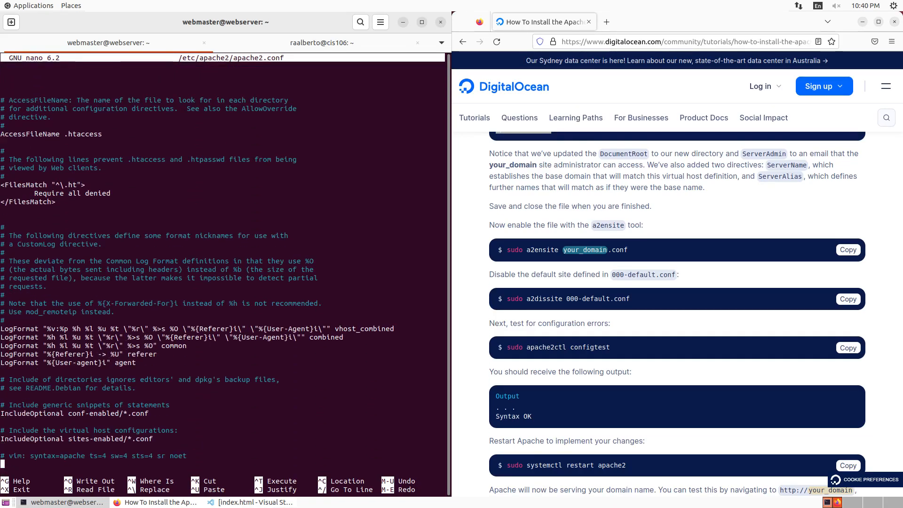
Append a ServerName 127.0.0.1 line at the end of apache2.conf, save and close.
type("s")
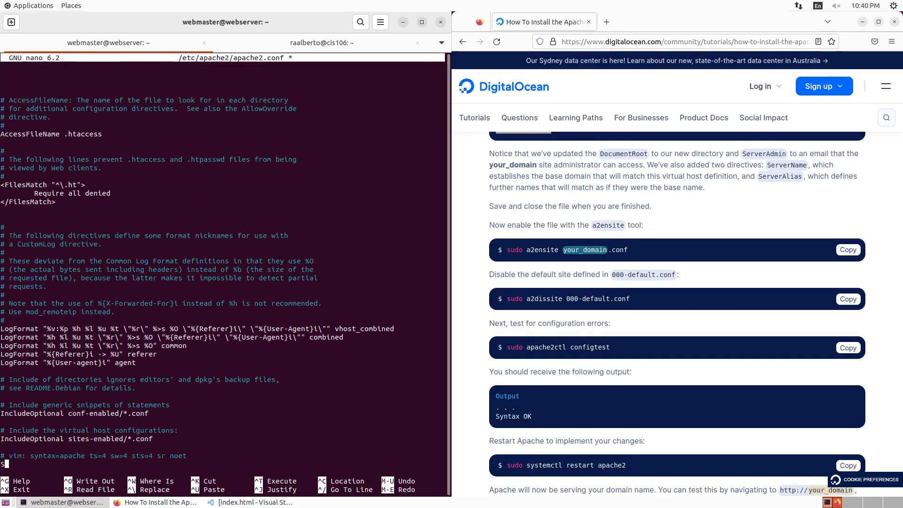
type("erverName 1")
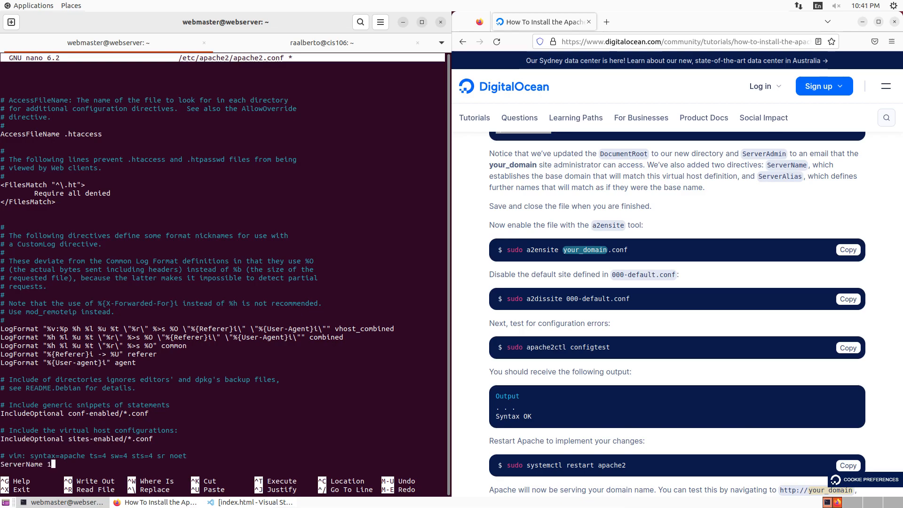
type("27.0.0.")
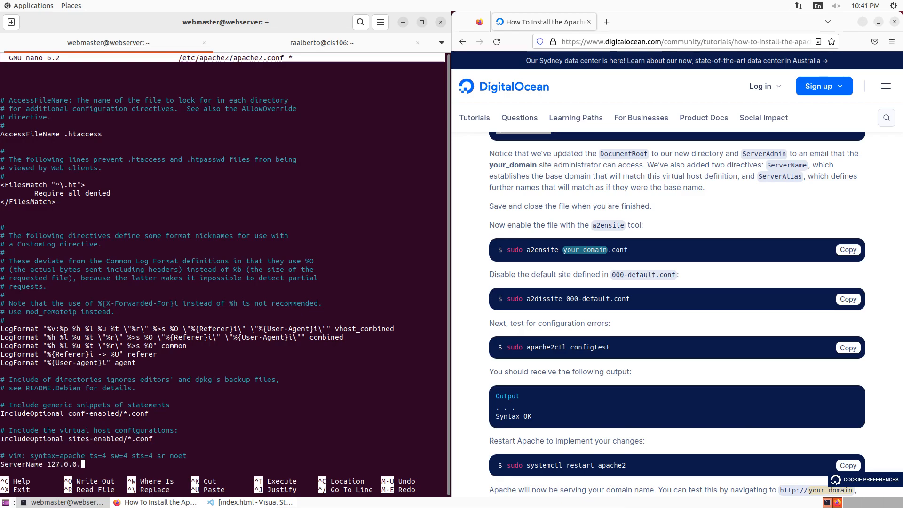
type("1")
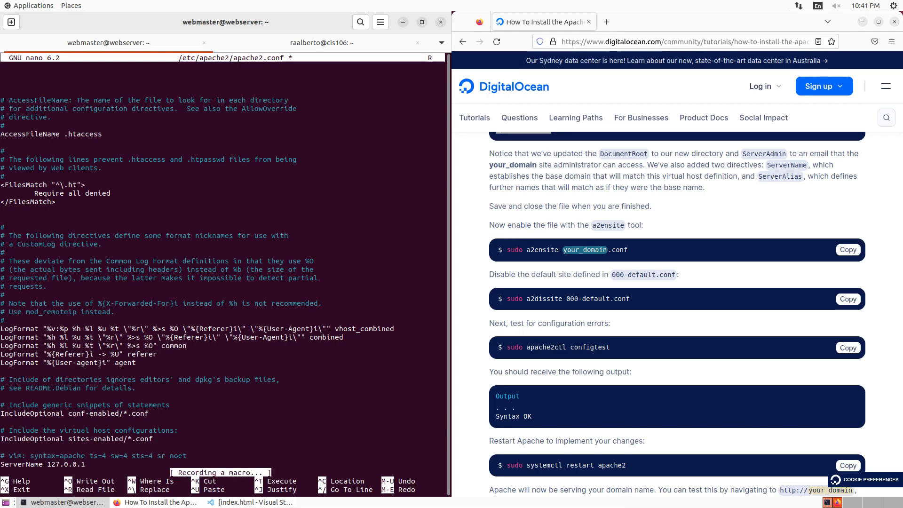
key("alt+1")
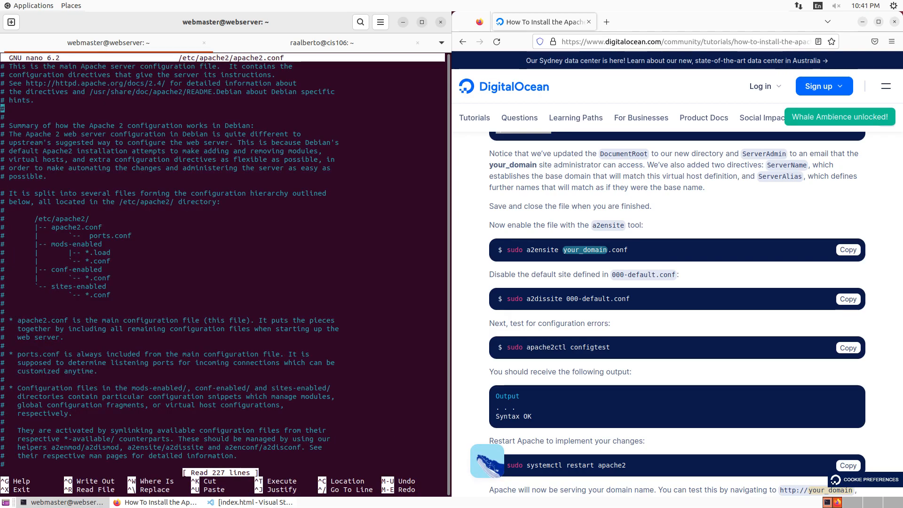
scroll("down", 3)
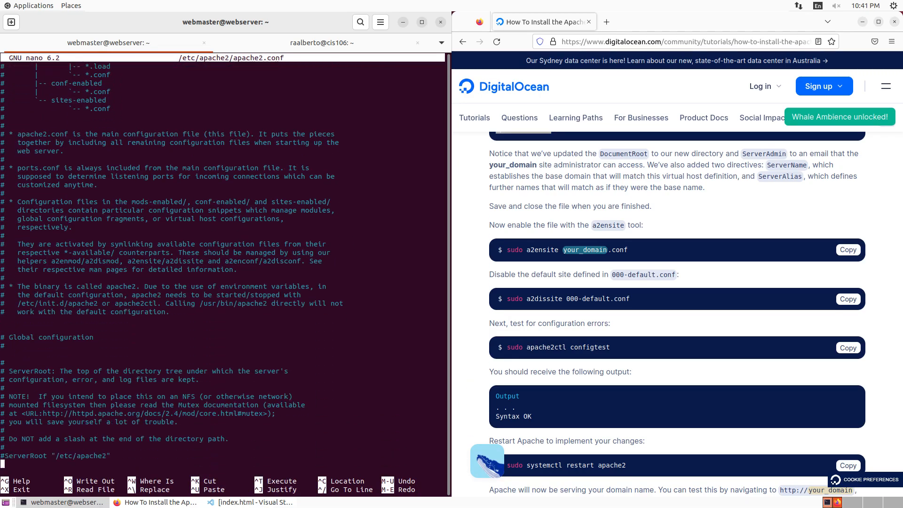
scroll("down", 3)
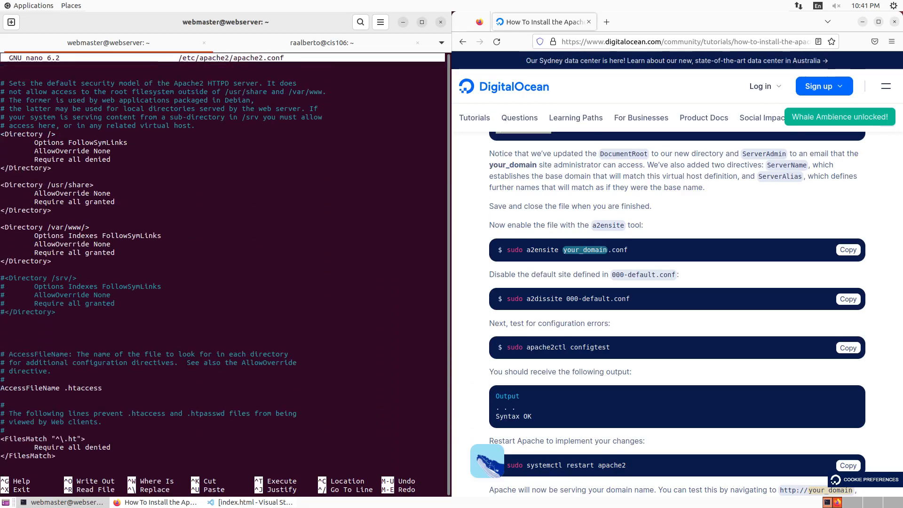
scroll("down", 3)
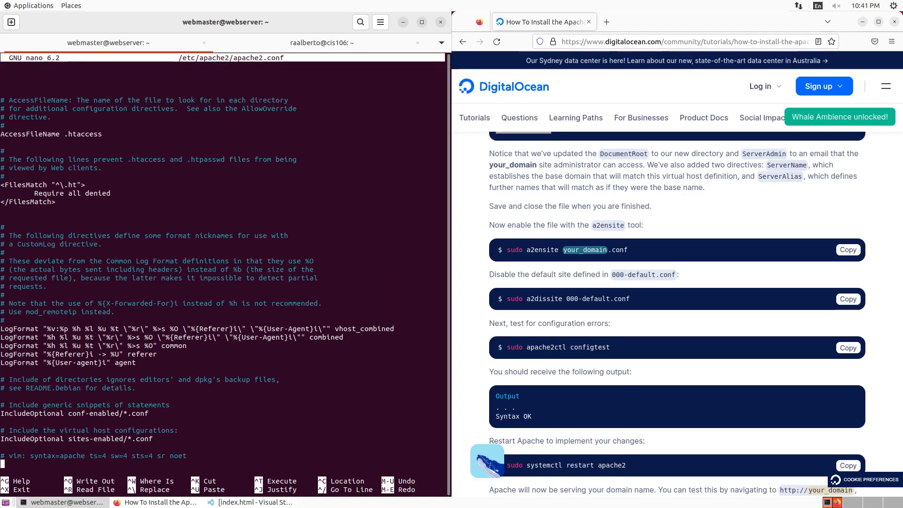
type("Serve")
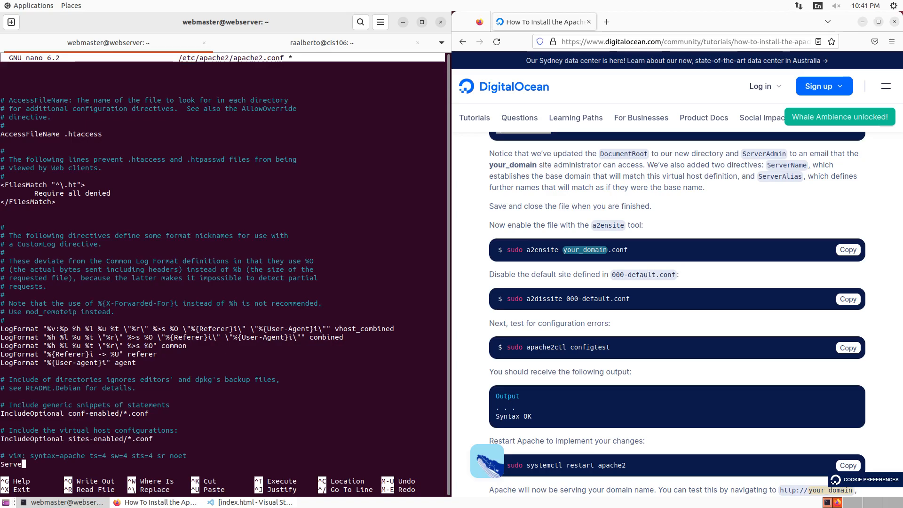
type("rName 127.0.")
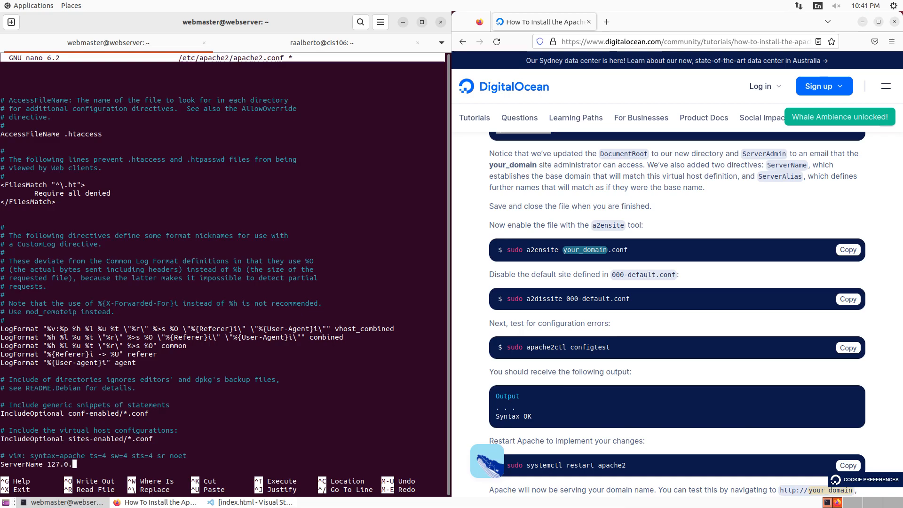
key("ctrl+o")
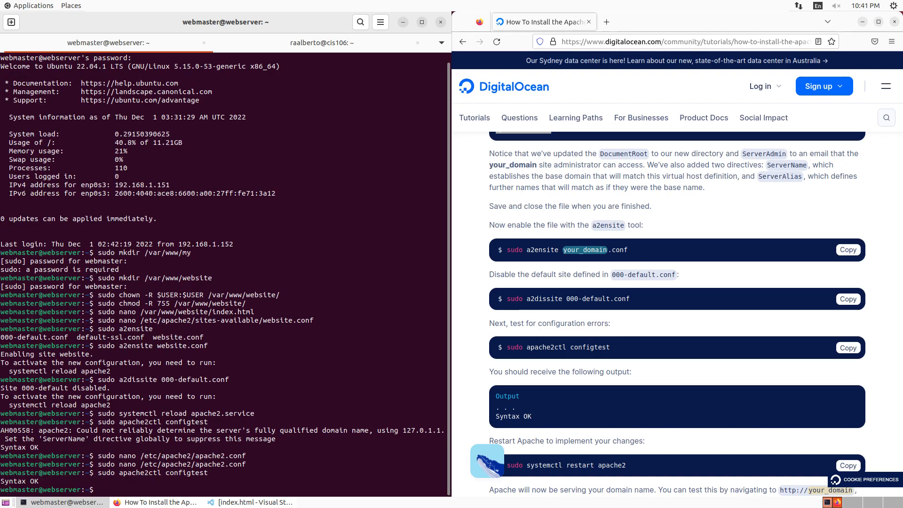
Run sudo apache2ctl configtest and confirm Syntax OK before restarting apache2.
type("sudo apache2ctl configtest")
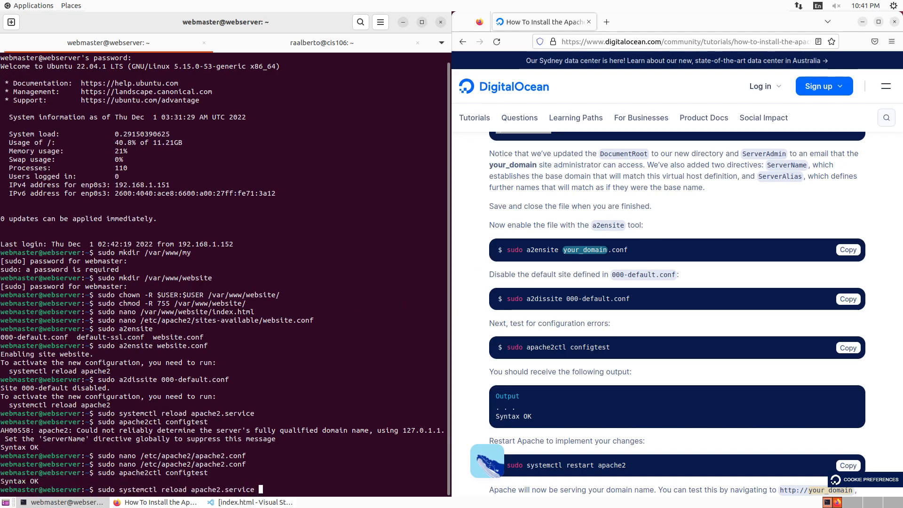
mouse_move(188, 490)
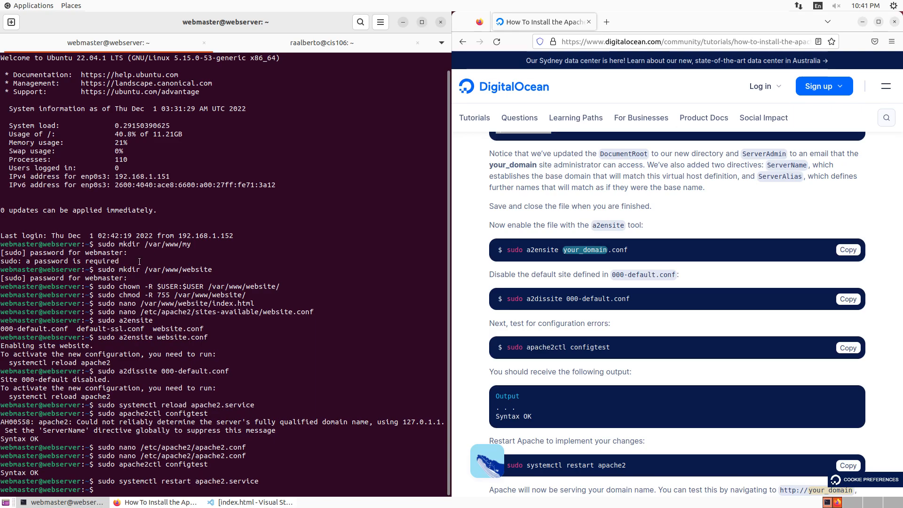
scroll("down", 3)
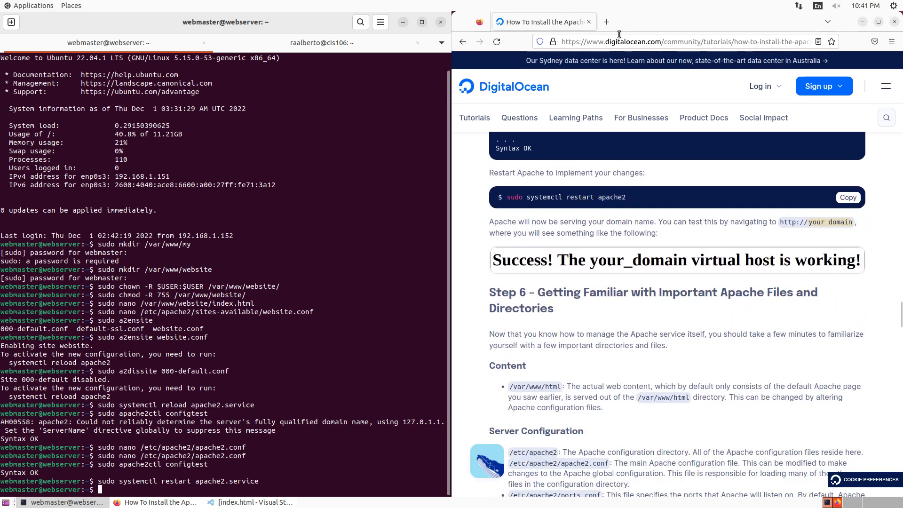
Load 192.168.1.151 in a new tab to see My First Website, then return to the tutorial.
type("192.168.1.151")
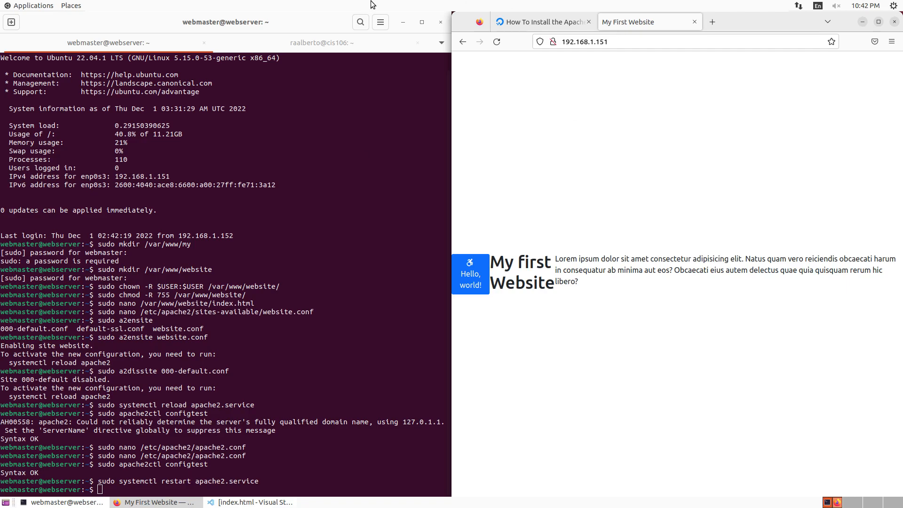
left_click(543, 22)
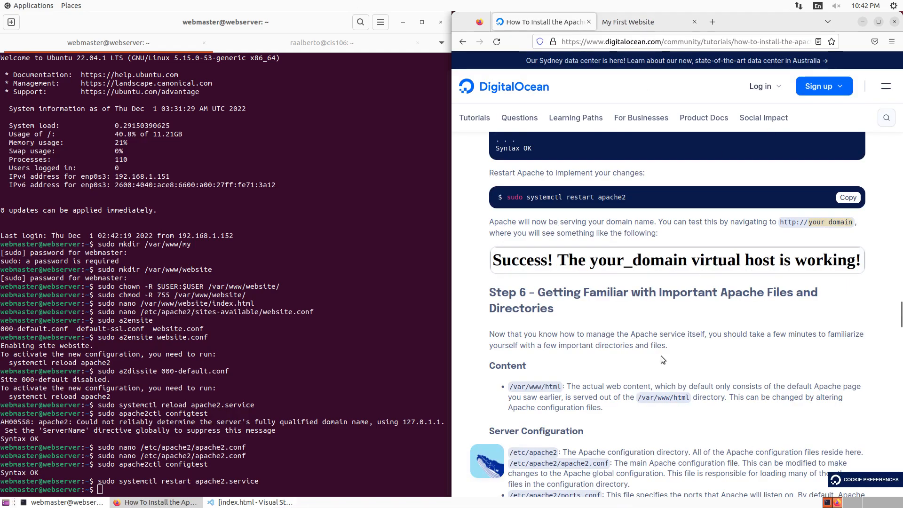
Scroll through Step 6 of the tutorial listing Apache's content and configuration directories.
scroll("down", 3)
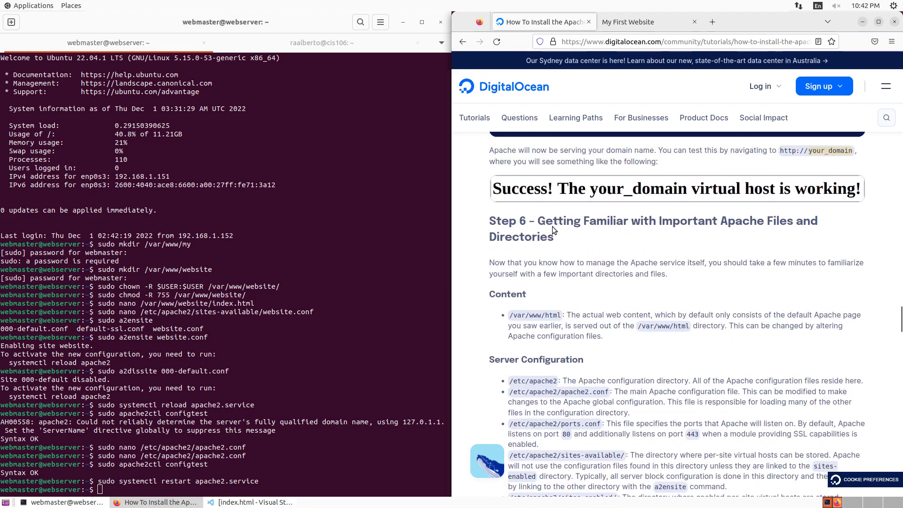
scroll("down", 3)
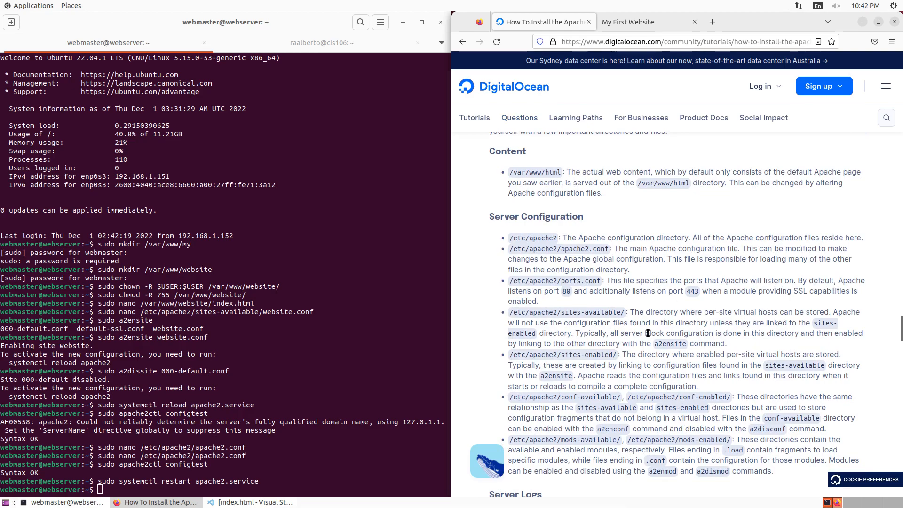
mouse_move(654, 356)
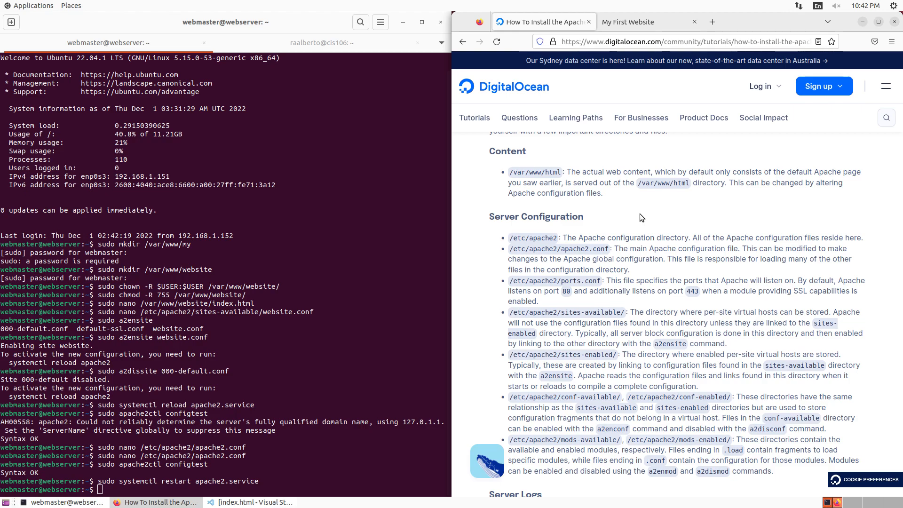
mouse_move(39, 122)
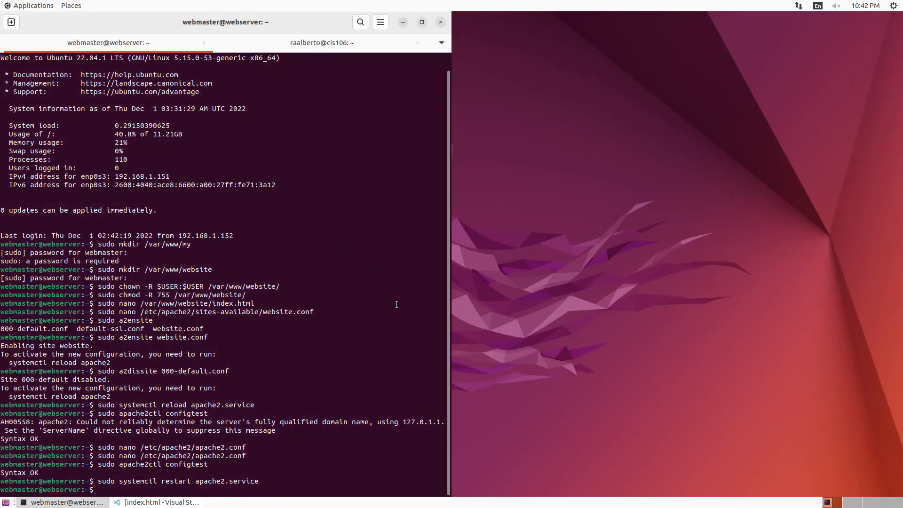
Shut down the webserver with sudo telinit 0, ending the SSH session.
type("t")
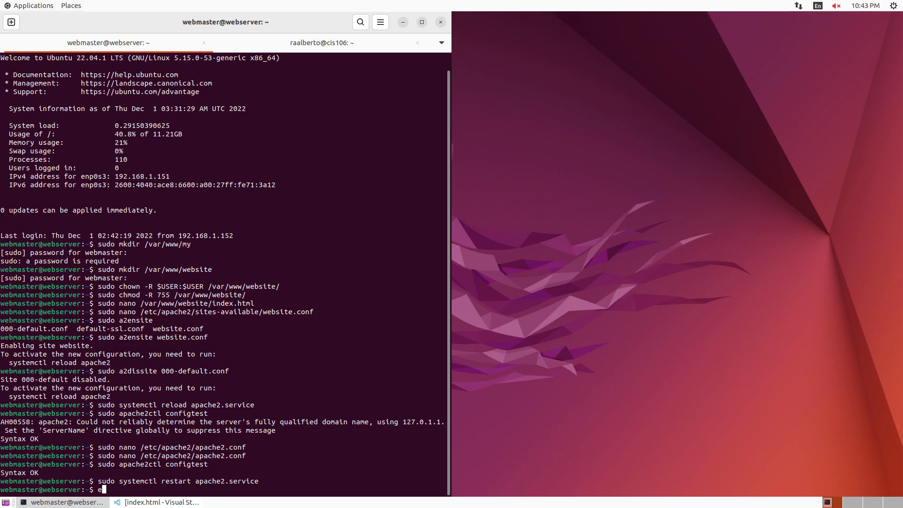
key("BackSpace")
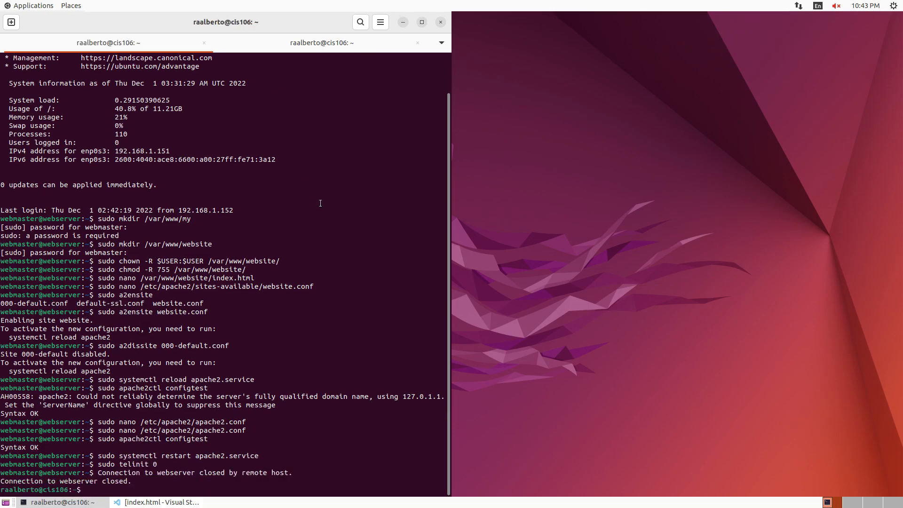
type("telin")
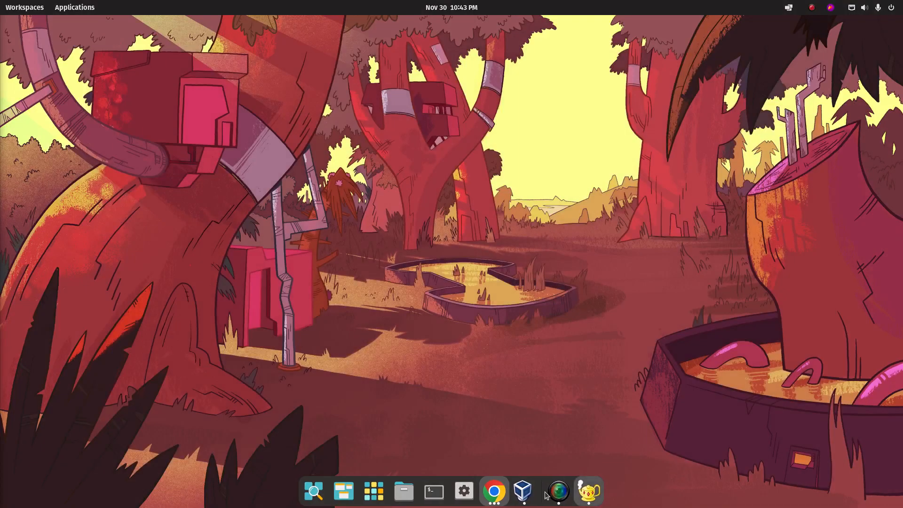
Bring up VirtualBox Manager and cancel a snapshot mistakenly started on CIS 106 Ubuntu.
left_click(523, 491)
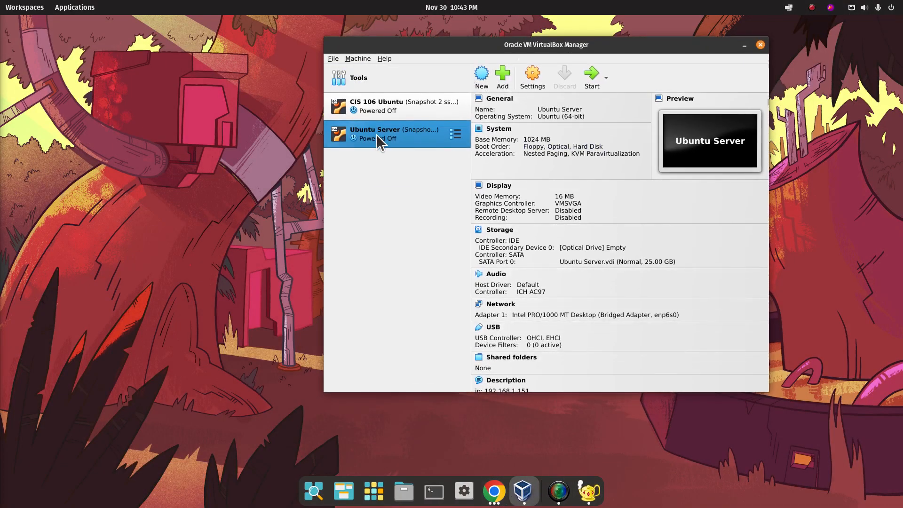
left_click(377, 105)
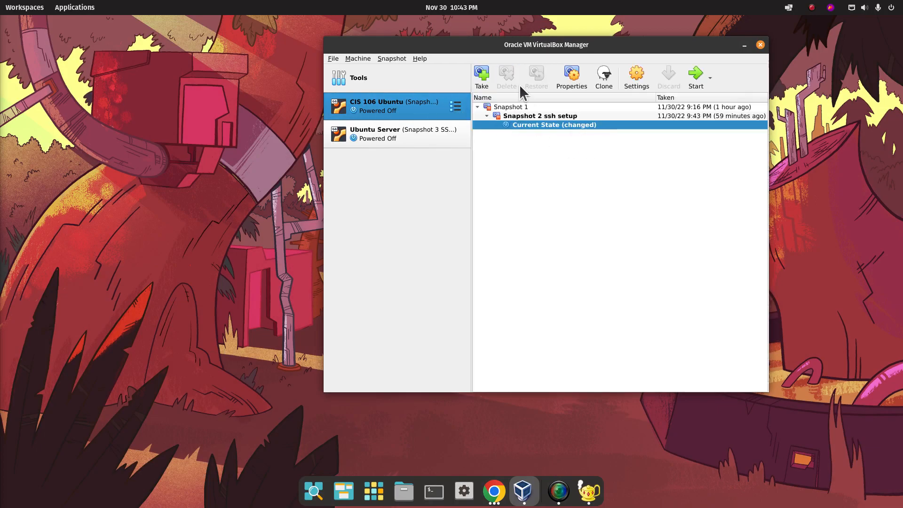
left_click(481, 77)
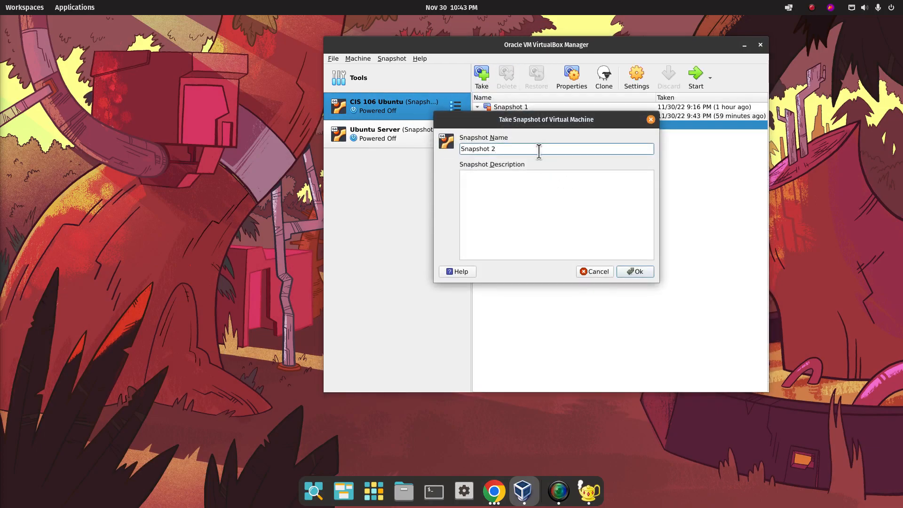
left_click(634, 271)
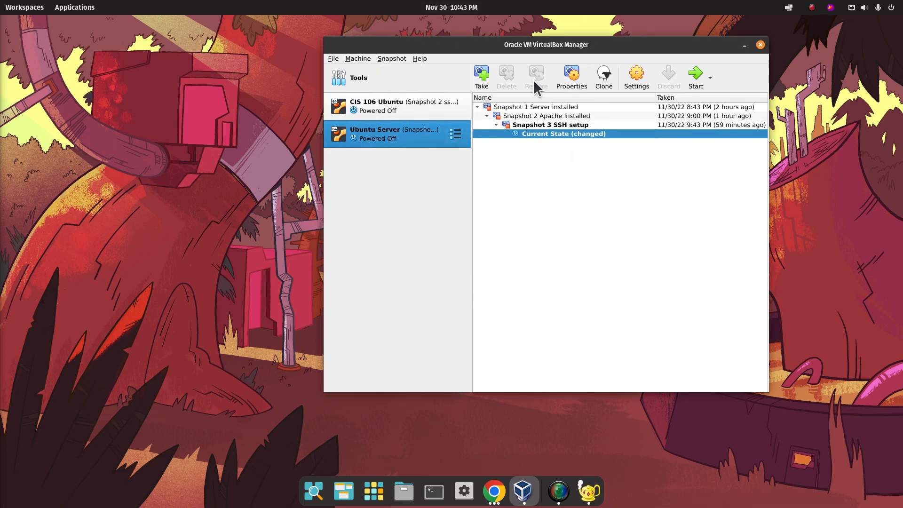
Take an Ubuntu Server snapshot named 'Snapshot 4 enabled virtual hosts'.
left_click(481, 75)
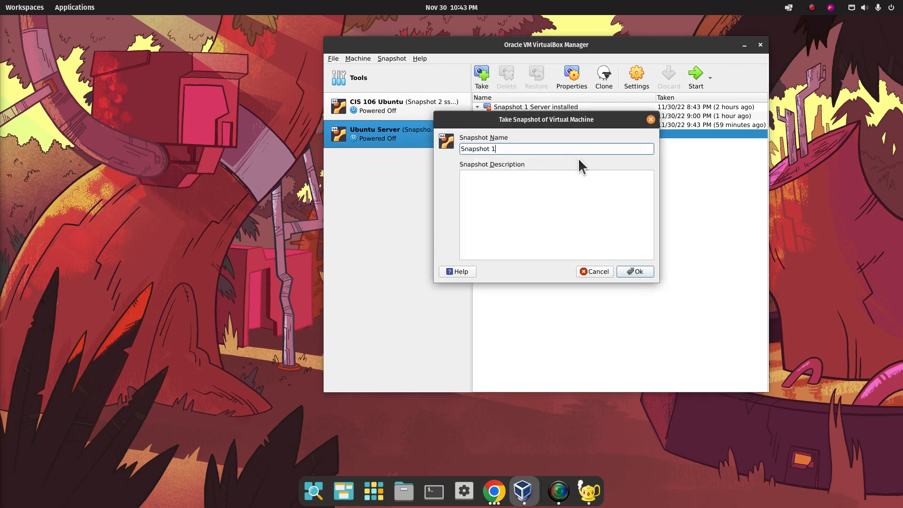
key("BackSpace")
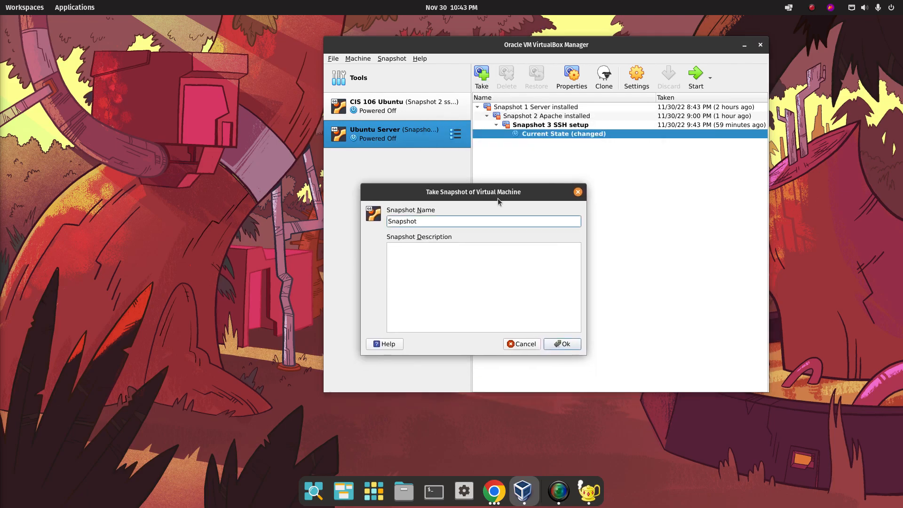
type("Snapshot 4 en")
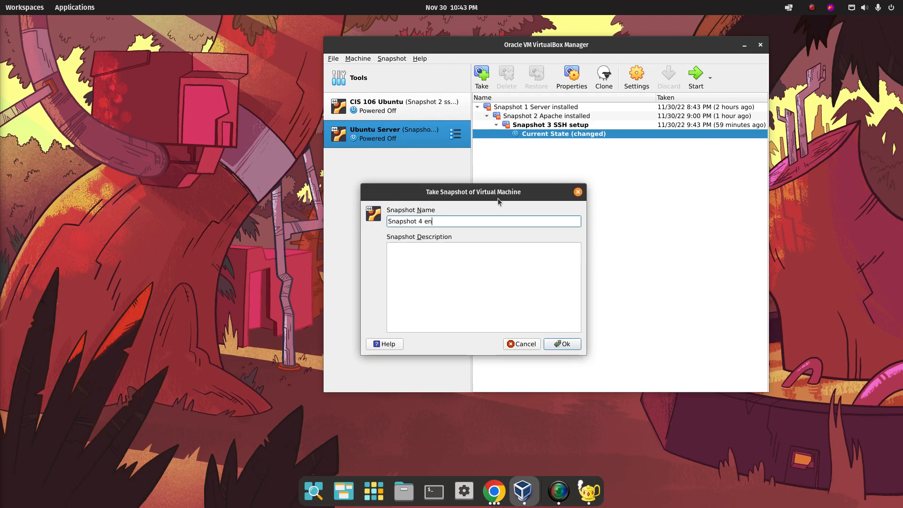
type("abled")
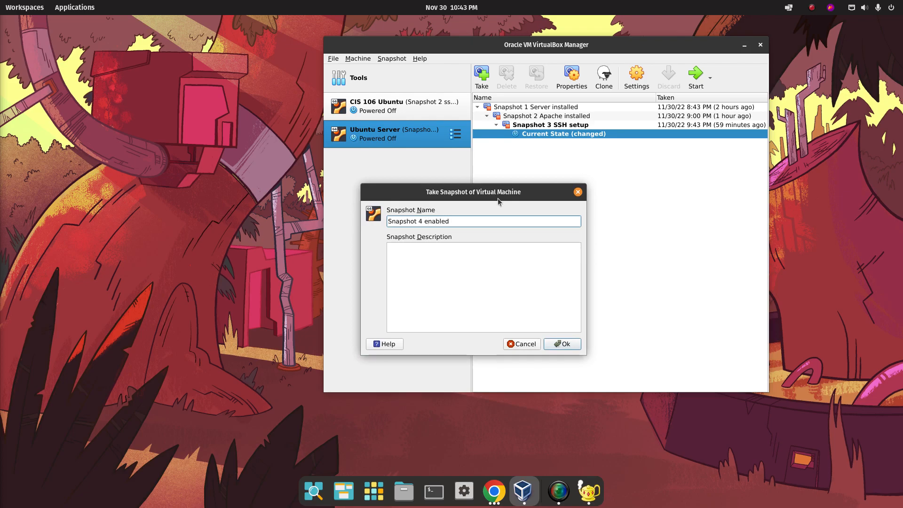
type("virtual hosts")
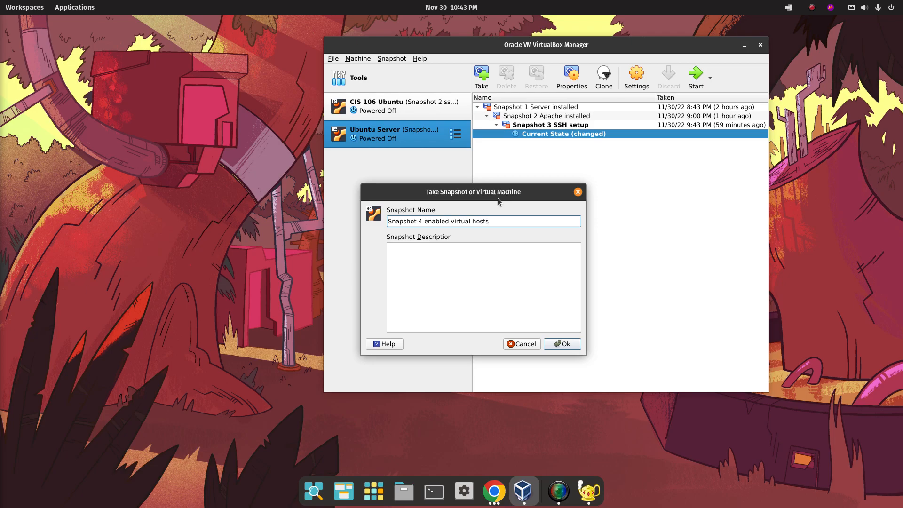
left_click(562, 344)
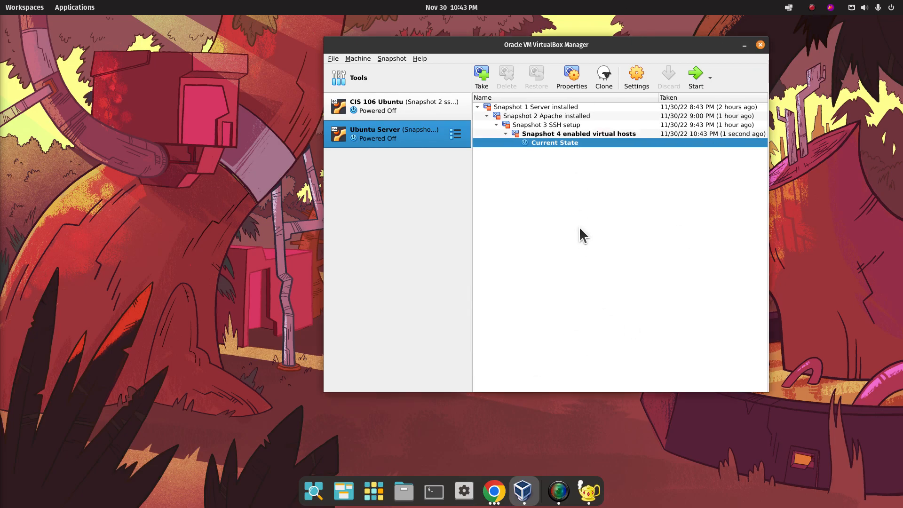
mouse_move(574, 225)
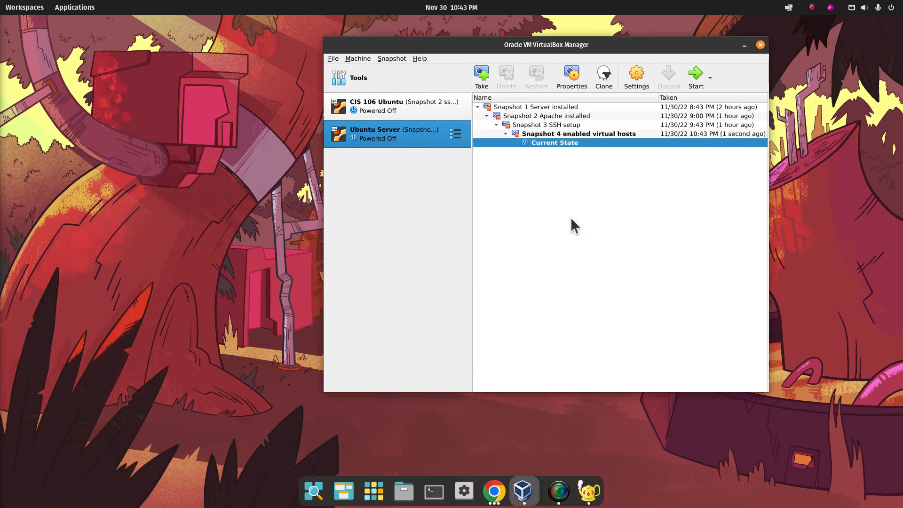